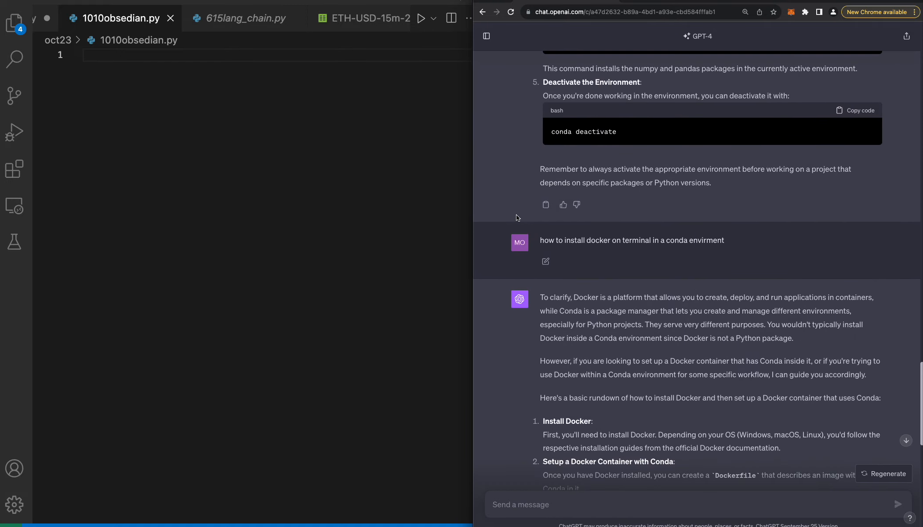
# - Start a new Google search for Obsidian from a fresh tab
pyautogui.scroll(-3)
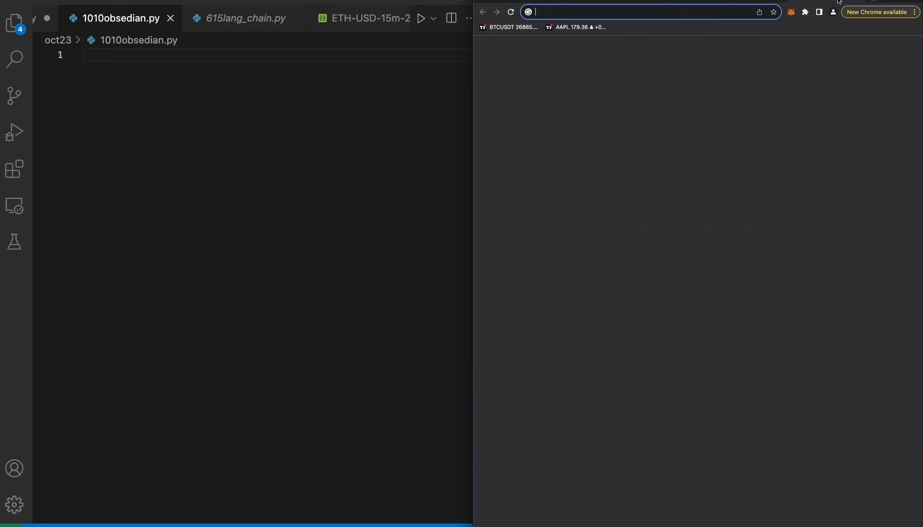
pyautogui.write('obsedian&oq=obsedian&gs_lcrp=EgZjaHJvbWUy...')
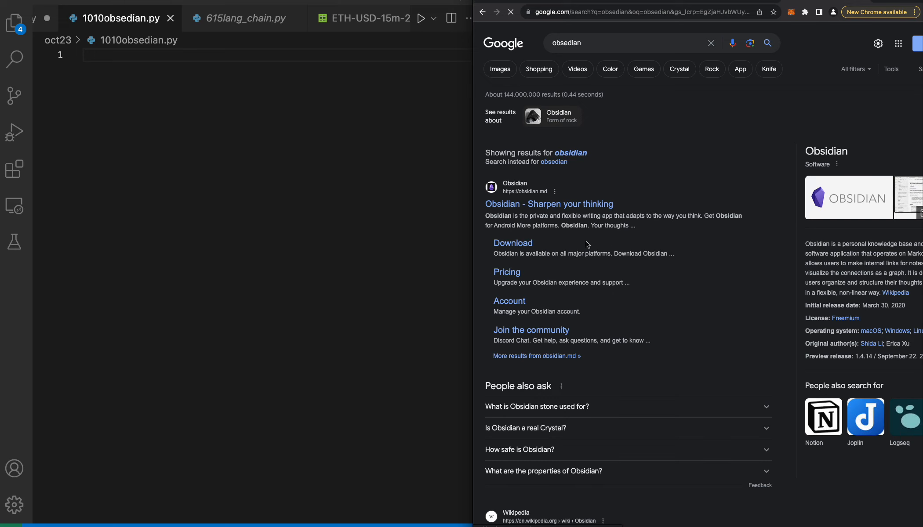
# - Load obsidian.md from the results and read down to the quick offline access wording
pyautogui.click(548, 204)
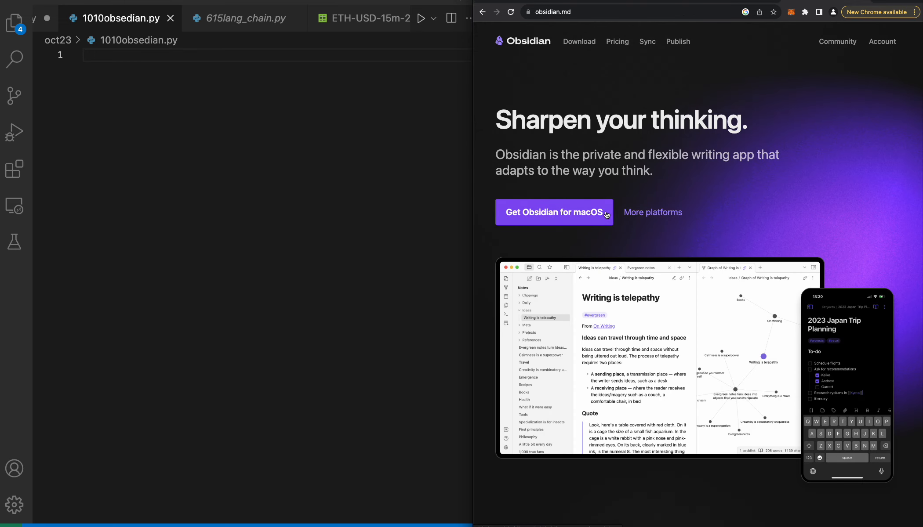
pyautogui.scroll(-3)
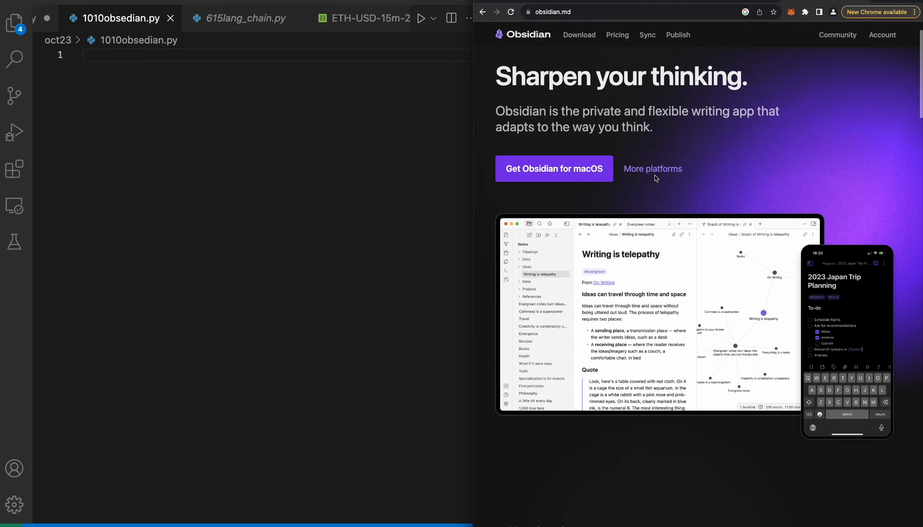
pyautogui.moveTo(599, 165)
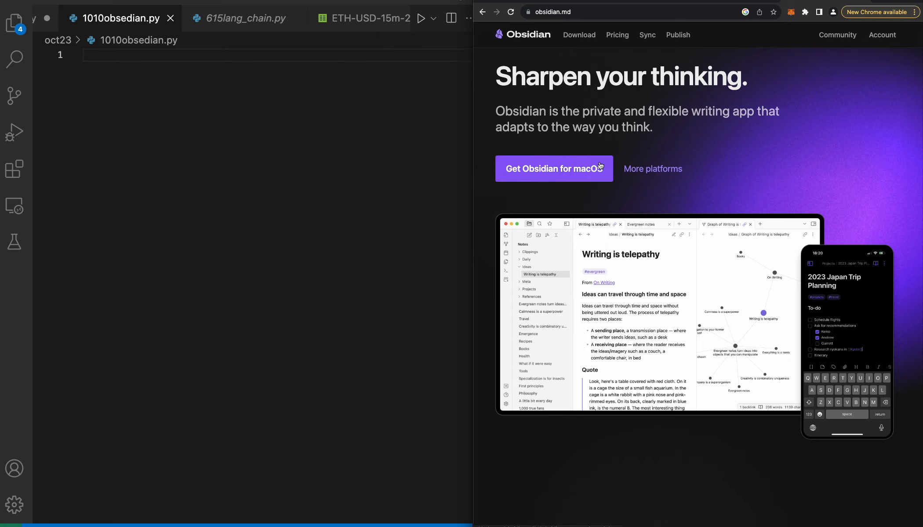
pyautogui.scroll(-3)
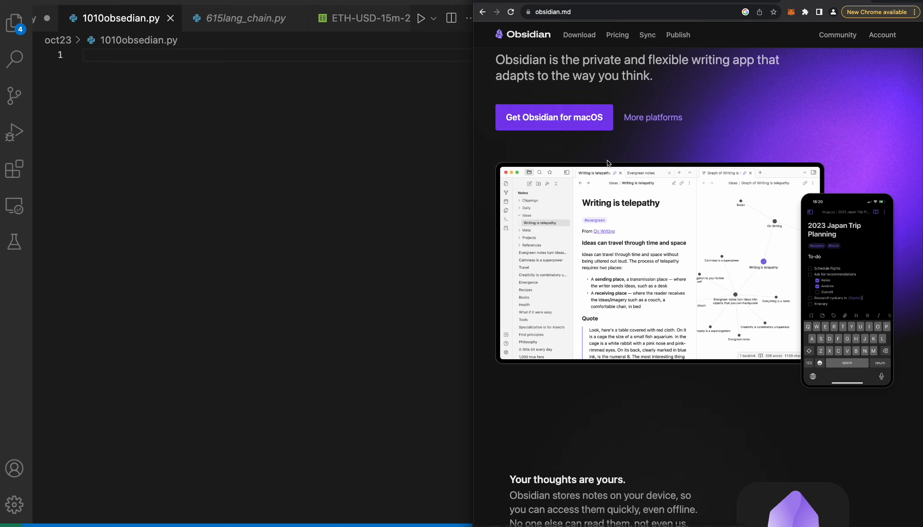
pyautogui.scroll(-3)
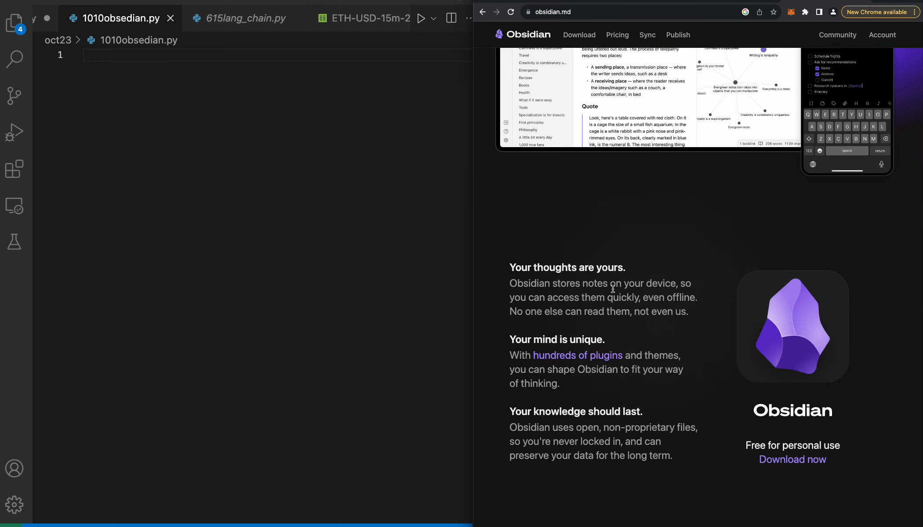
pyautogui.scroll(-3)
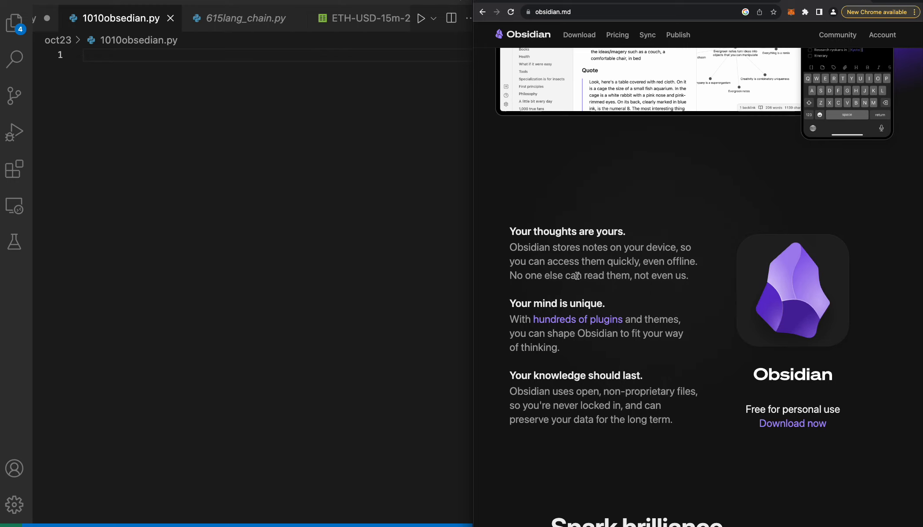
pyautogui.moveTo(612, 261); pyautogui.dragTo(675, 261)
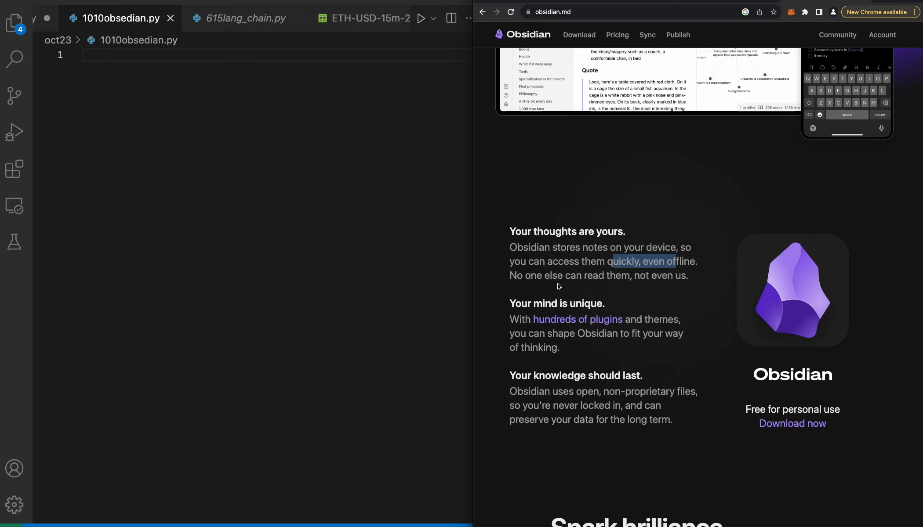
# - Continue down the Obsidian homepage to the Links, Graph, Canvas and Plugins feature cards
pyautogui.scroll(-3)
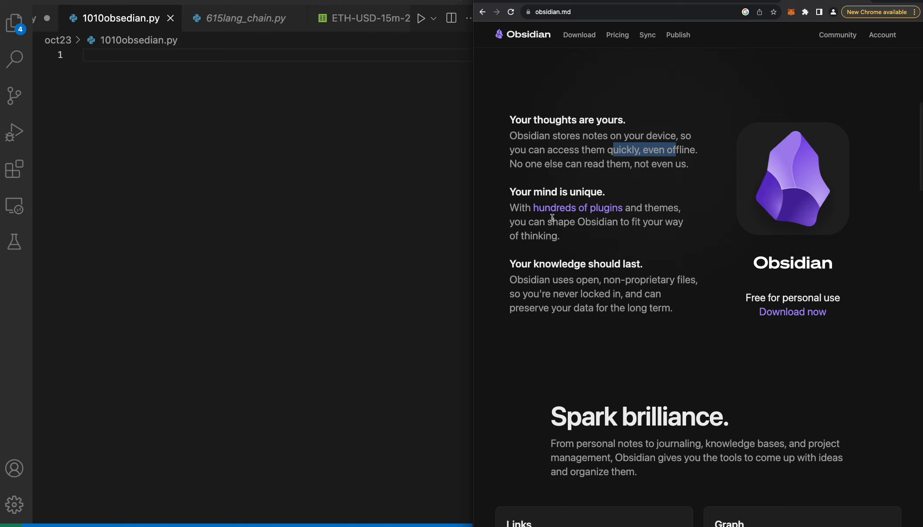
pyautogui.scroll(-3)
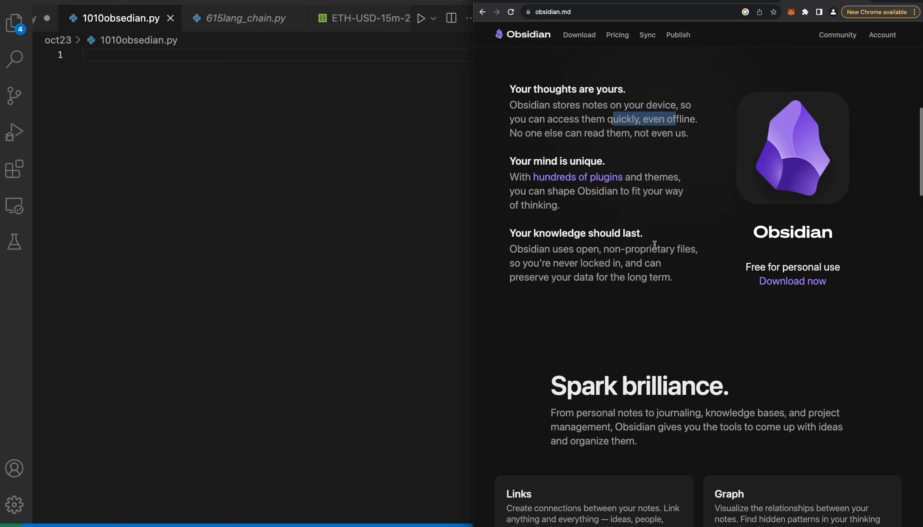
pyautogui.scroll(-3)
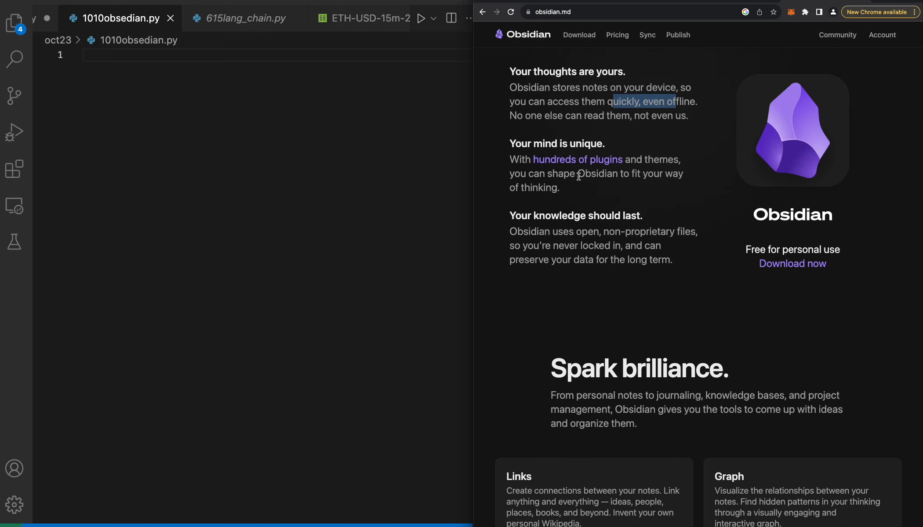
pyautogui.moveTo(632, 241)
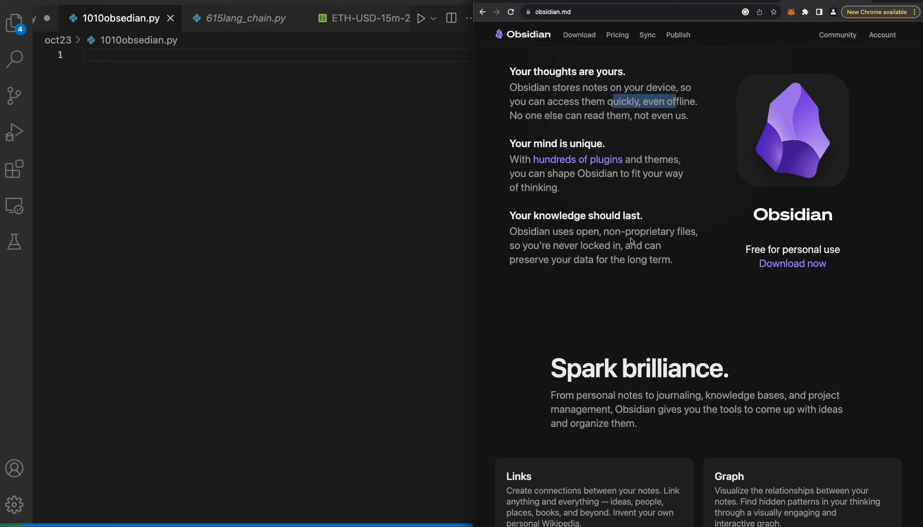
pyautogui.scroll(-3)
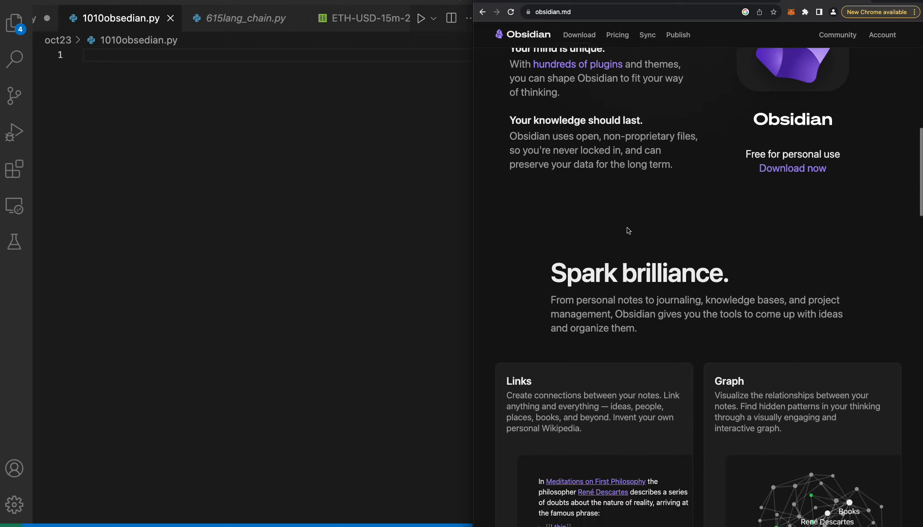
pyautogui.scroll(-3)
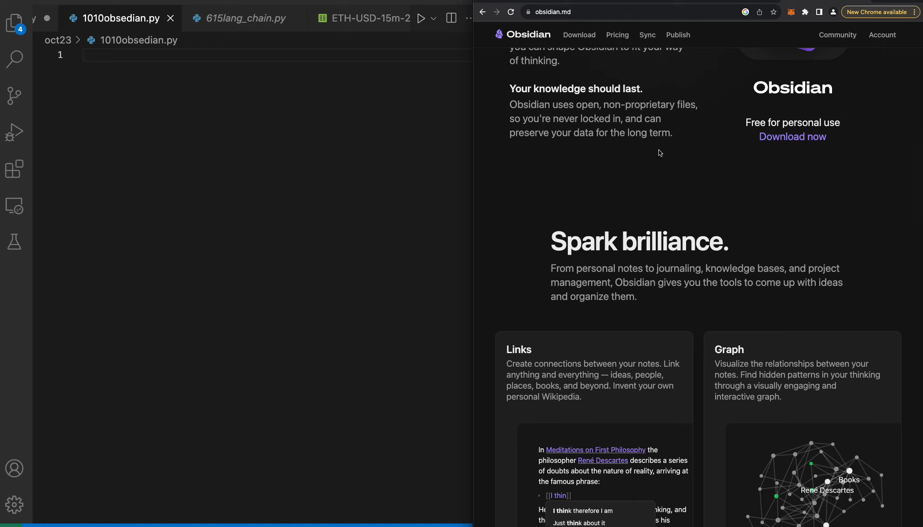
pyautogui.scroll(-3)
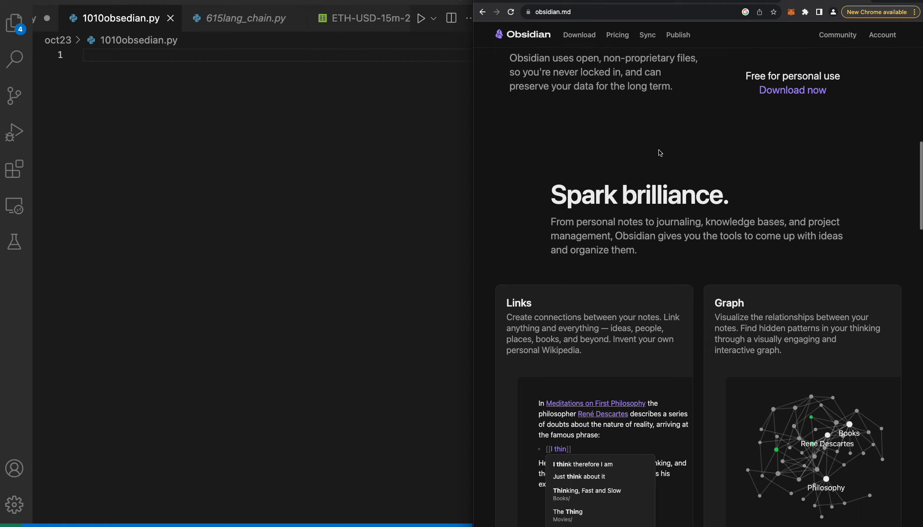
pyautogui.scroll(-3)
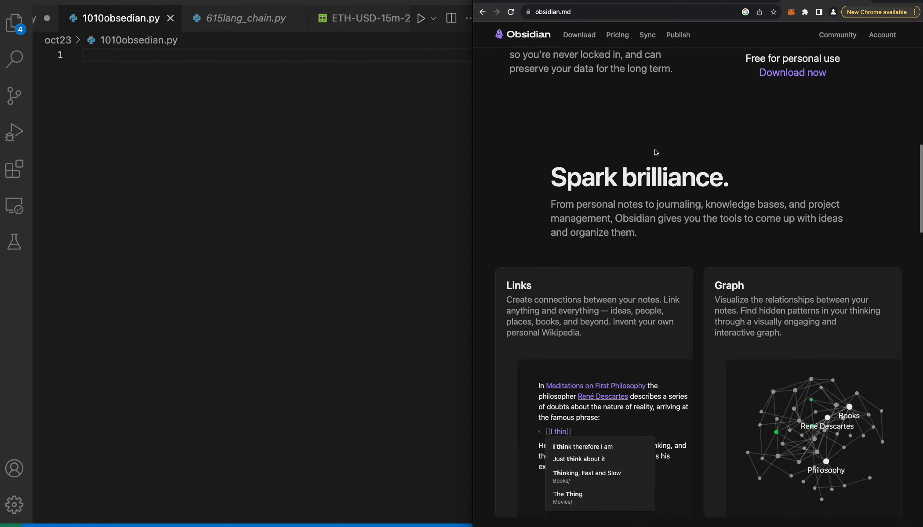
pyautogui.scroll(-3)
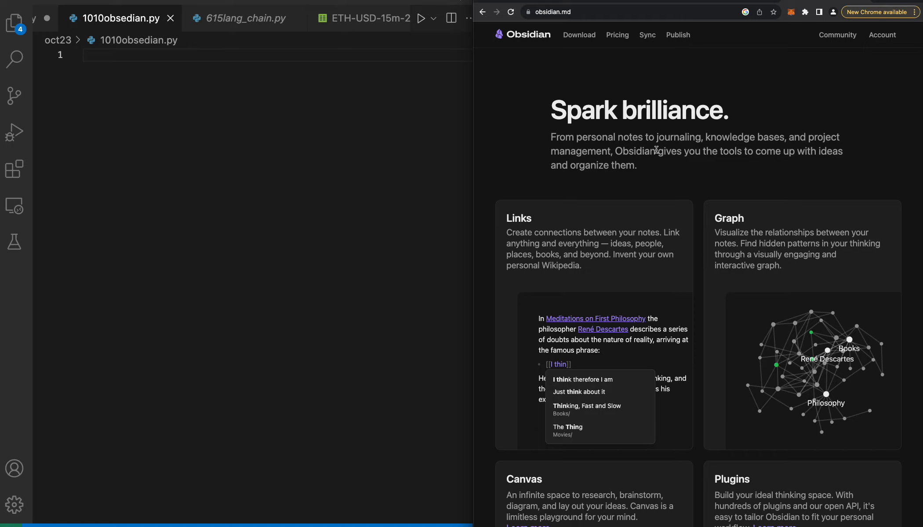
pyautogui.moveTo(603, 147)
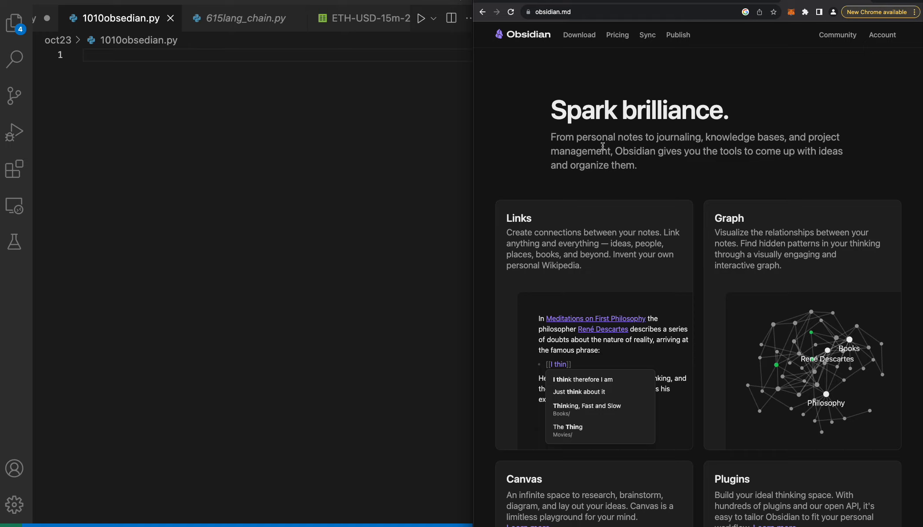
pyautogui.scroll(-3)
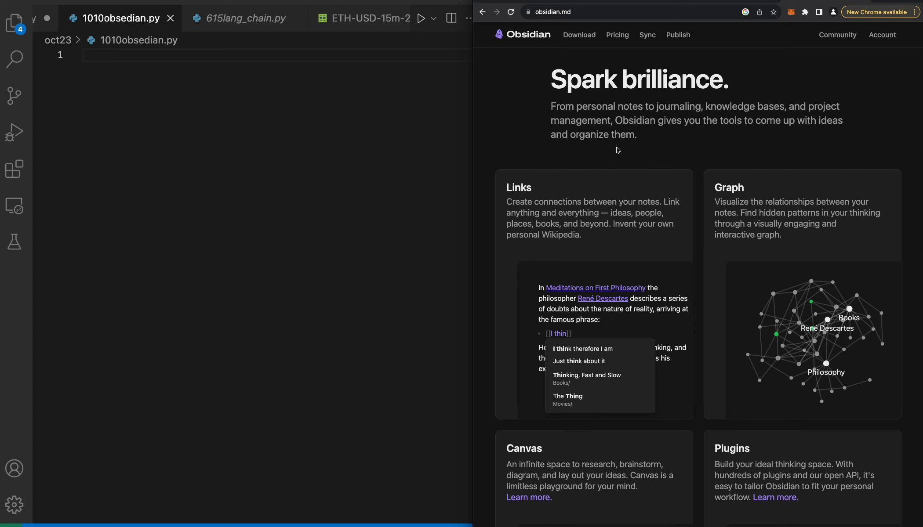
pyautogui.scroll(-3)
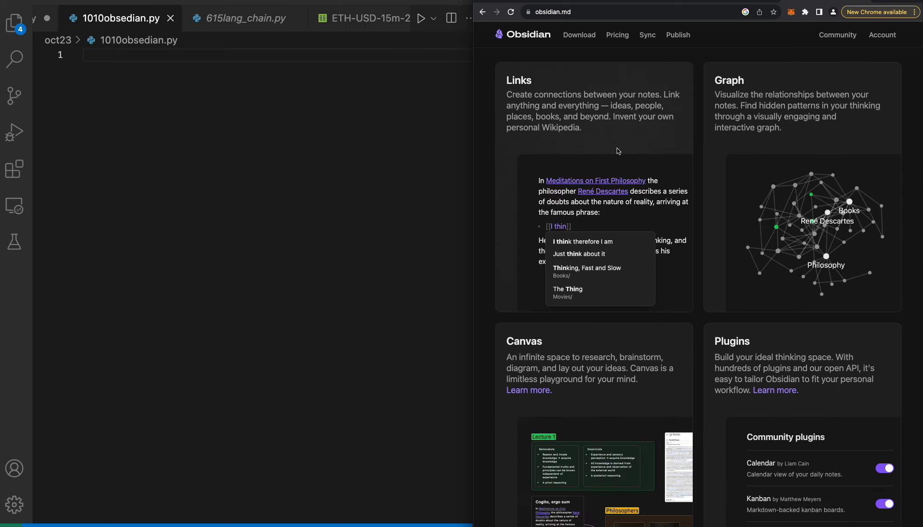
pyautogui.scroll(-3)
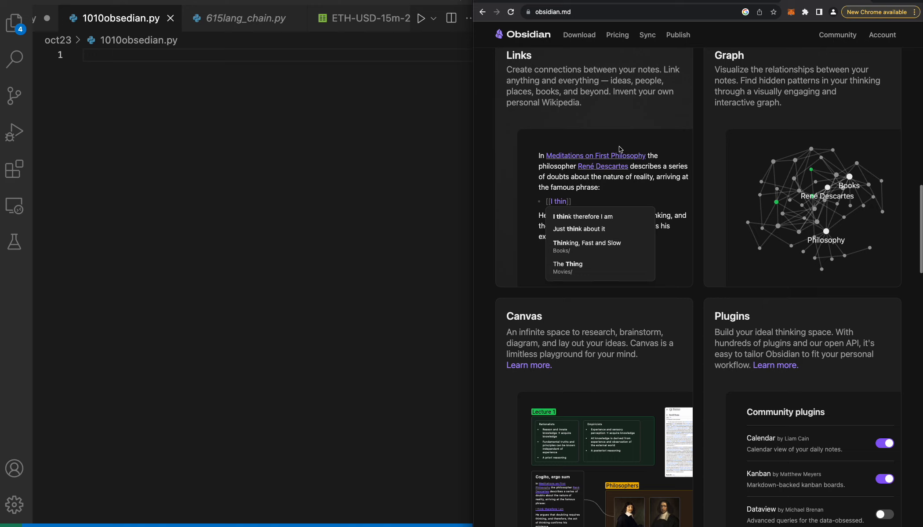
pyautogui.scroll(-3)
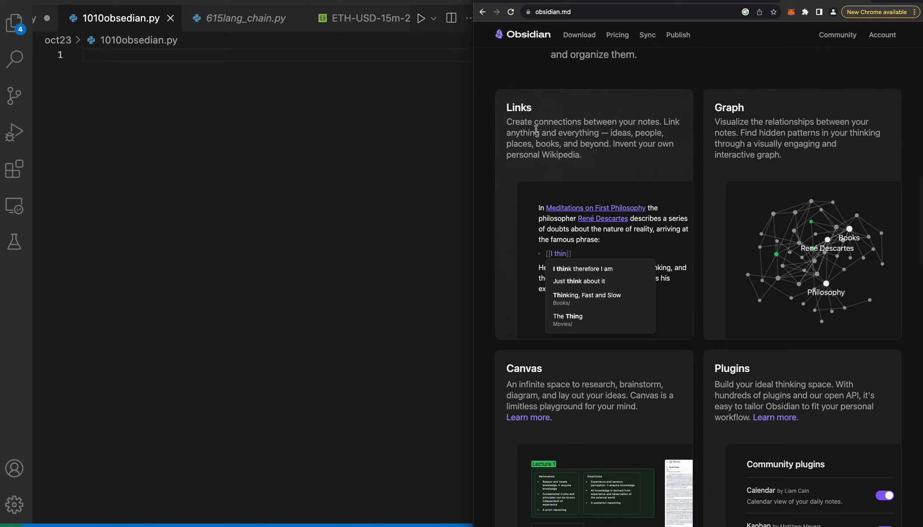
pyautogui.moveTo(549, 144)
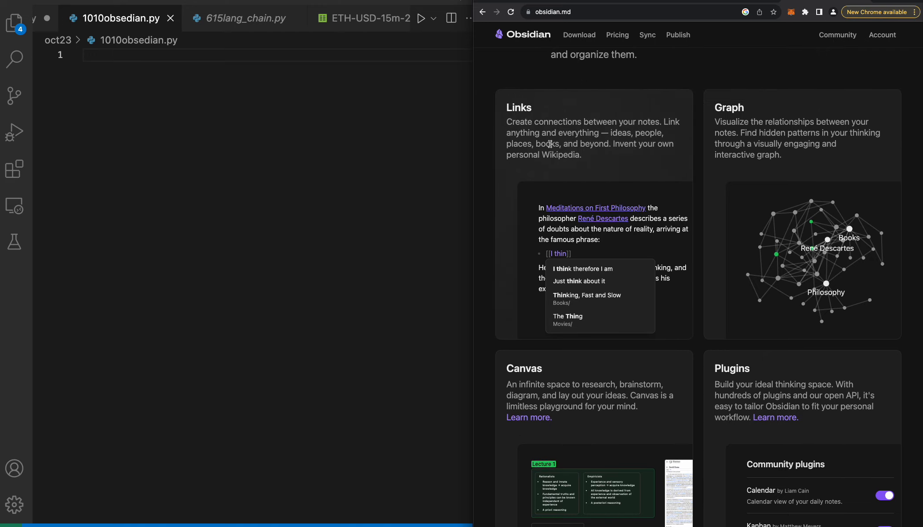
pyautogui.moveTo(528, 157)
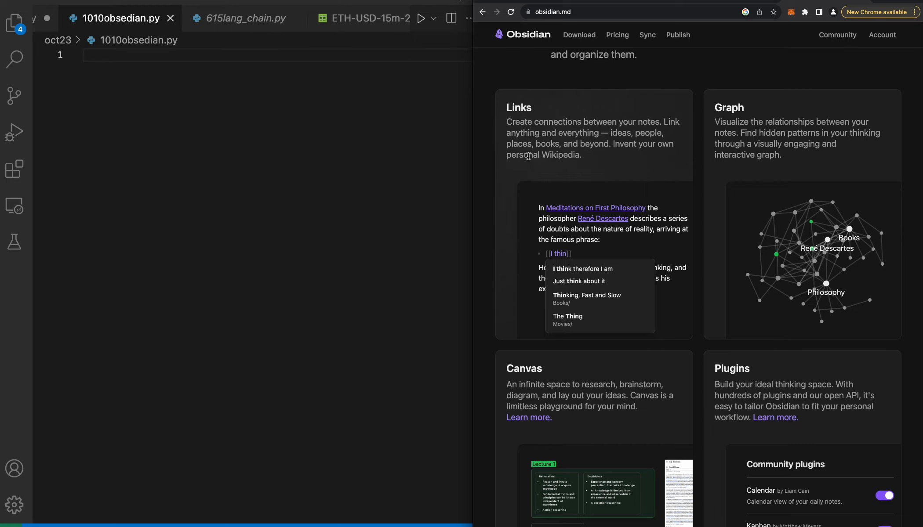
pyautogui.scroll(-3)
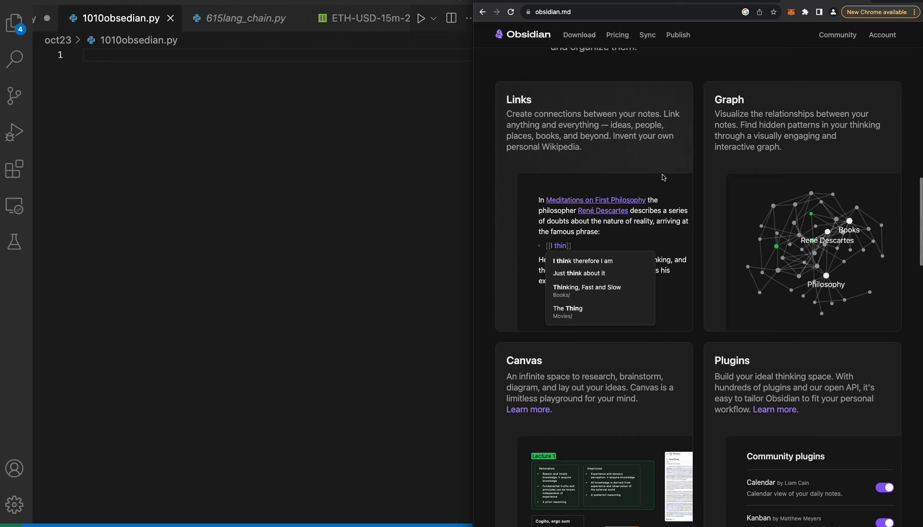
pyautogui.scroll(-3)
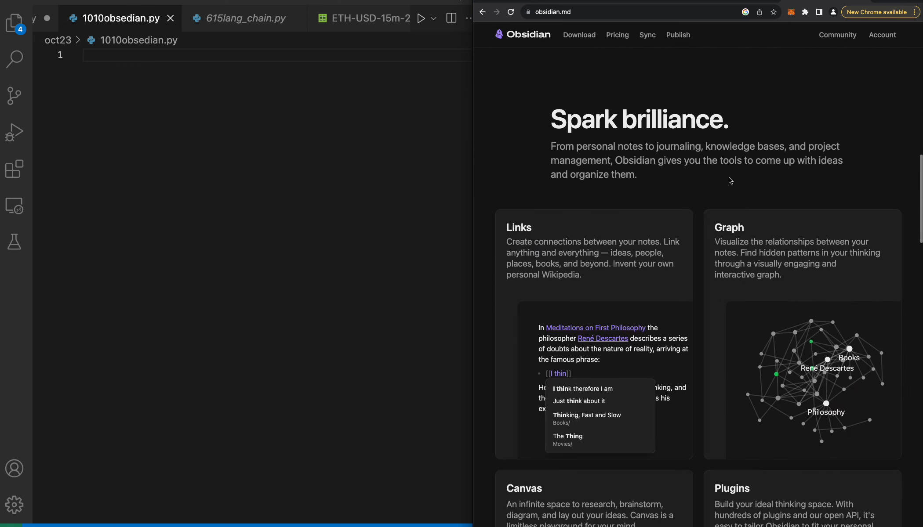
pyautogui.scroll(-3)
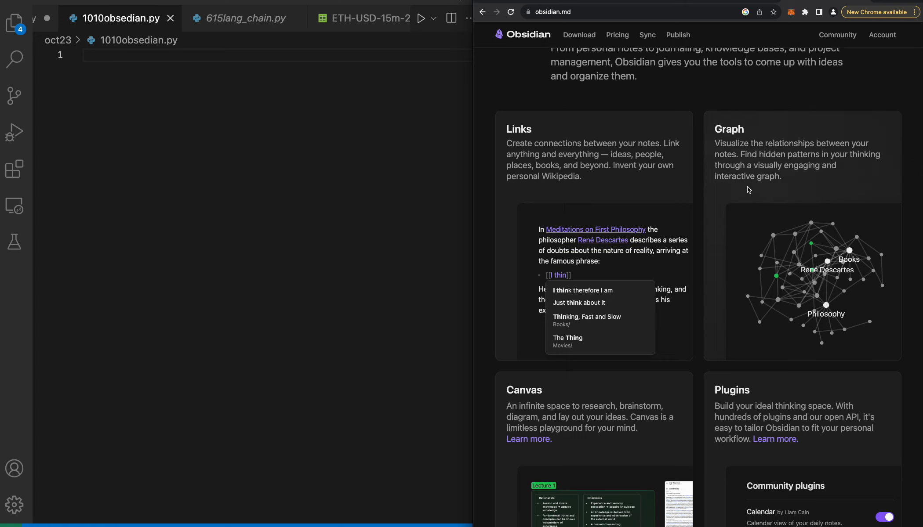
pyautogui.scroll(-3)
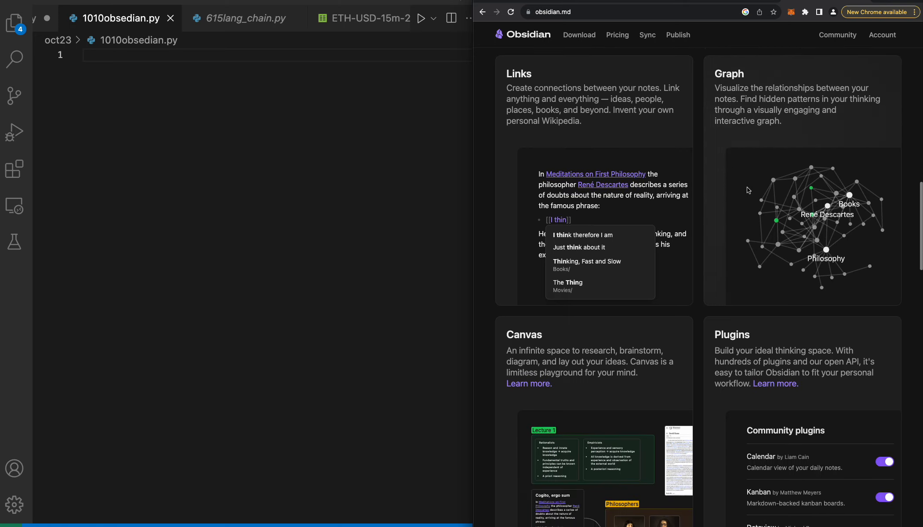
pyautogui.moveTo(733, 140)
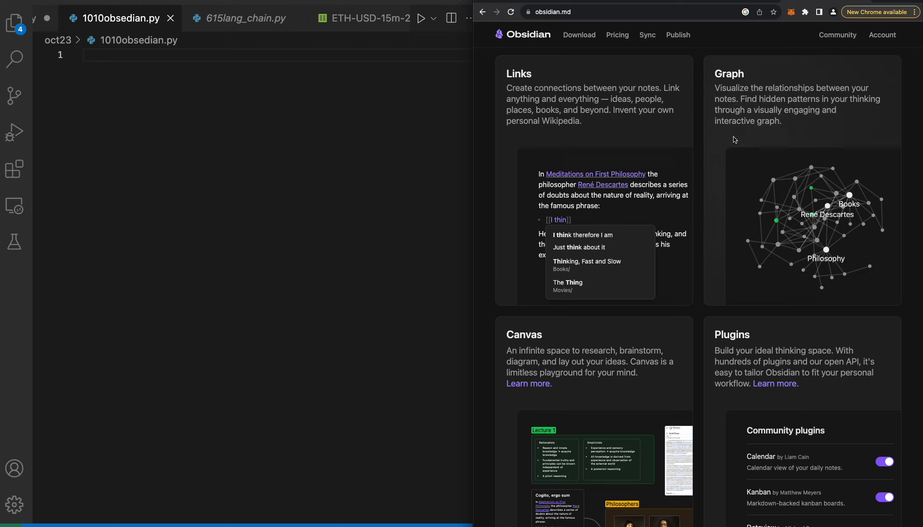
pyautogui.moveTo(798, 155)
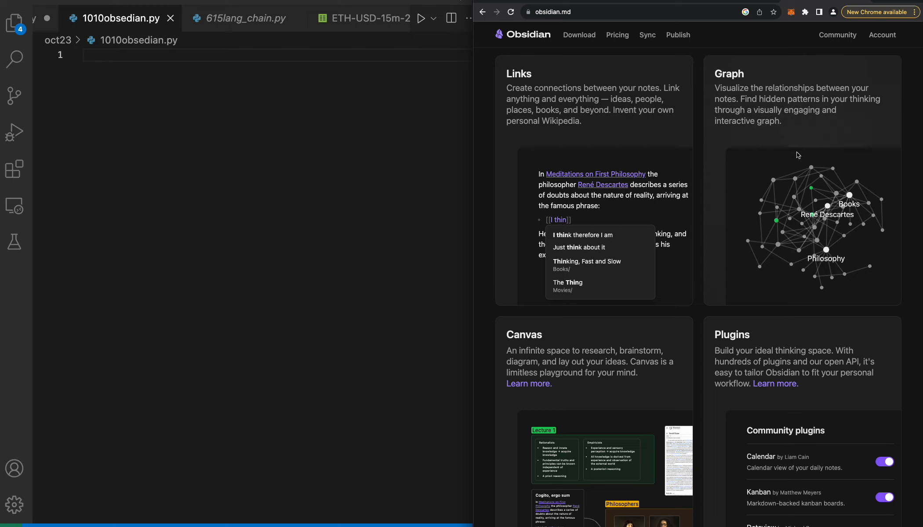
pyautogui.scroll(-3)
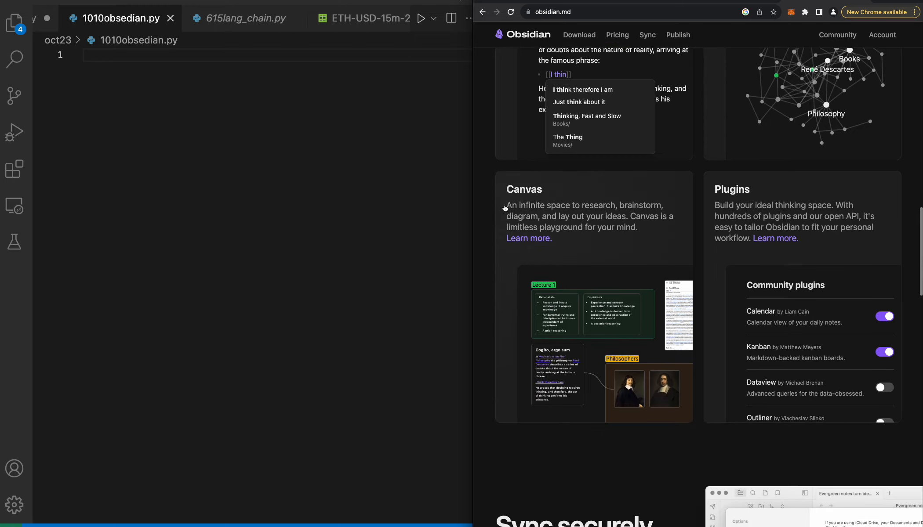
pyautogui.scroll(-3)
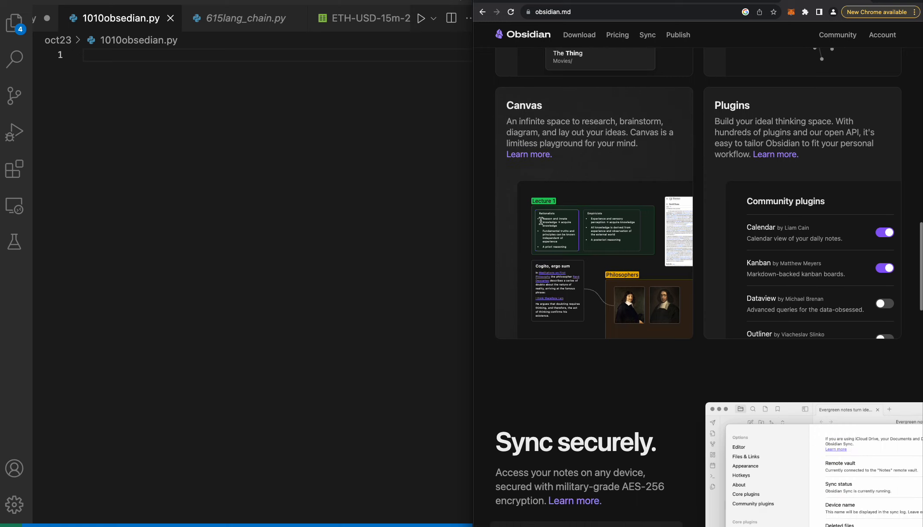
pyautogui.moveTo(624, 142)
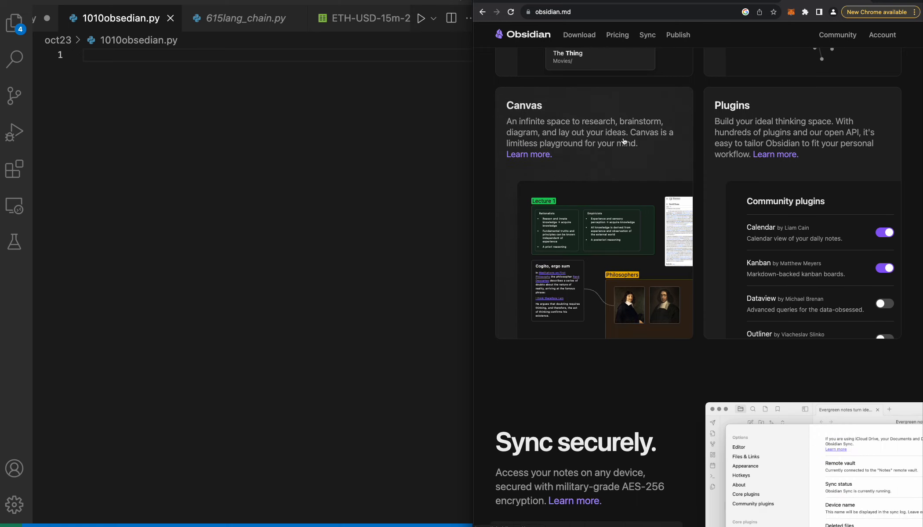
pyautogui.scroll(-3)
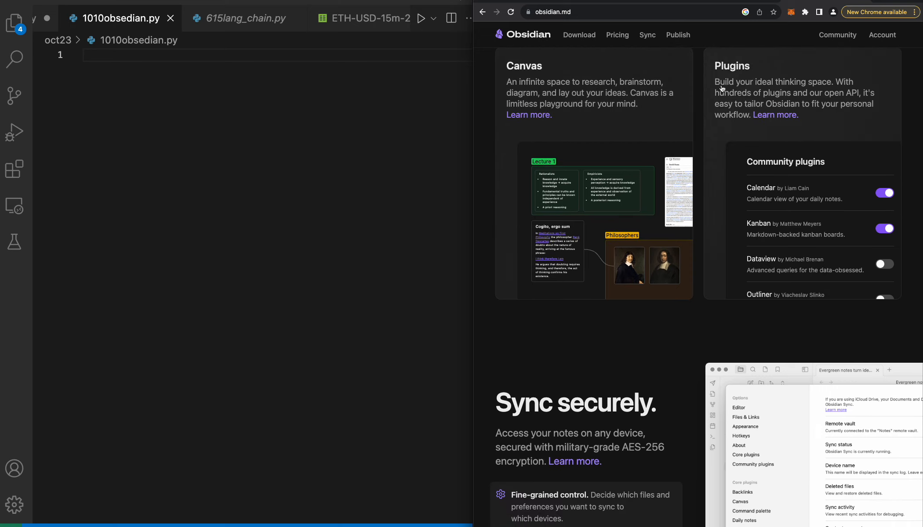
pyautogui.moveTo(752, 114)
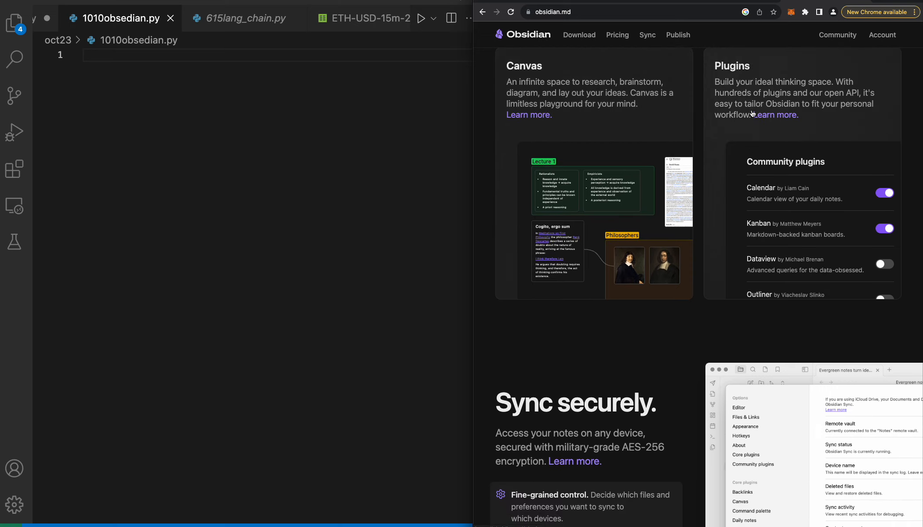
pyautogui.moveTo(783, 104)
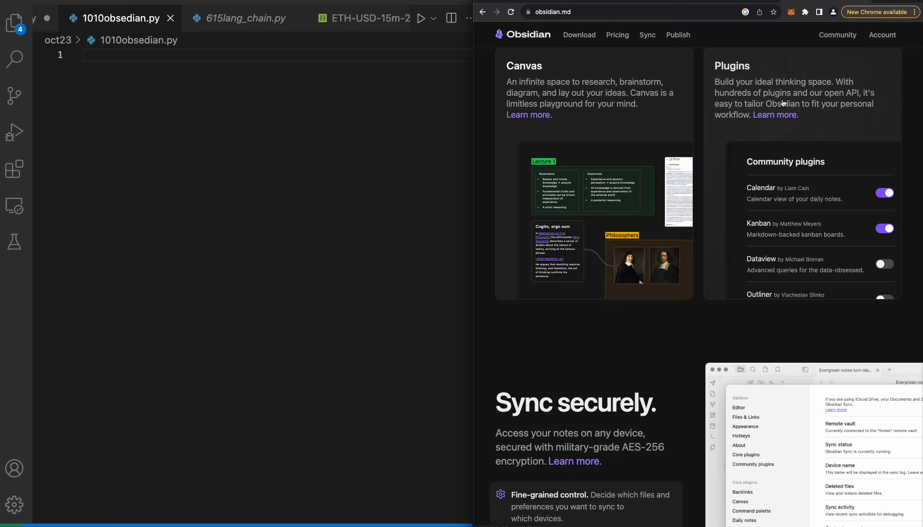
pyautogui.moveTo(851, 100)
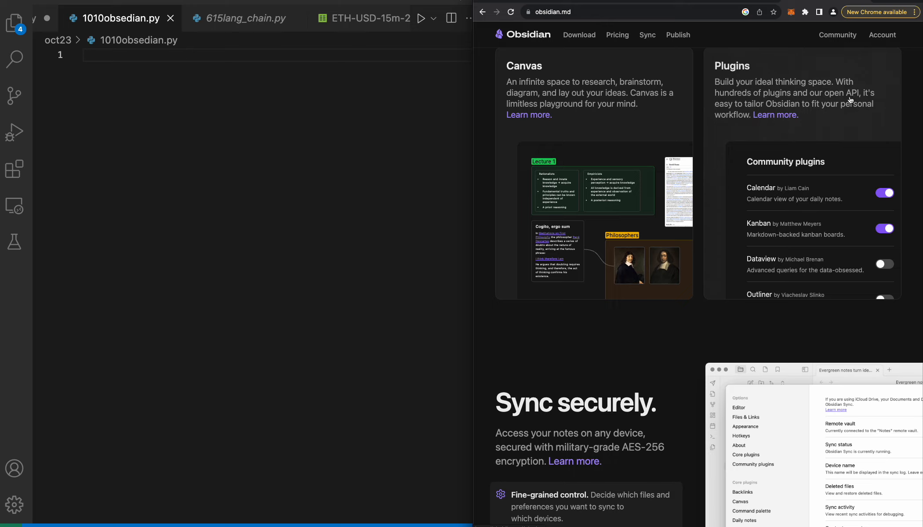
pyautogui.moveTo(855, 99)
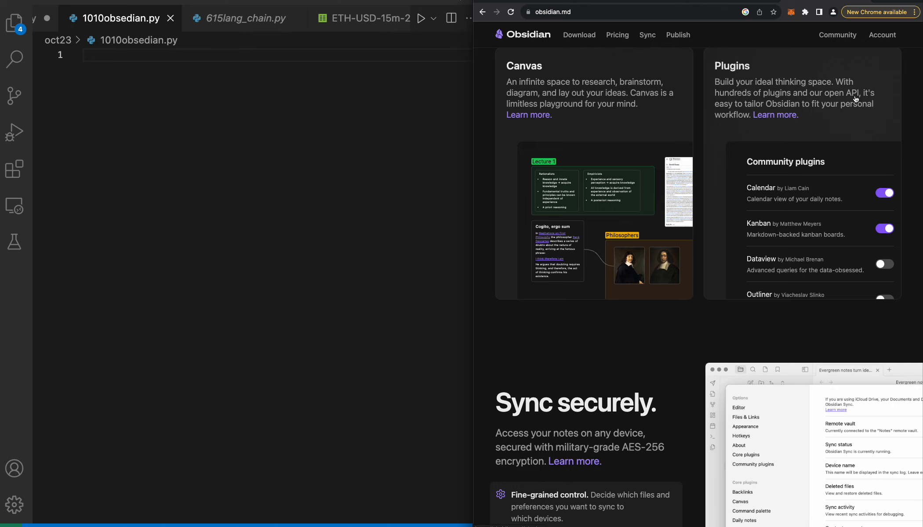
pyautogui.scroll(-3)
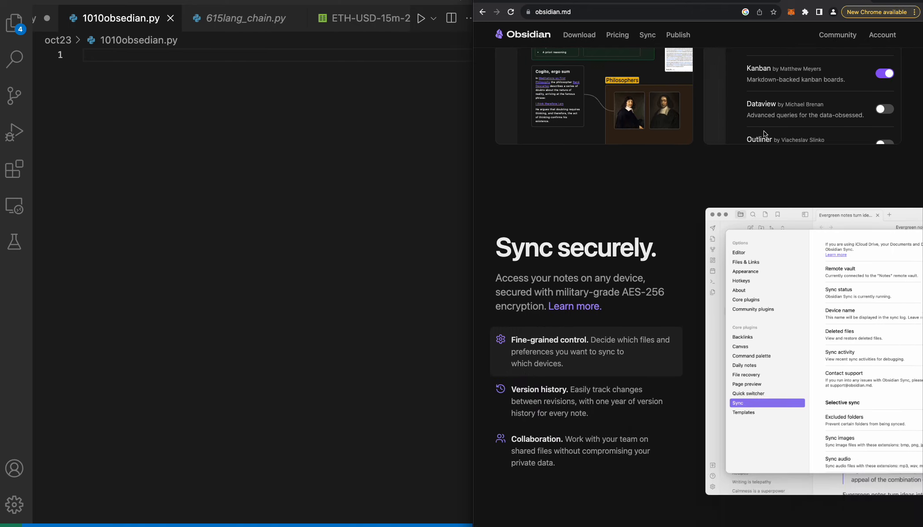
pyautogui.scroll(-3)
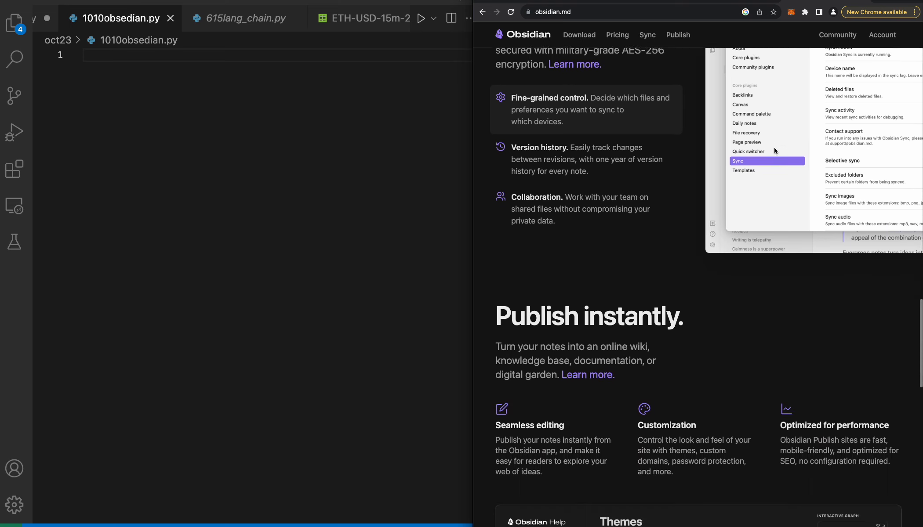
pyautogui.scroll(-3)
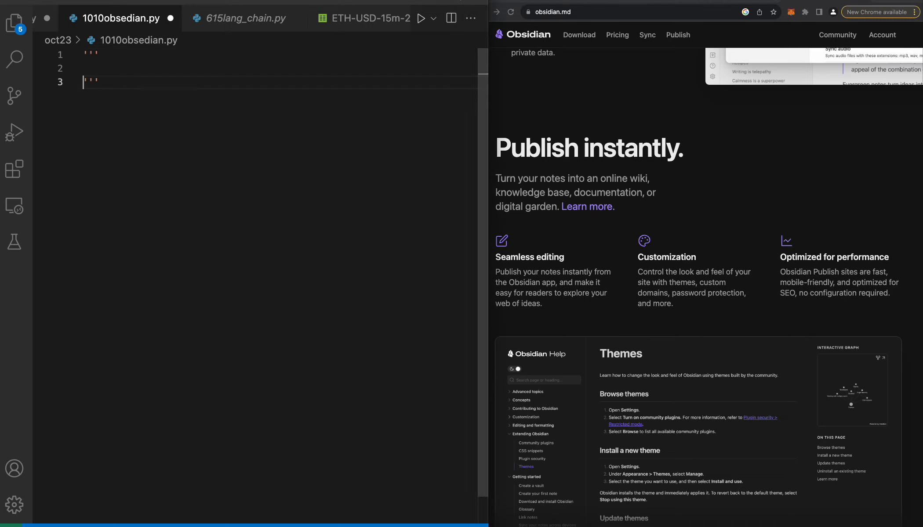
pyautogui.click(600, 11)
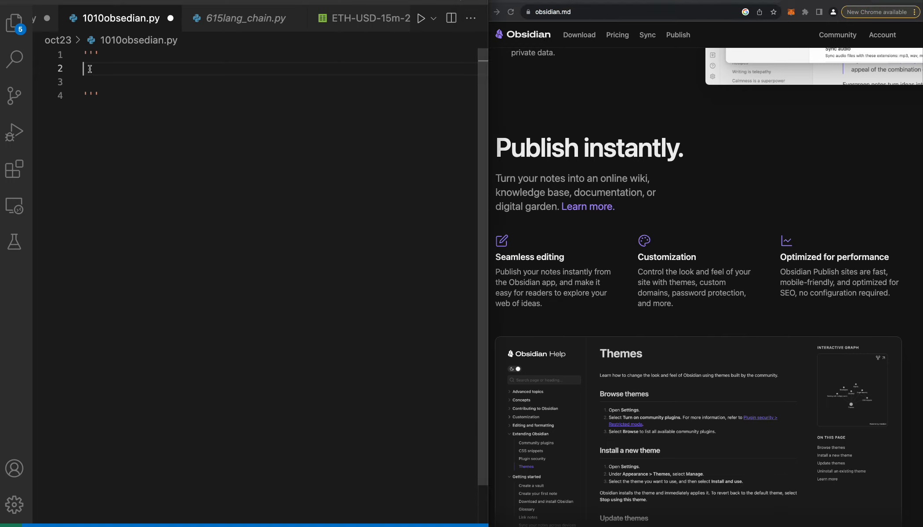
pyautogui.write('https://obsidian.md/')
pyautogui.click(651, 12)
pyautogui.write('v')
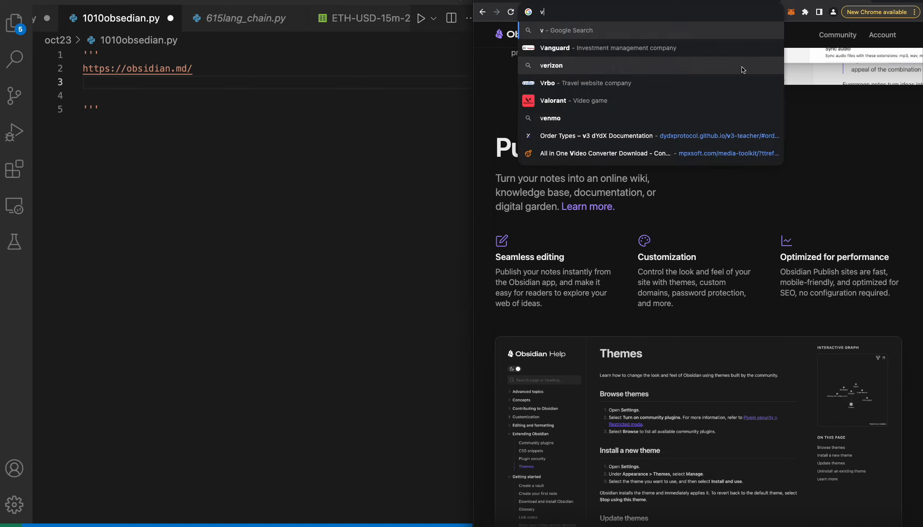
pyautogui.write('irtual brain')
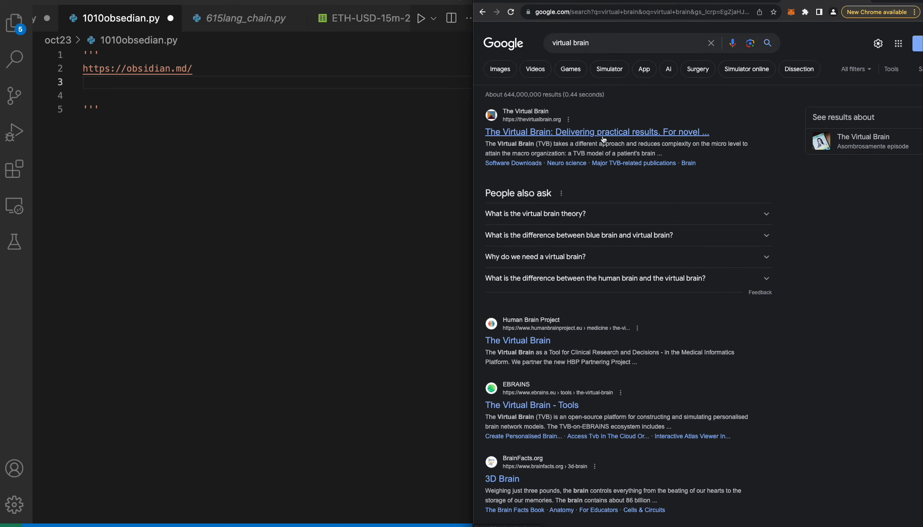
pyautogui.click(612, 43)
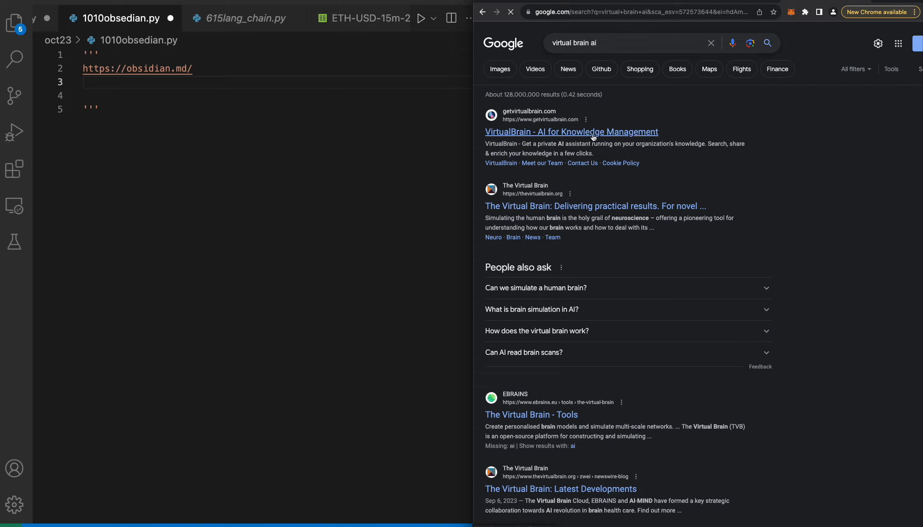
pyautogui.moveTo(599, 124)
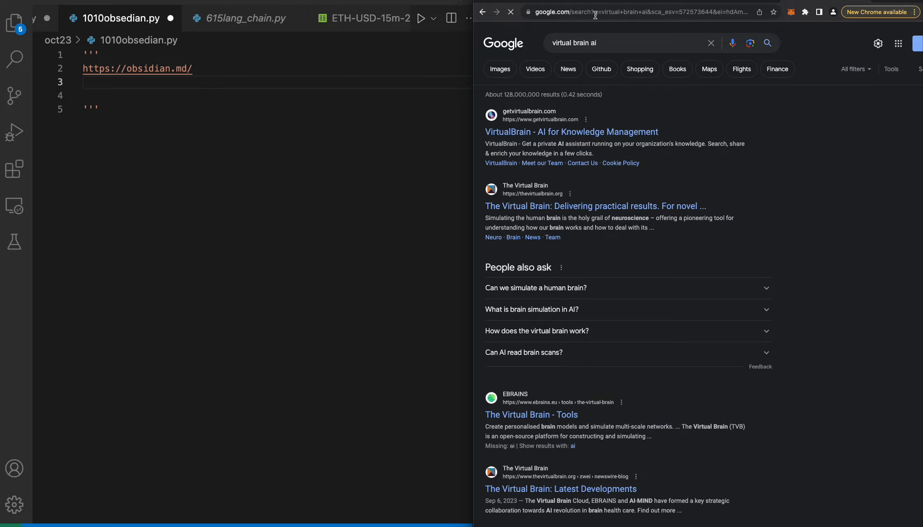
pyautogui.click(570, 131)
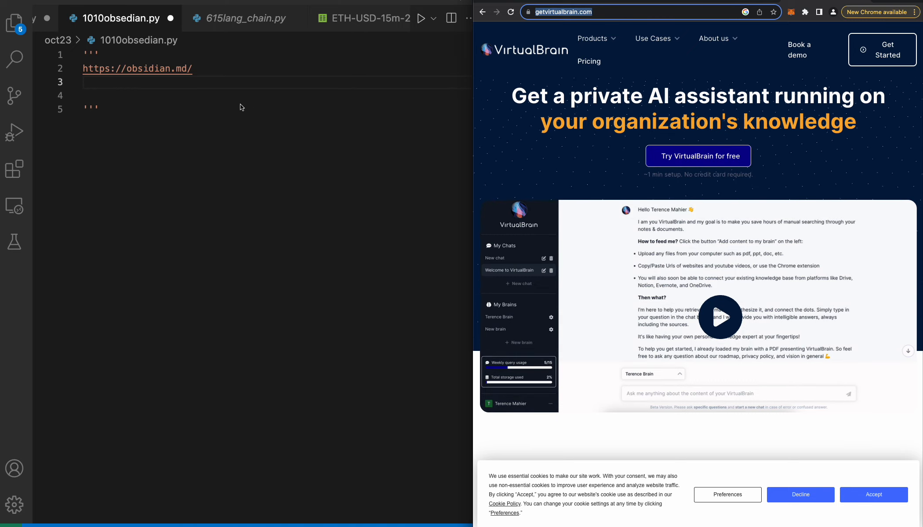
pyautogui.write('https://www.getvirtualbrain.com/')
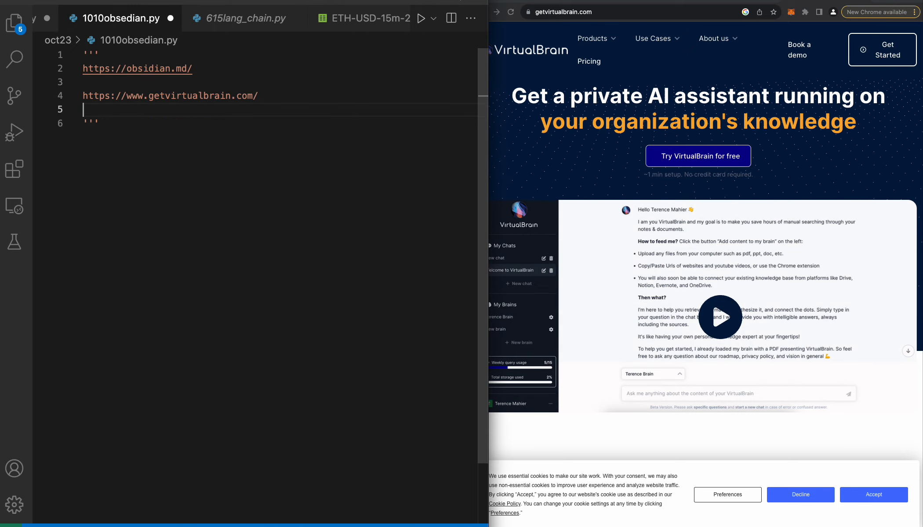
pyautogui.press('enter')
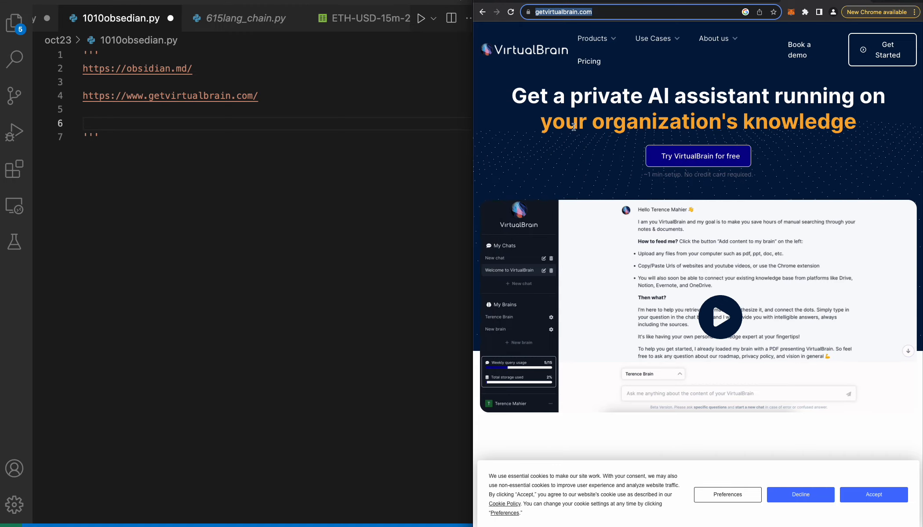
# - Widen the Chrome window so the VirtualBrain chat demo and trusted-by logos show in full
pyautogui.scroll(-3)
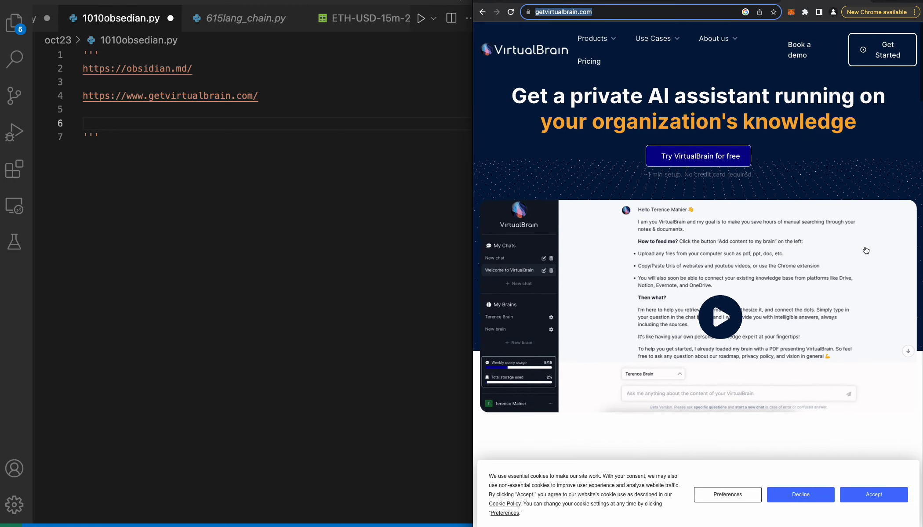
pyautogui.scroll(-3)
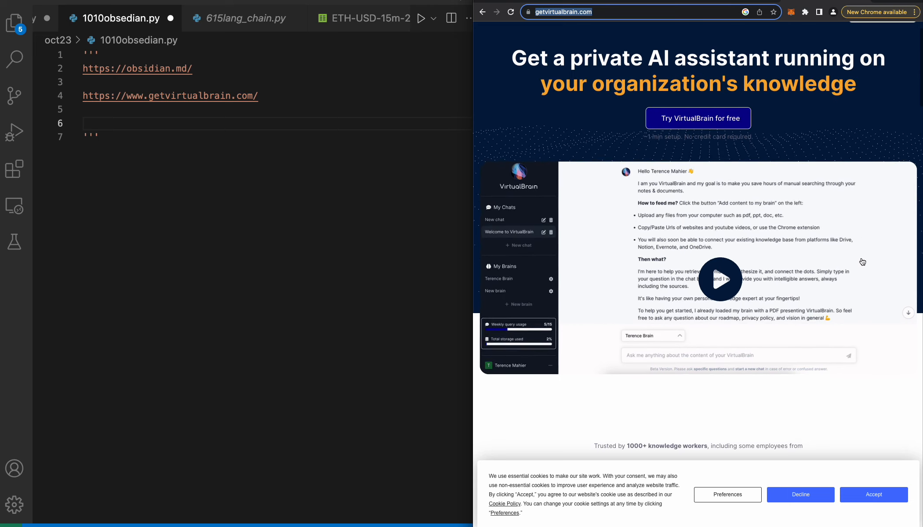
pyautogui.scroll(-3)
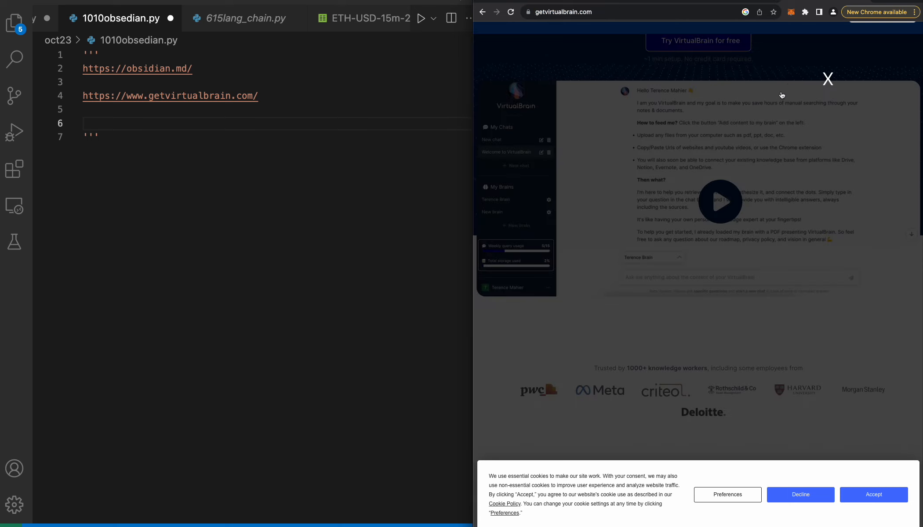
pyautogui.click(873, 494)
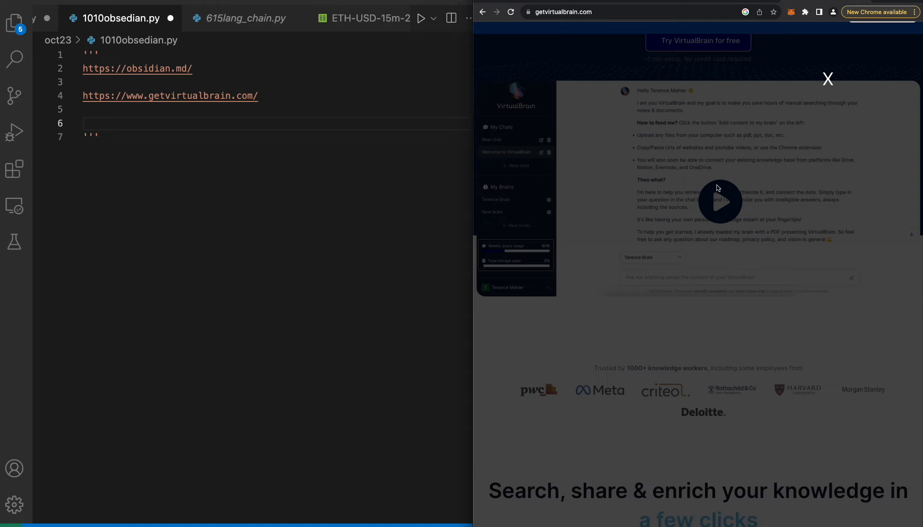
pyautogui.moveTo(476, 179)
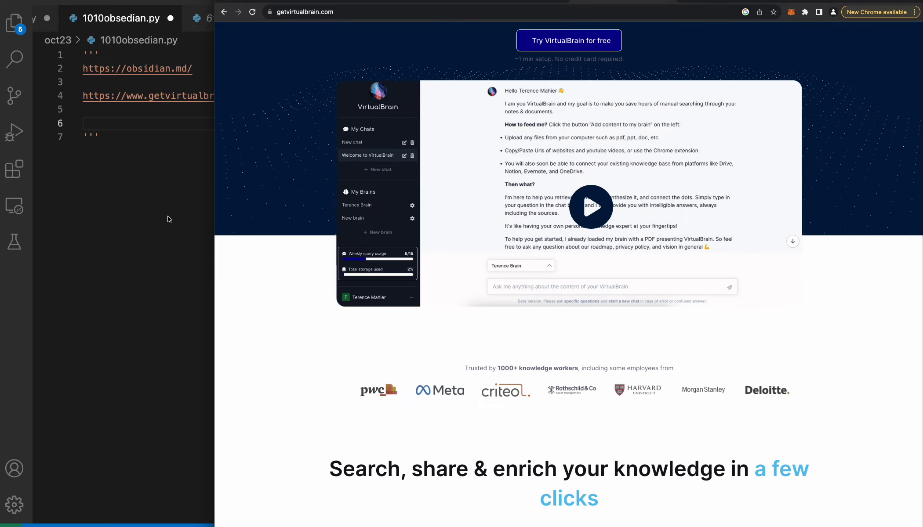
# - Read down the VirtualBrain page past the three benefit columns to the feature highlights
pyautogui.scroll(-3)
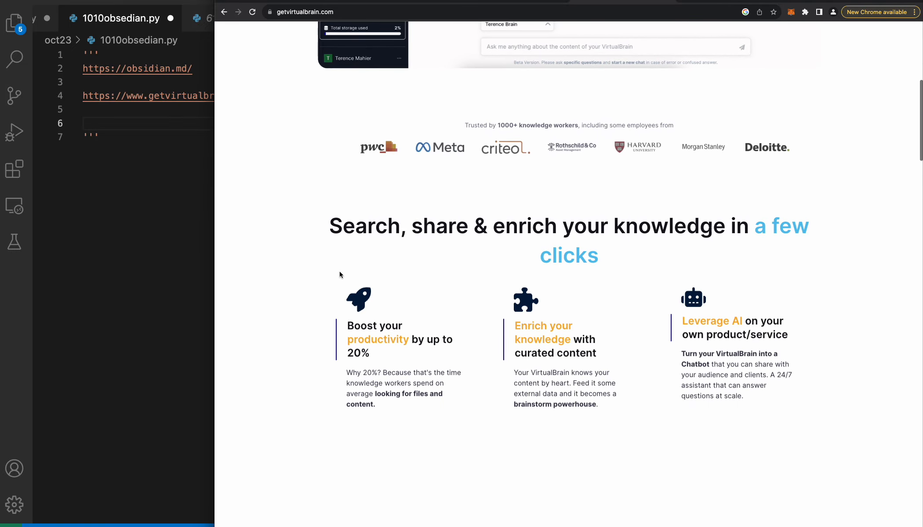
pyautogui.moveTo(676, 247)
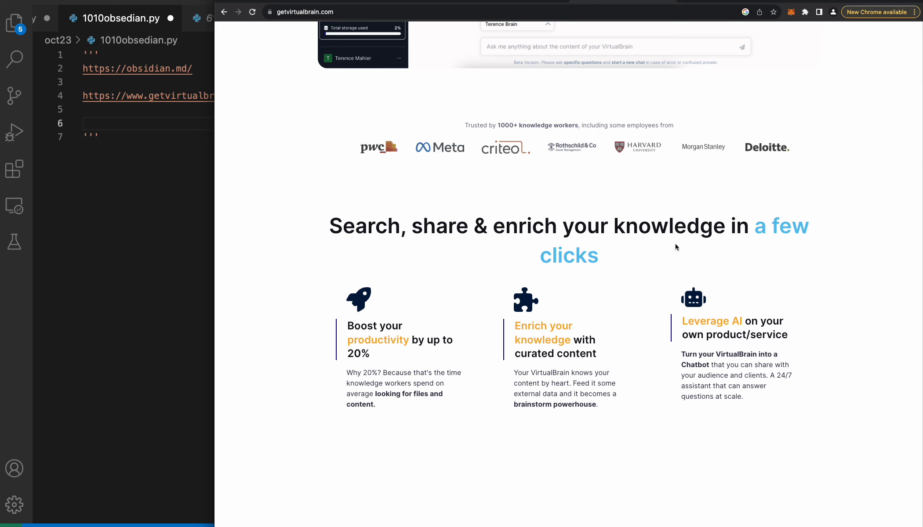
pyautogui.scroll(-3)
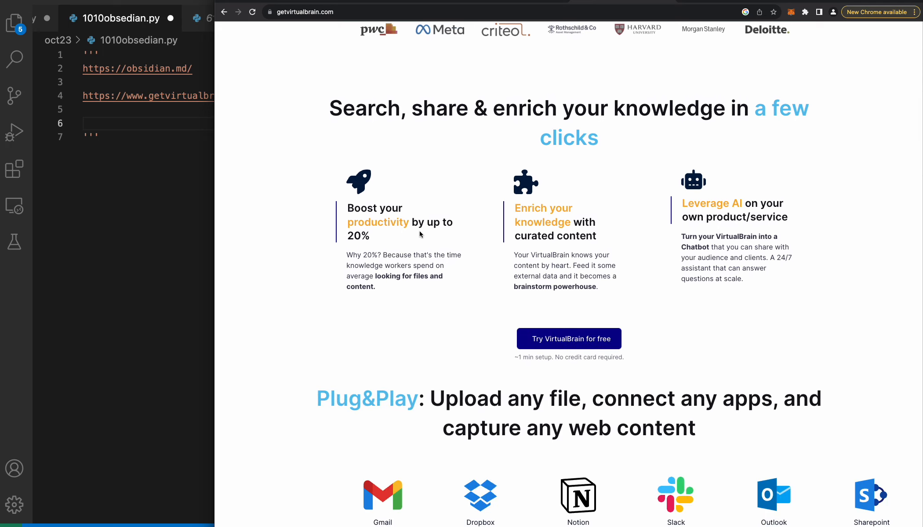
pyautogui.scroll(-3)
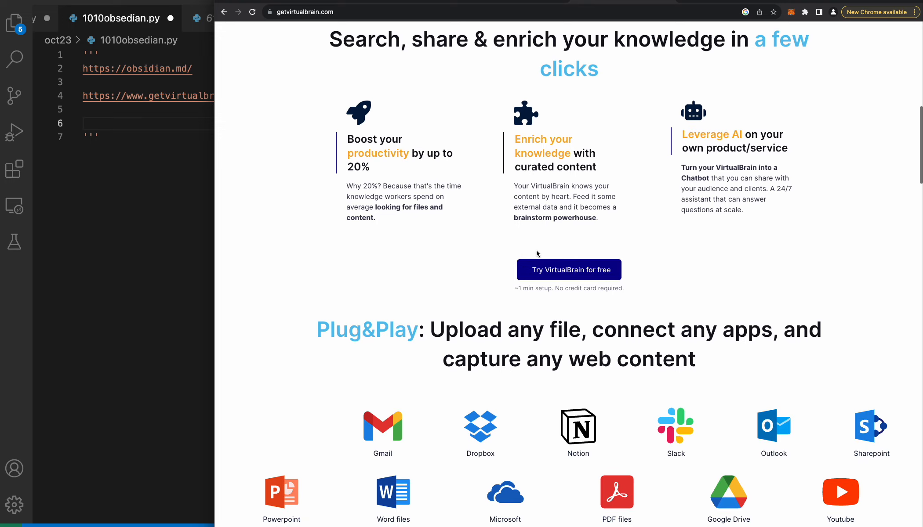
pyautogui.scroll(-3)
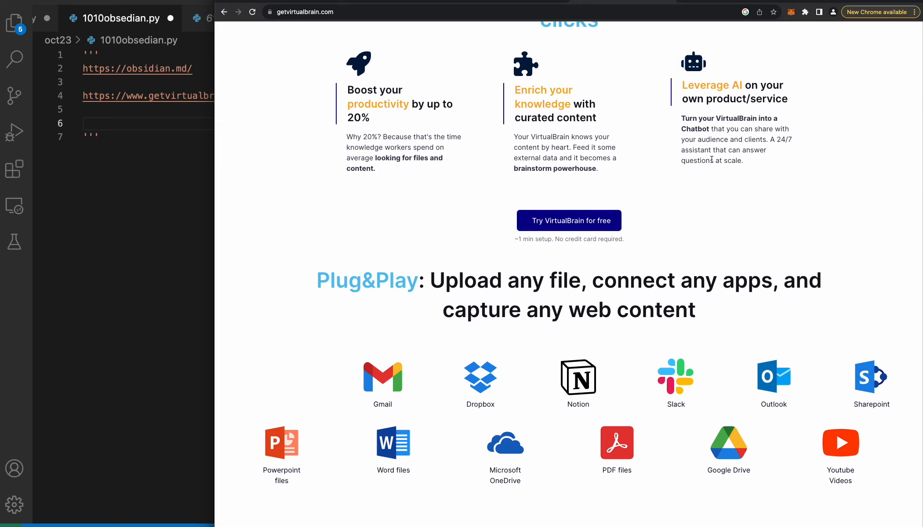
pyautogui.moveTo(346, 156)
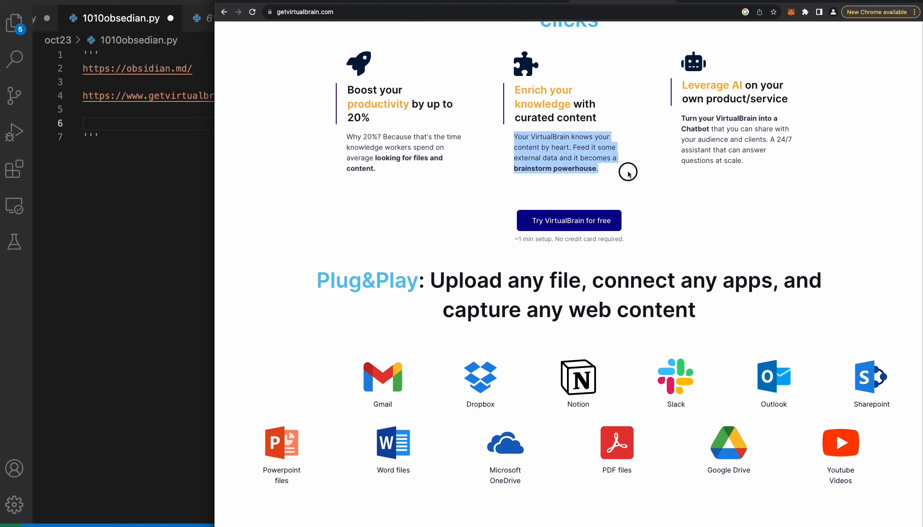
# - Highlight the Leverage AI chatbot blurb and continue to the Plug&Play integrations grid
pyautogui.click(627, 172)
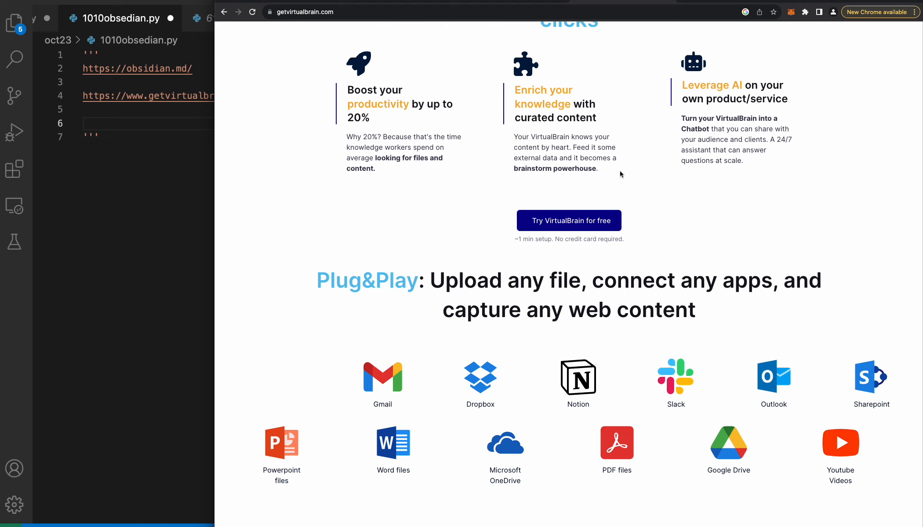
pyautogui.moveTo(612, 169)
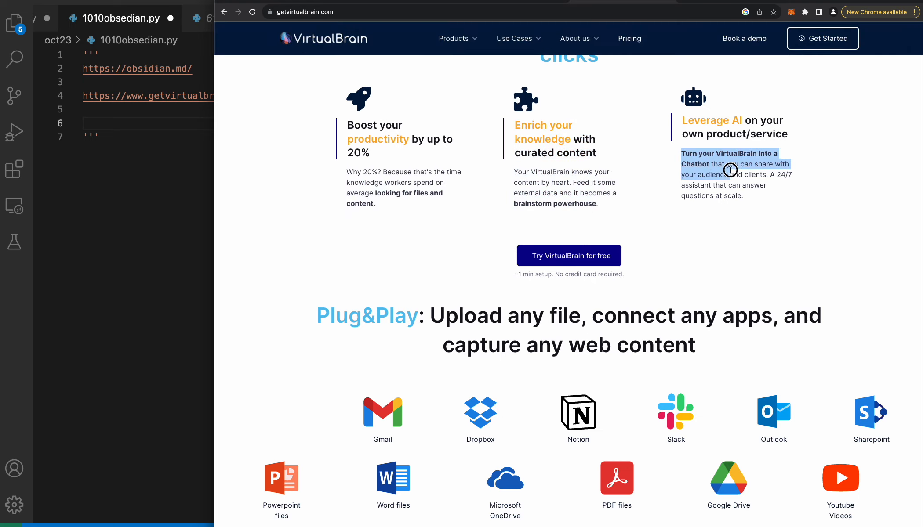
pyautogui.moveTo(729, 170); pyautogui.dragTo(743, 196)
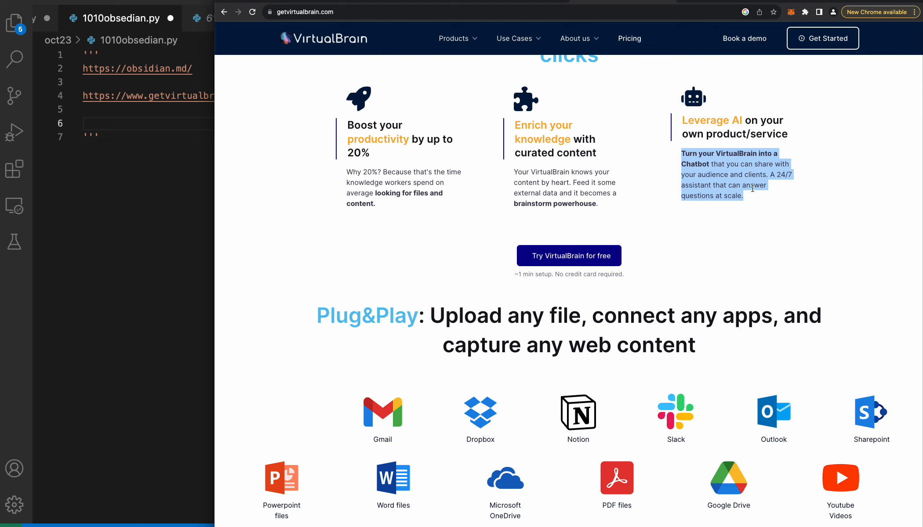
pyautogui.scroll(-3)
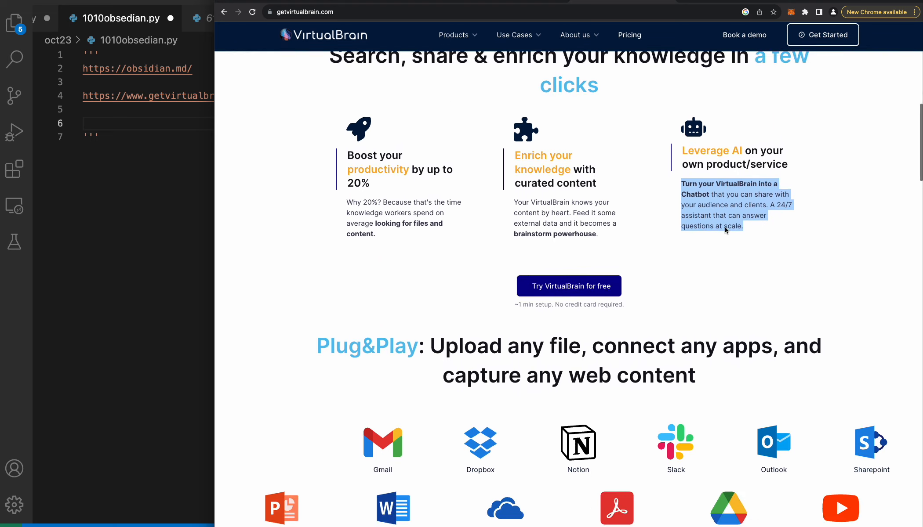
pyautogui.scroll(-3)
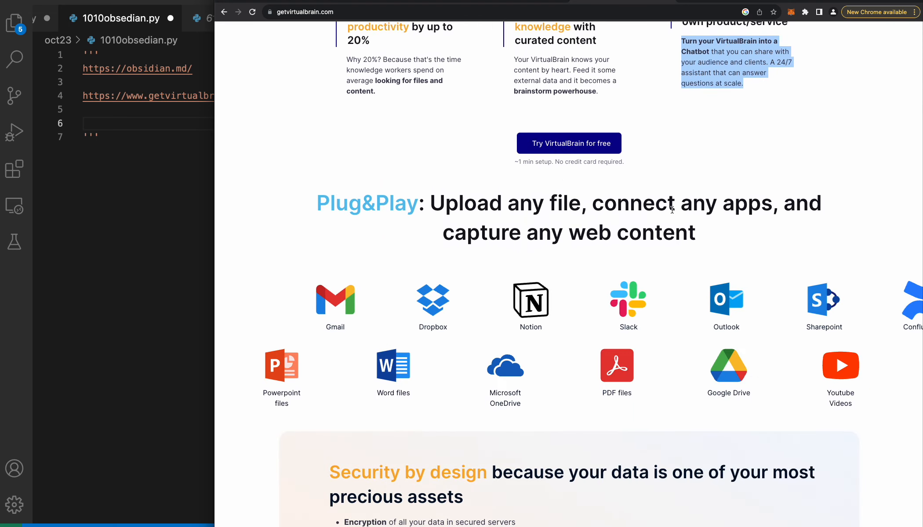
pyautogui.moveTo(604, 253)
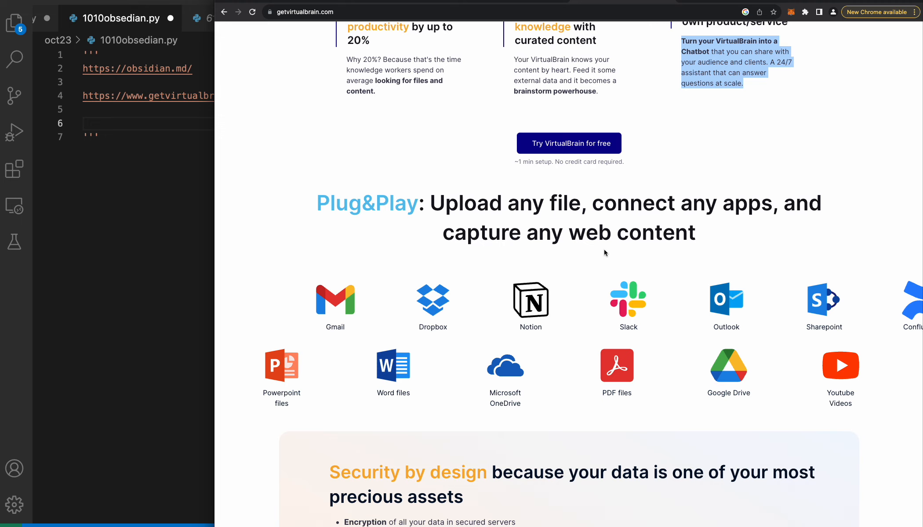
pyautogui.scroll(-3)
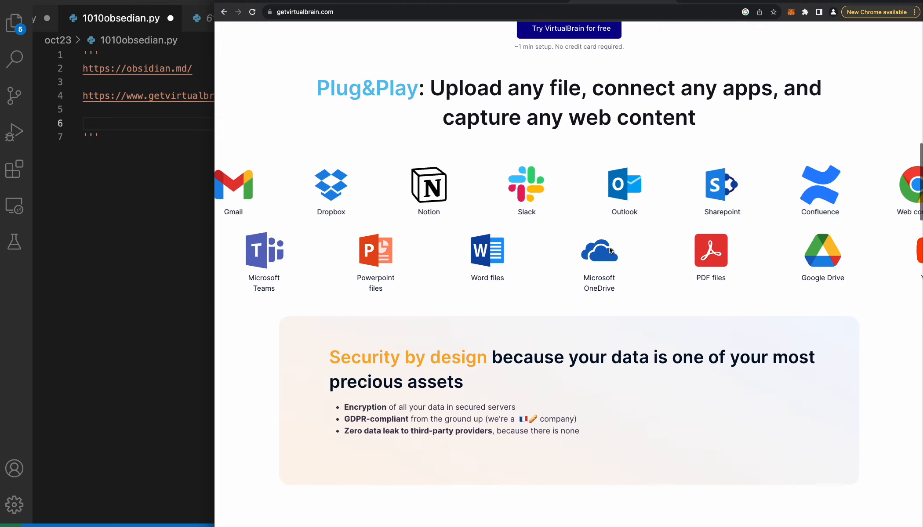
pyautogui.scroll(-3)
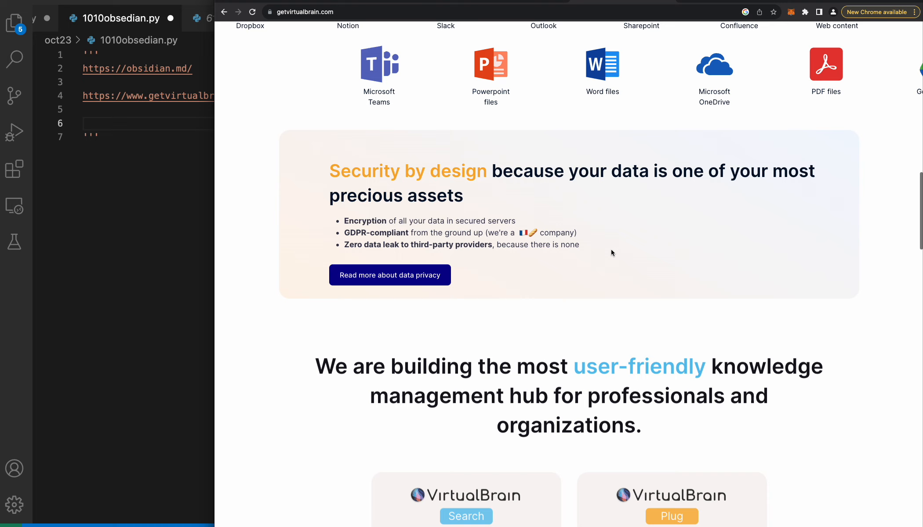
pyautogui.scroll(-3)
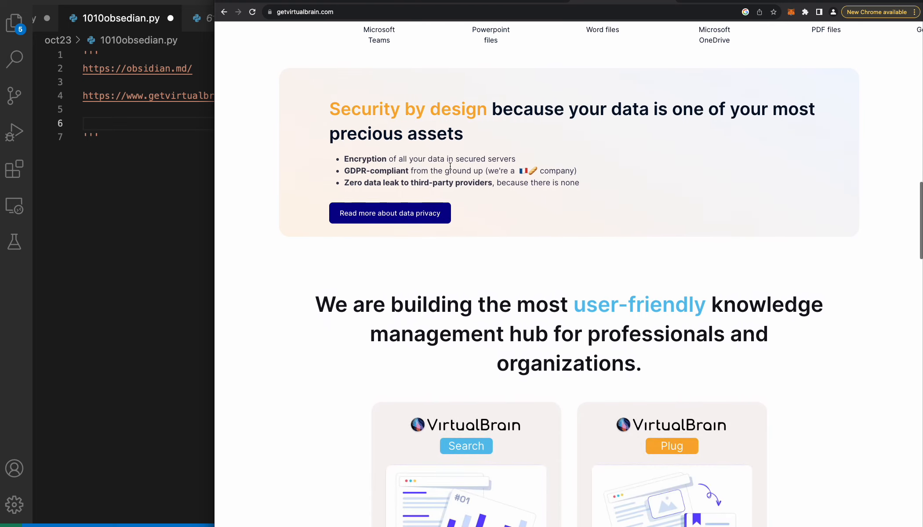
pyautogui.moveTo(620, 146)
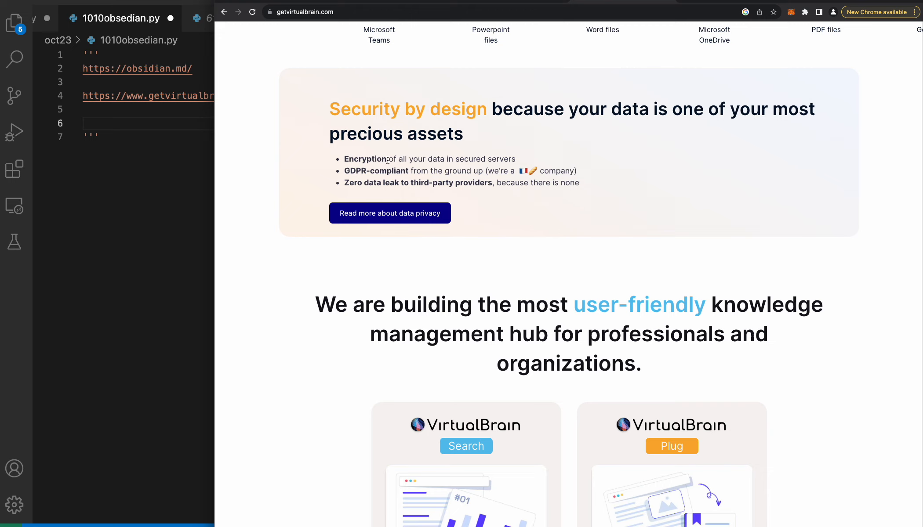
pyautogui.scroll(-3)
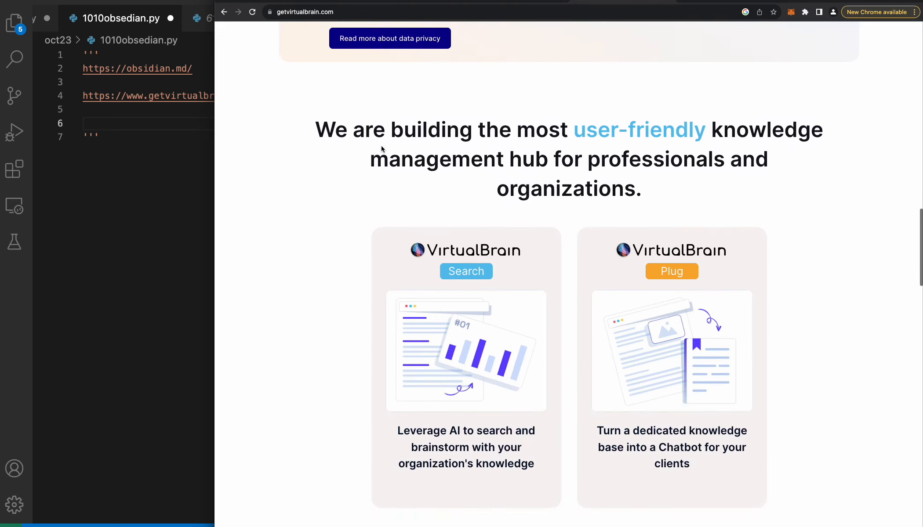
pyautogui.moveTo(638, 157)
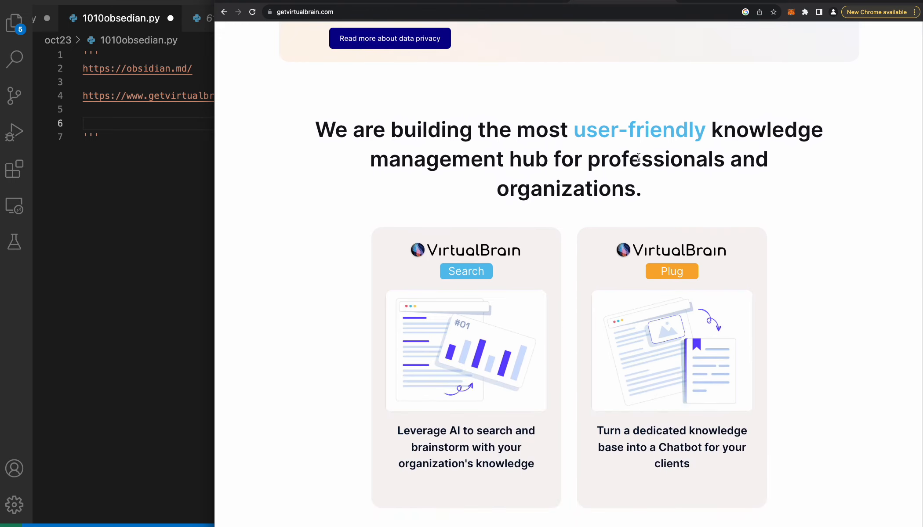
pyautogui.scroll(-3)
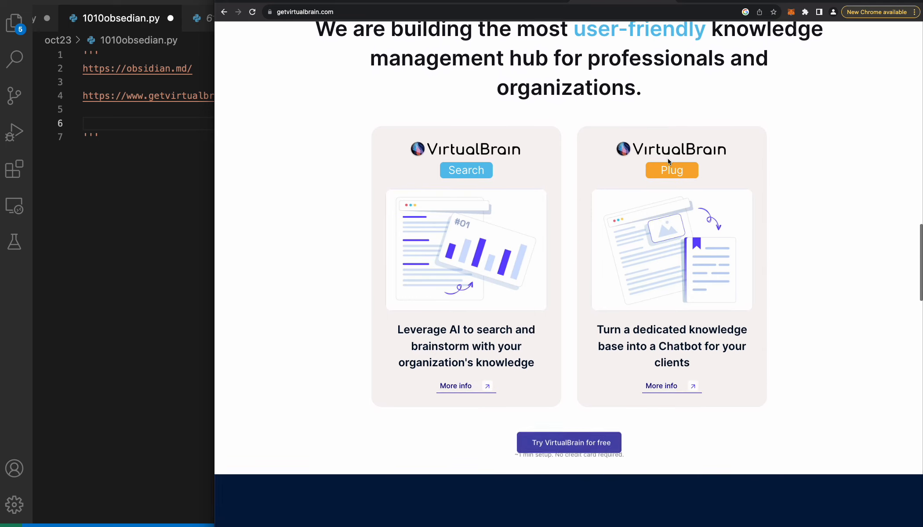
pyautogui.scroll(-3)
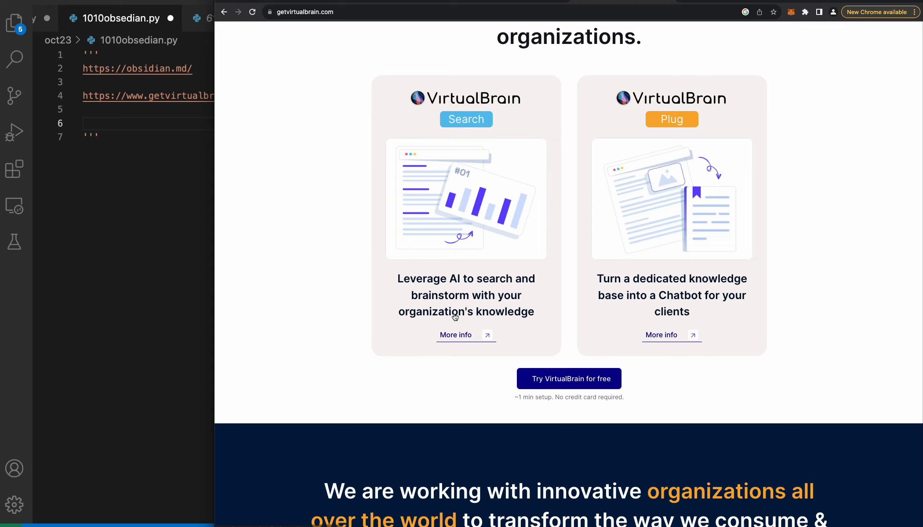
pyautogui.scroll(-3)
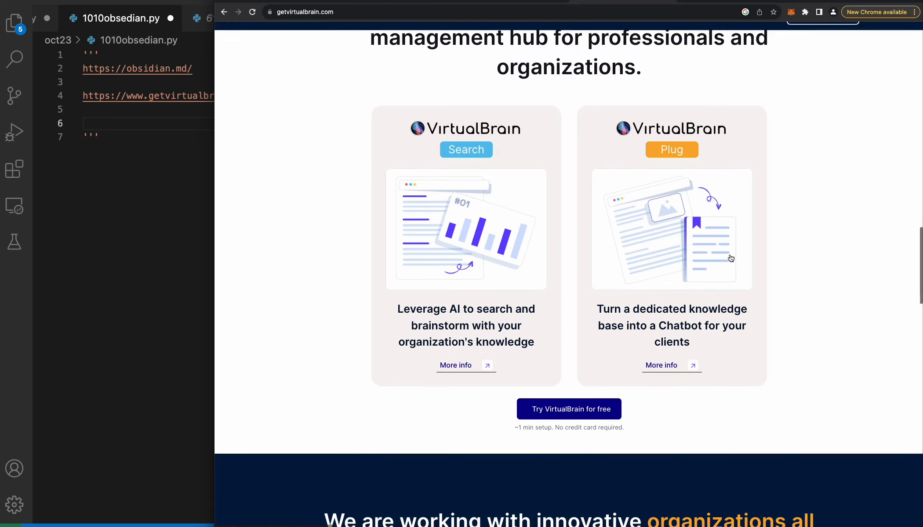
pyautogui.scroll(-3)
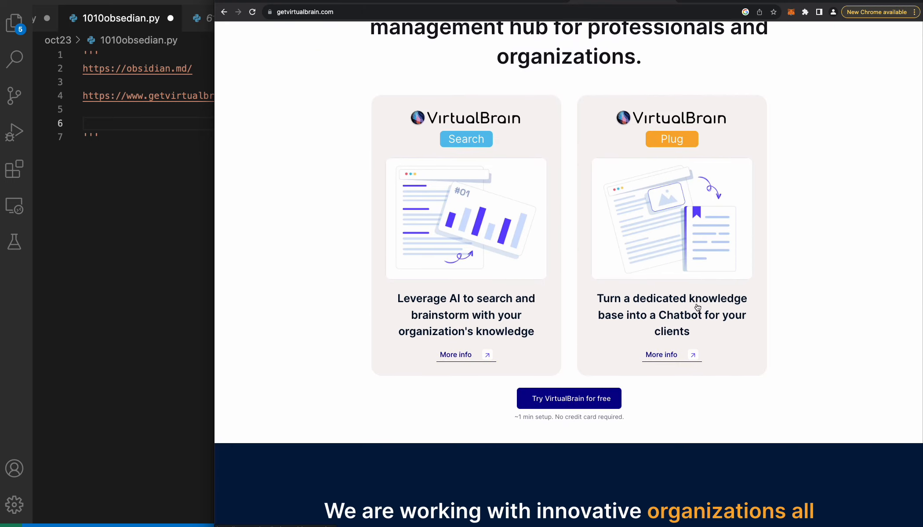
pyautogui.scroll(-3)
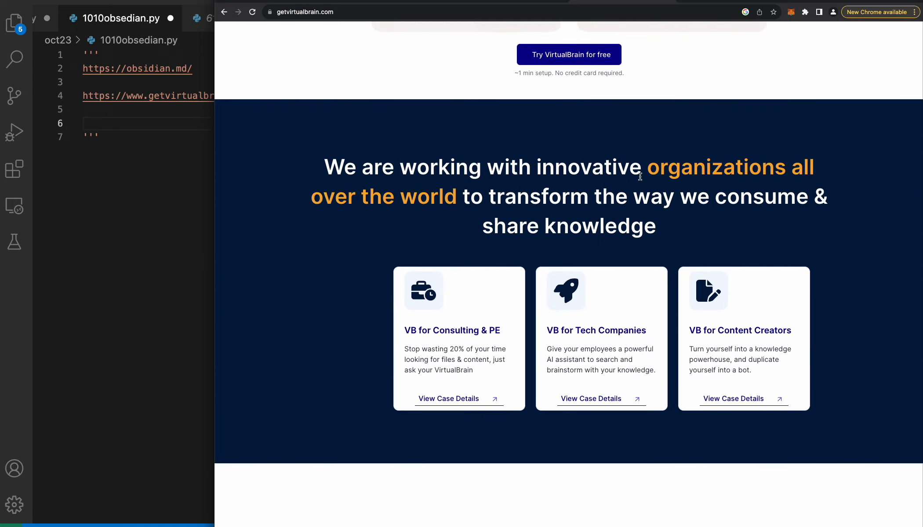
pyautogui.scroll(-3)
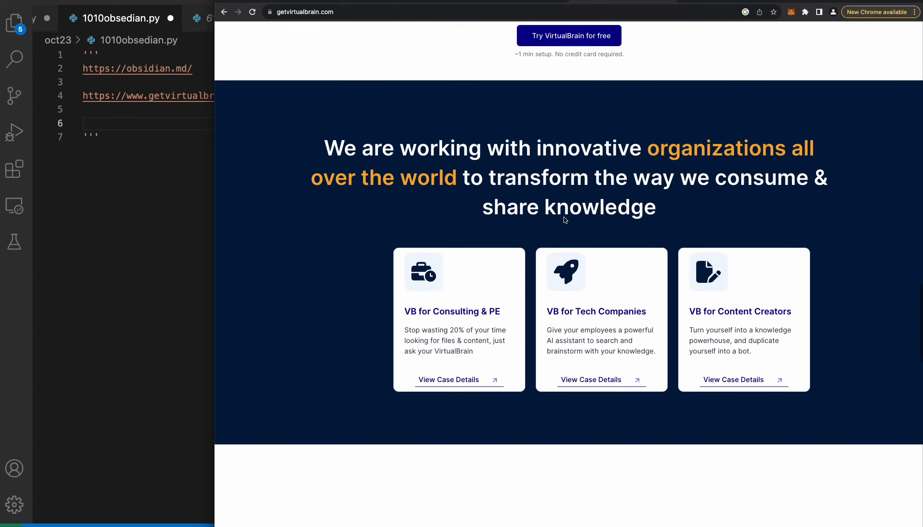
pyautogui.scroll(-3)
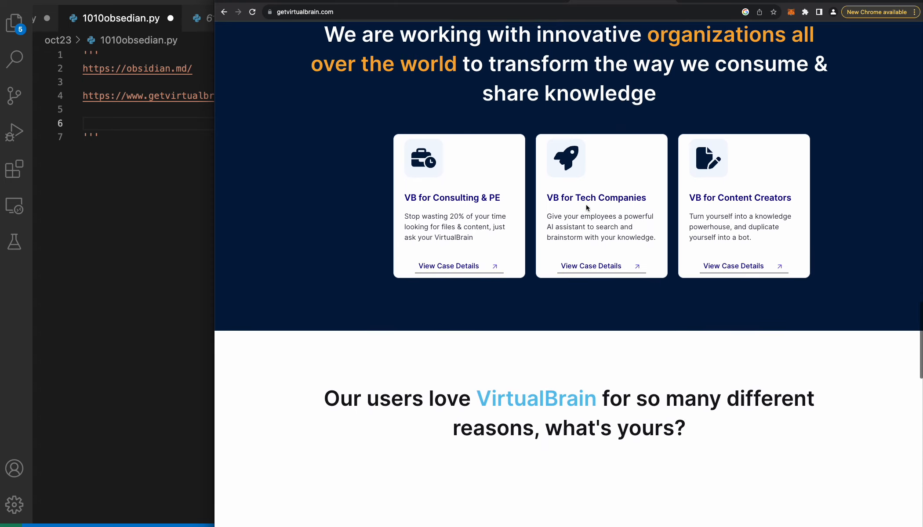
pyautogui.scroll(-3)
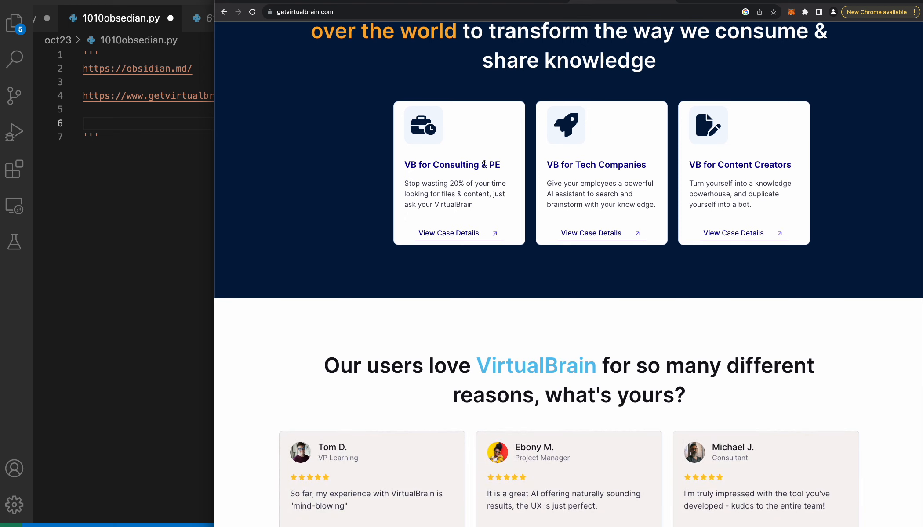
pyautogui.moveTo(561, 174)
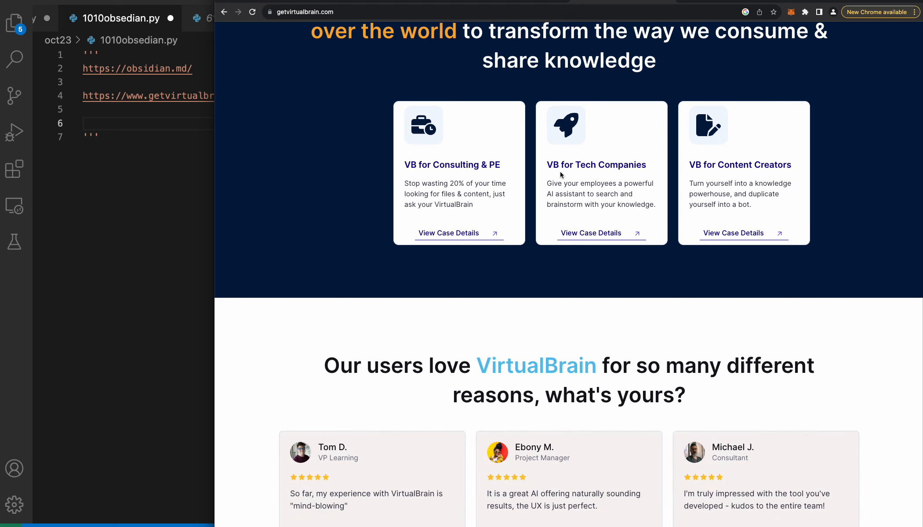
pyautogui.moveTo(614, 198)
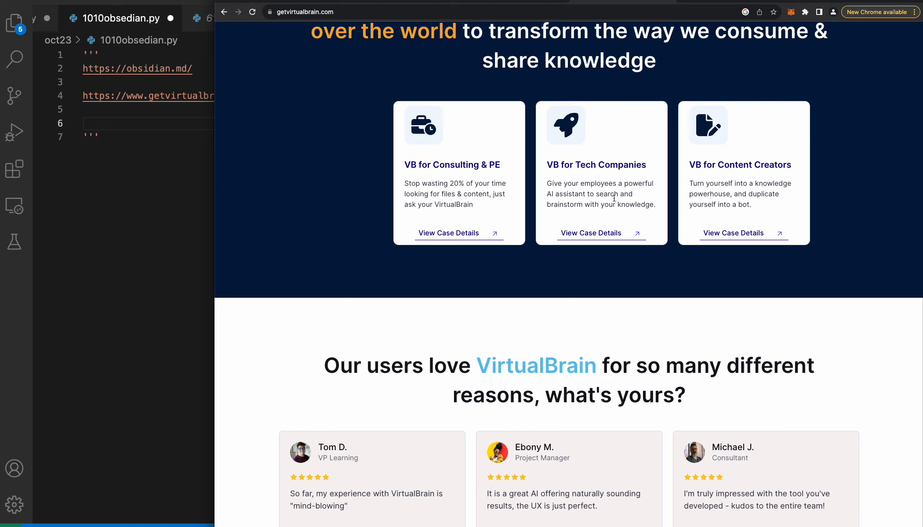
pyautogui.moveTo(592, 206)
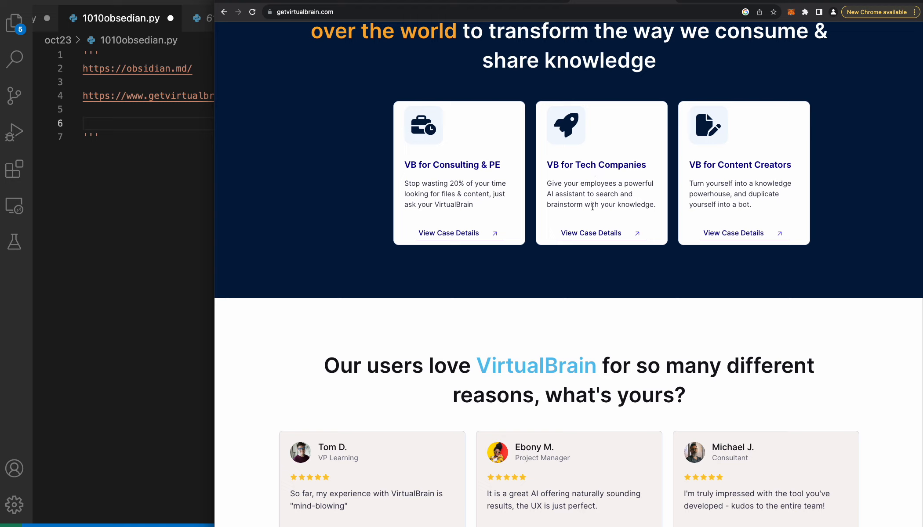
pyautogui.moveTo(676, 170)
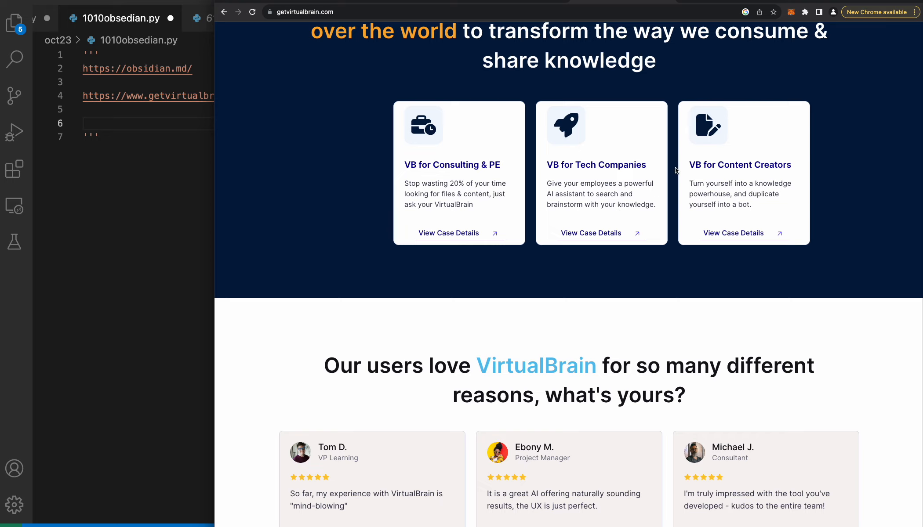
pyautogui.scroll(-3)
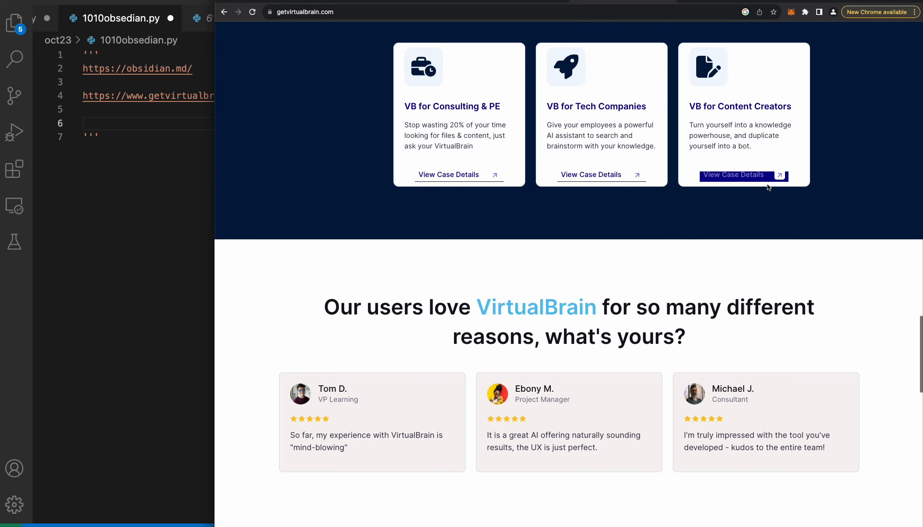
pyautogui.scroll(-3)
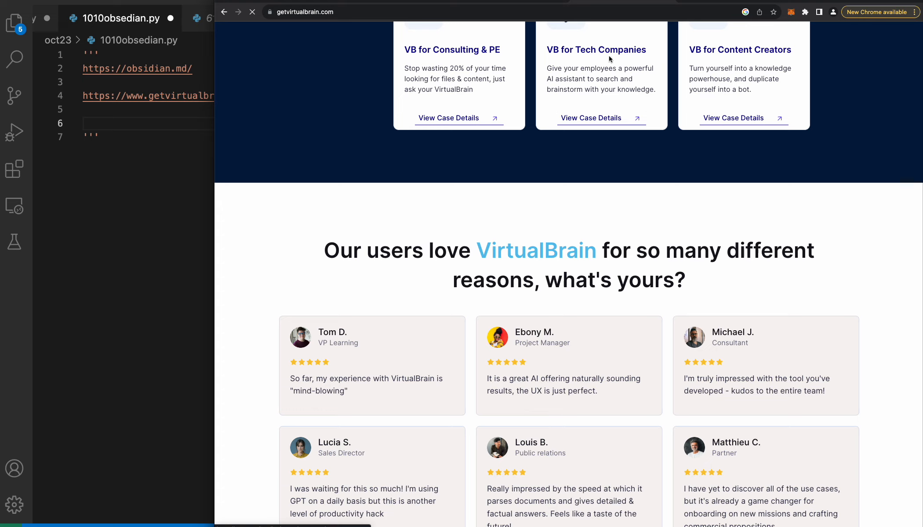
pyautogui.scroll(-3)
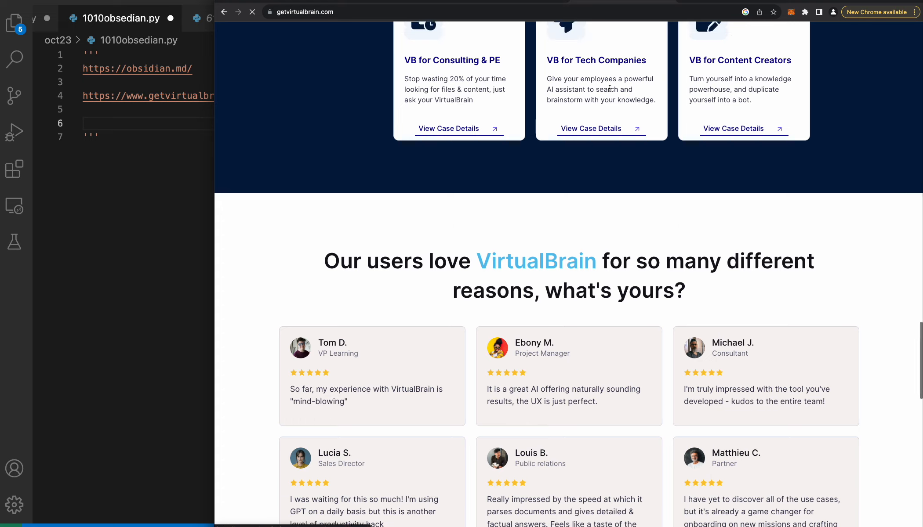
pyautogui.scroll(-3)
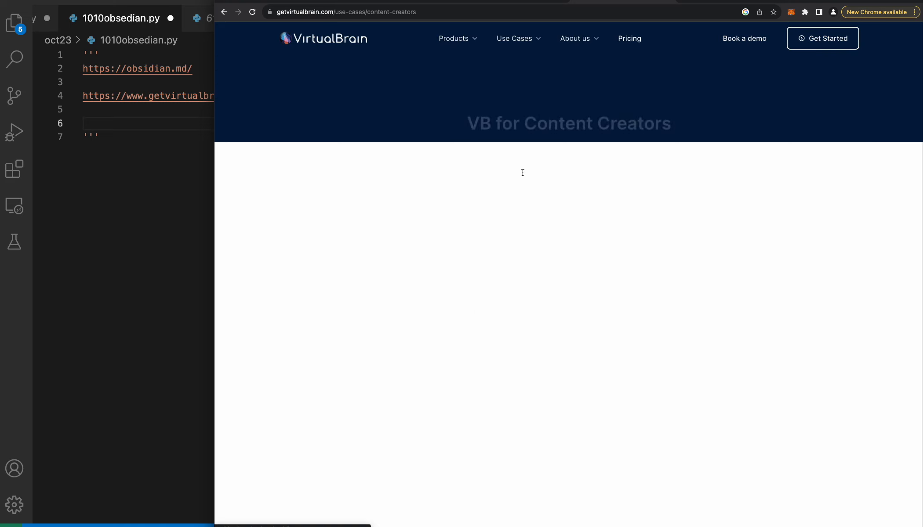
pyautogui.scroll(-3)
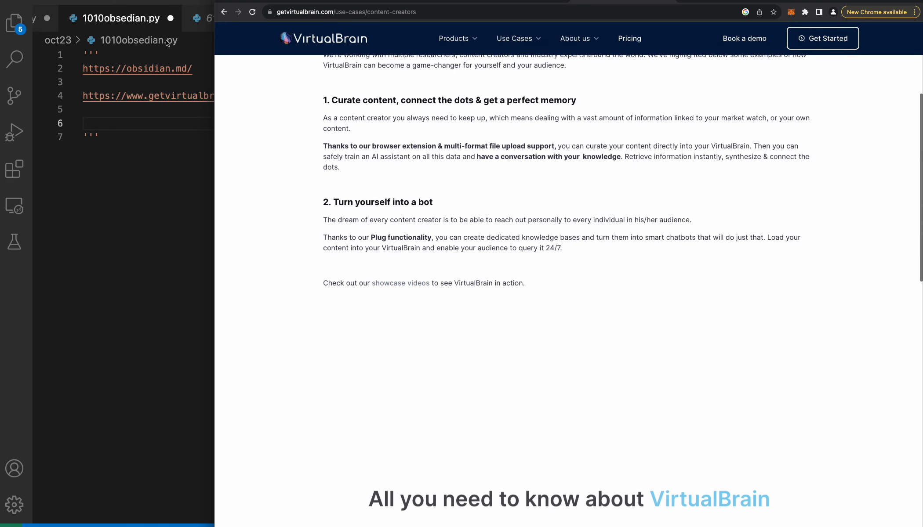
pyautogui.click(262, 96)
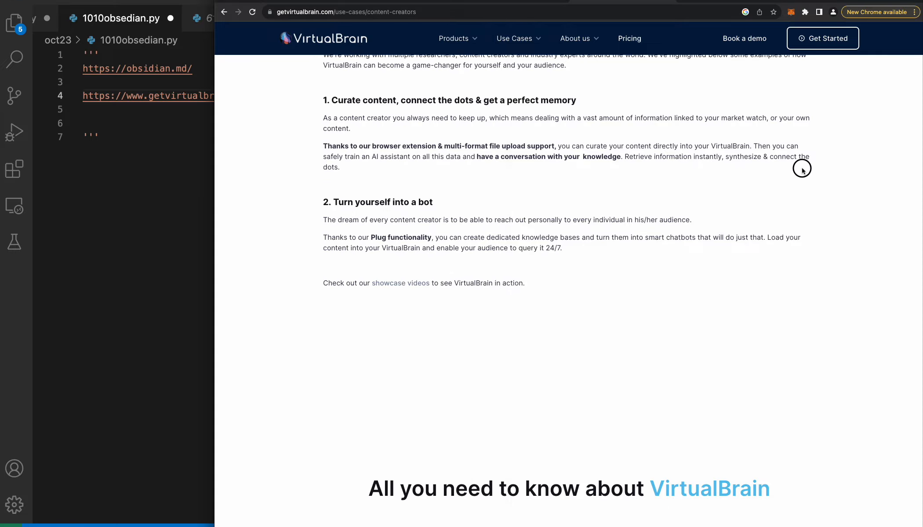
pyautogui.scroll(-3)
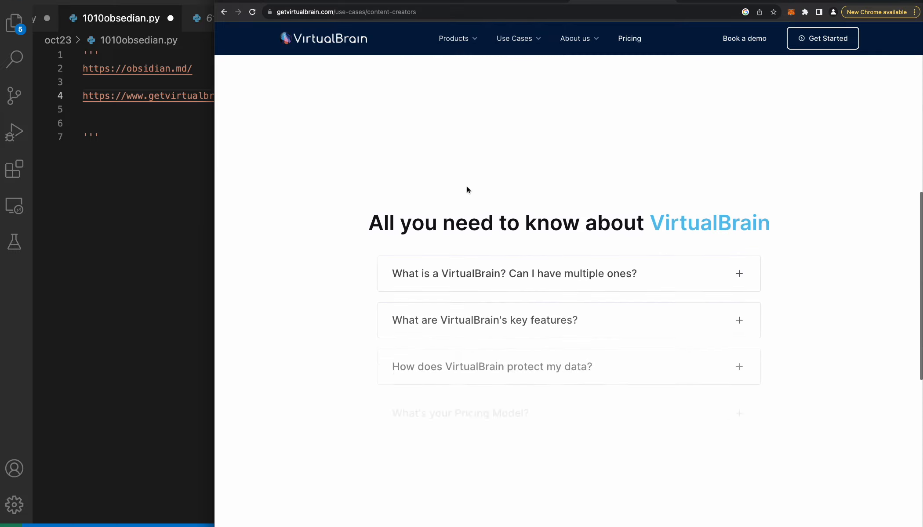
pyautogui.scroll(-3)
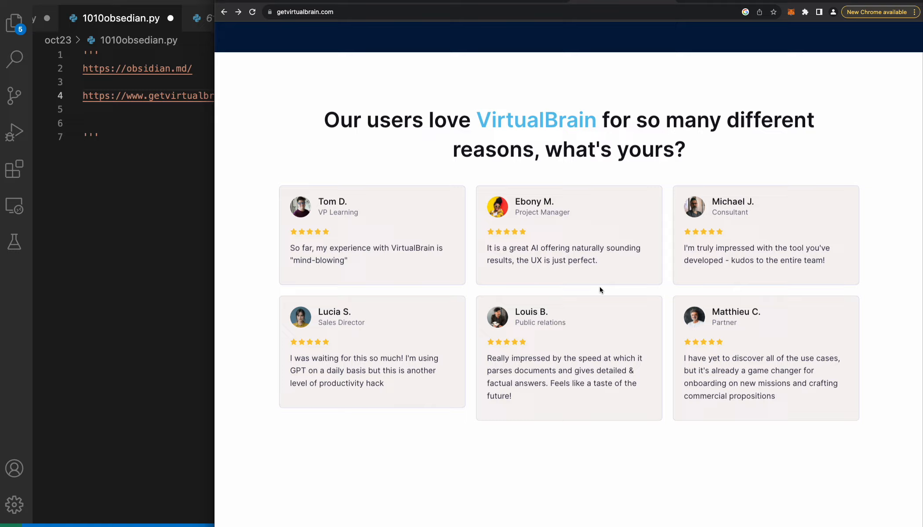
pyautogui.scroll(-3)
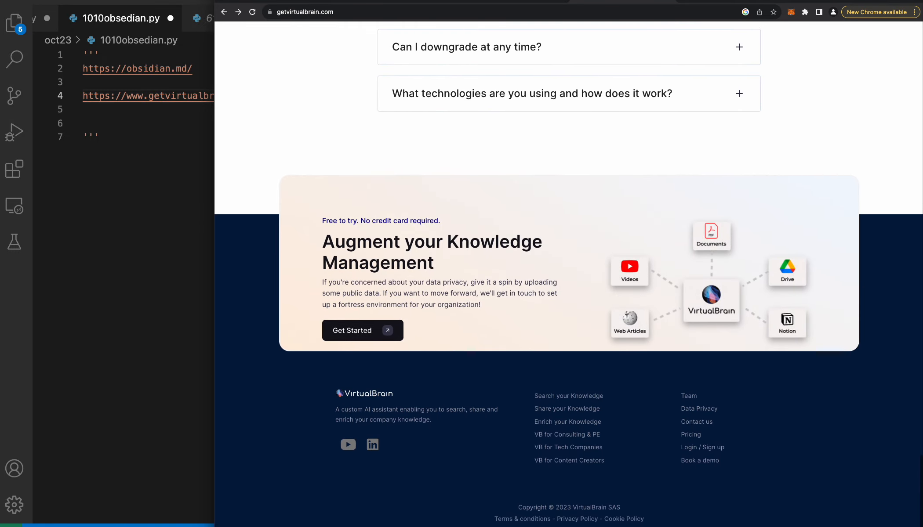
pyautogui.moveTo(708, 163)
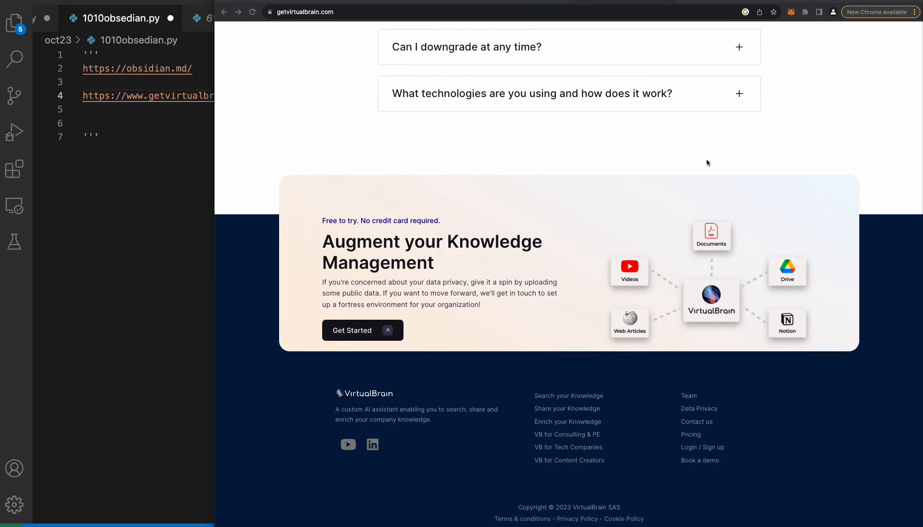
# - Search Google for 'rewind ai' and load the official rewind.ai site from the results
pyautogui.click(412, 12)
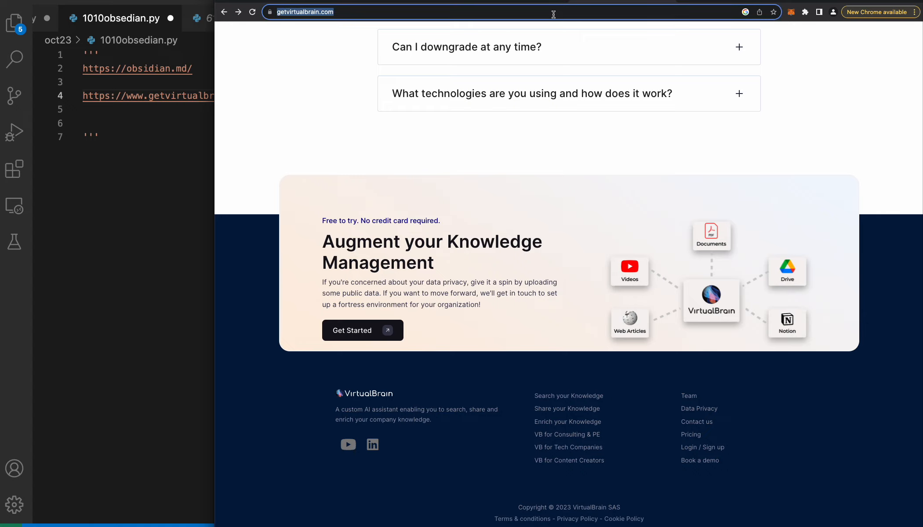
pyautogui.write('rw')
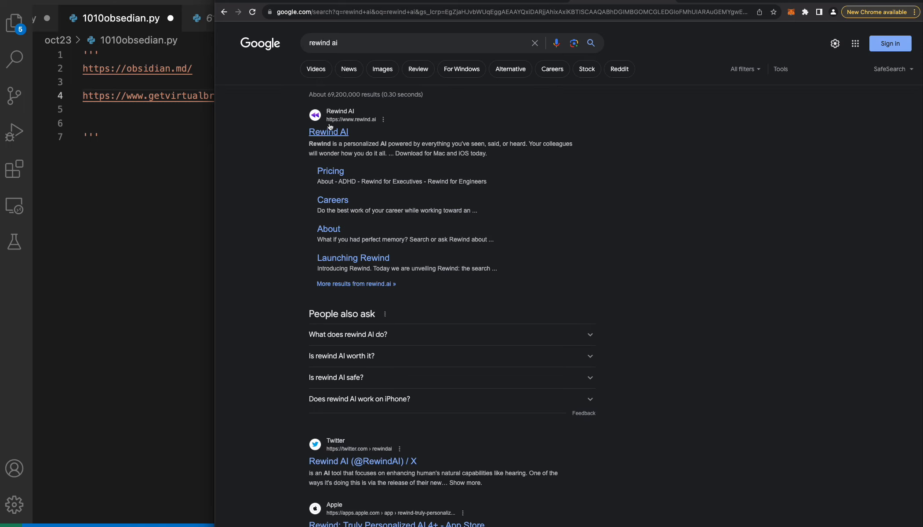
pyautogui.click(328, 130)
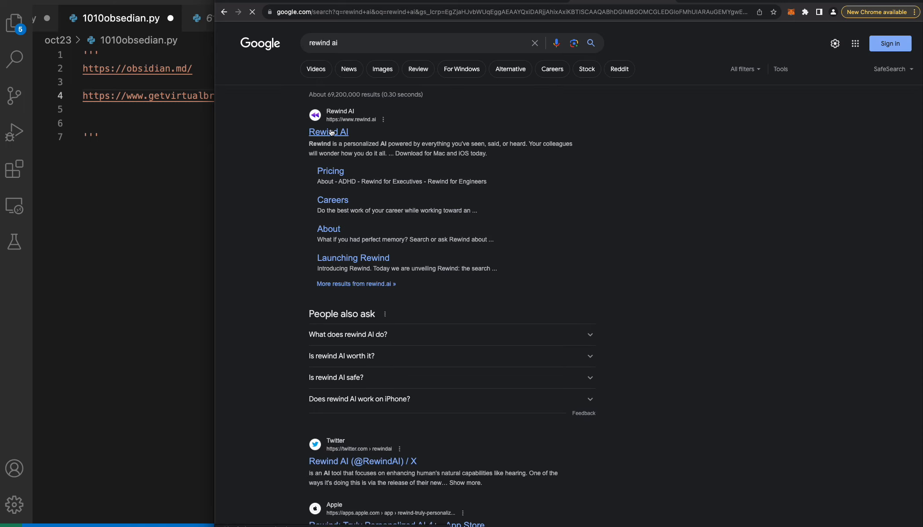
pyautogui.click(328, 132)
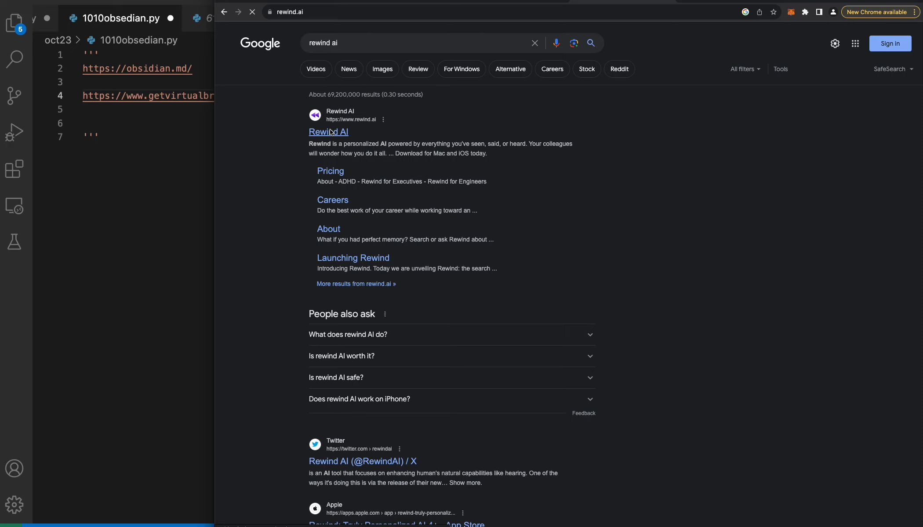
pyautogui.click(328, 132)
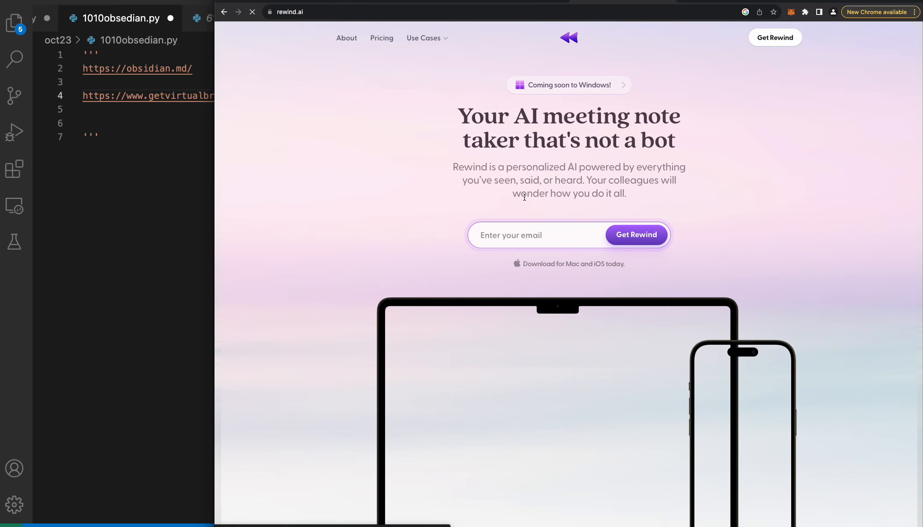
# - Read down the Rewind AI homepage below the hero section
pyautogui.scroll(-3)
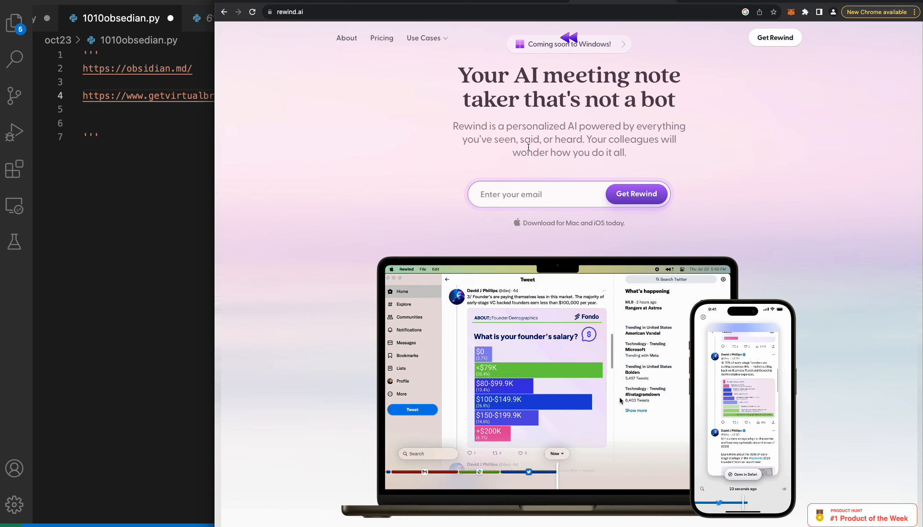
pyautogui.scroll(-3)
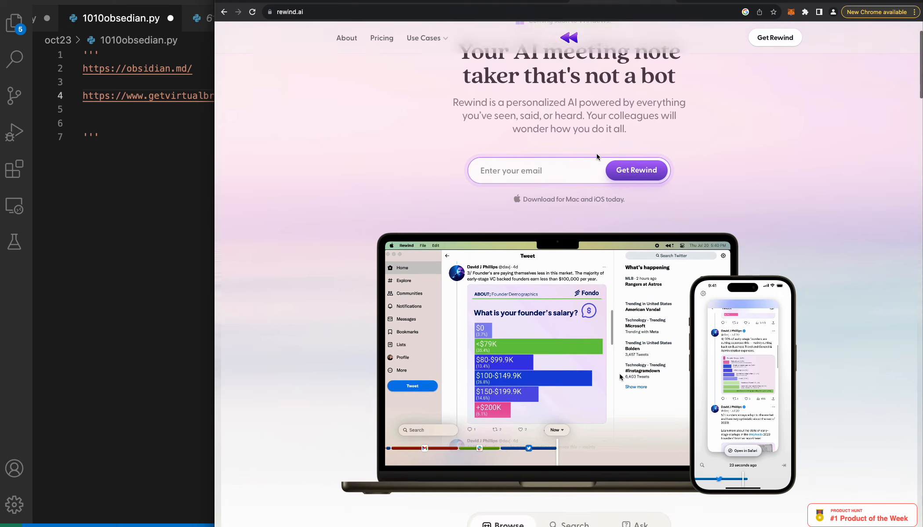
pyautogui.scroll(-3)
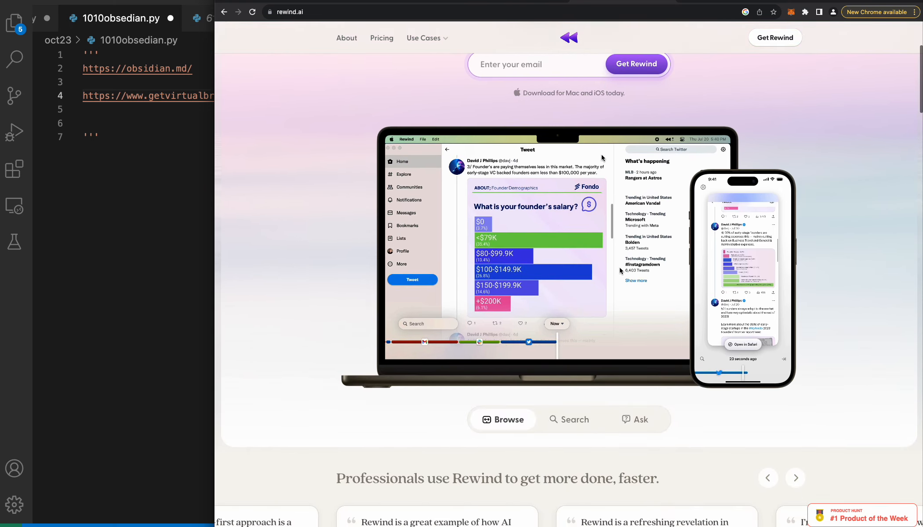
pyautogui.scroll(-3)
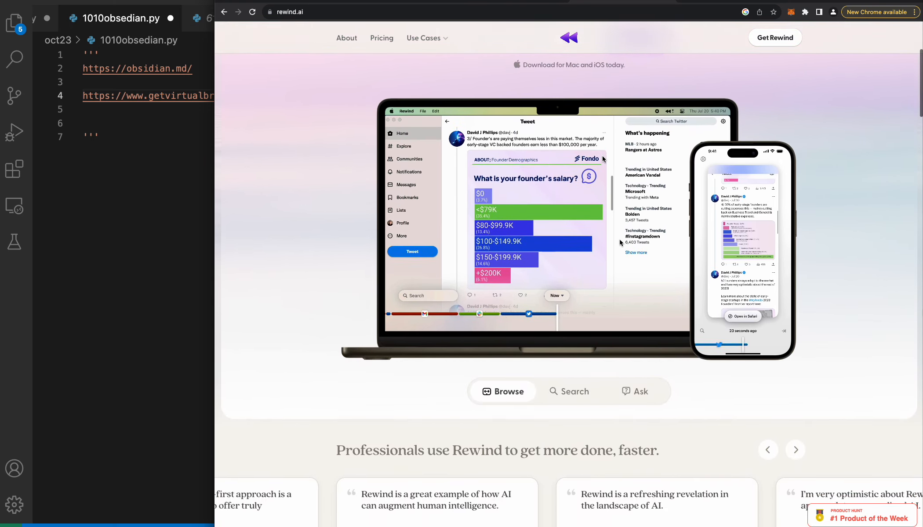
# - Advance the 'Professionals use Rewind' testimonial carousel three times to later quotes
pyautogui.scroll(-3)
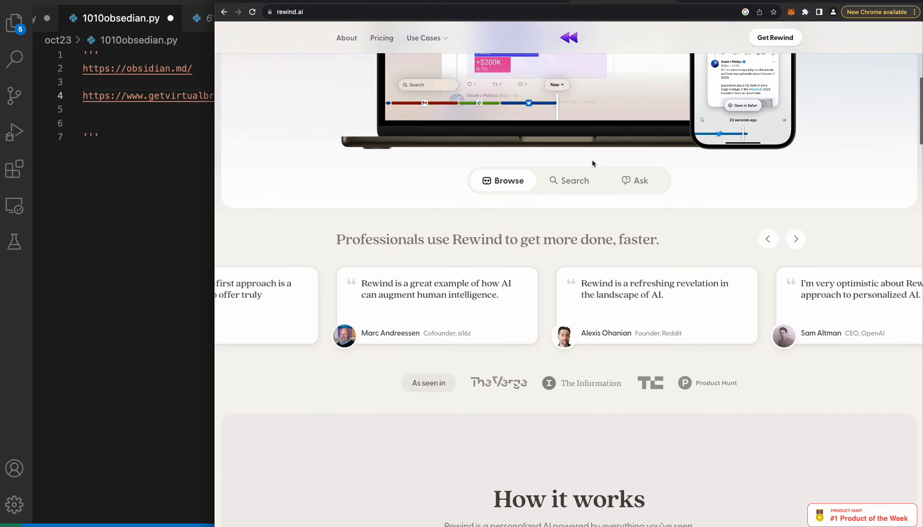
pyautogui.scroll(-3)
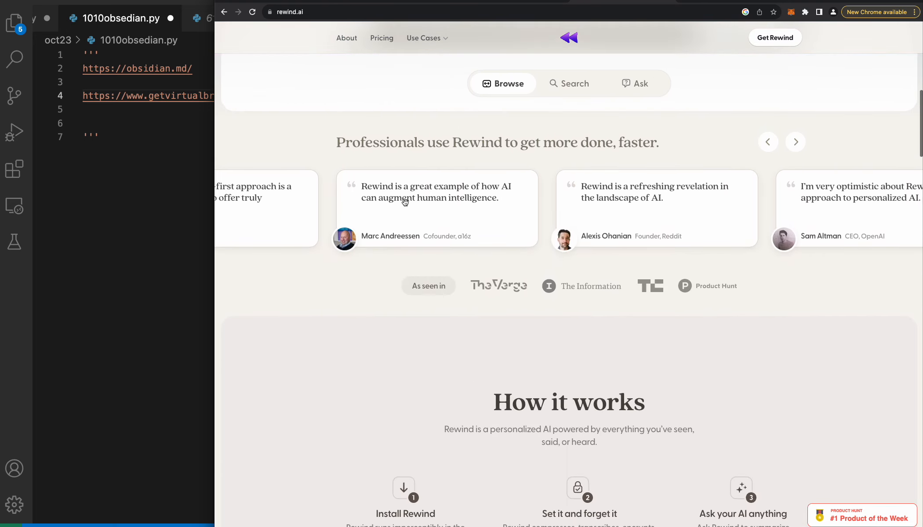
pyautogui.moveTo(448, 211)
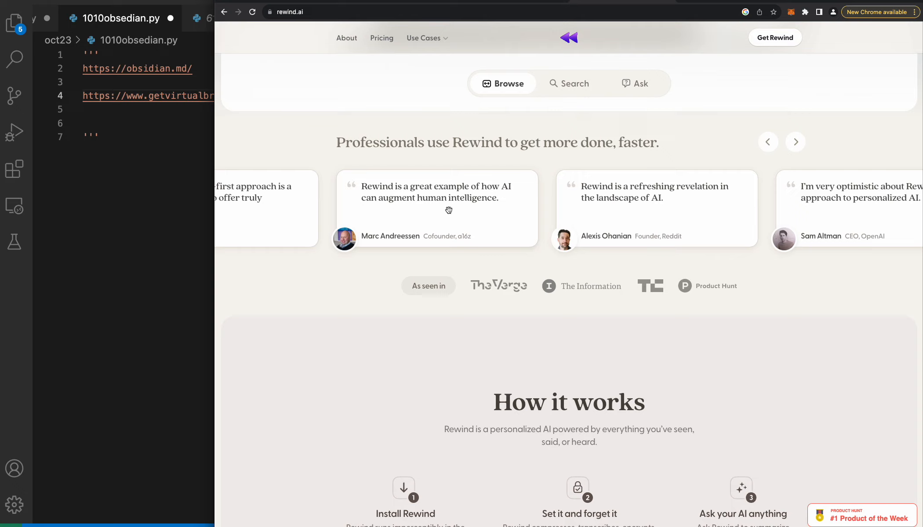
pyautogui.moveTo(660, 209)
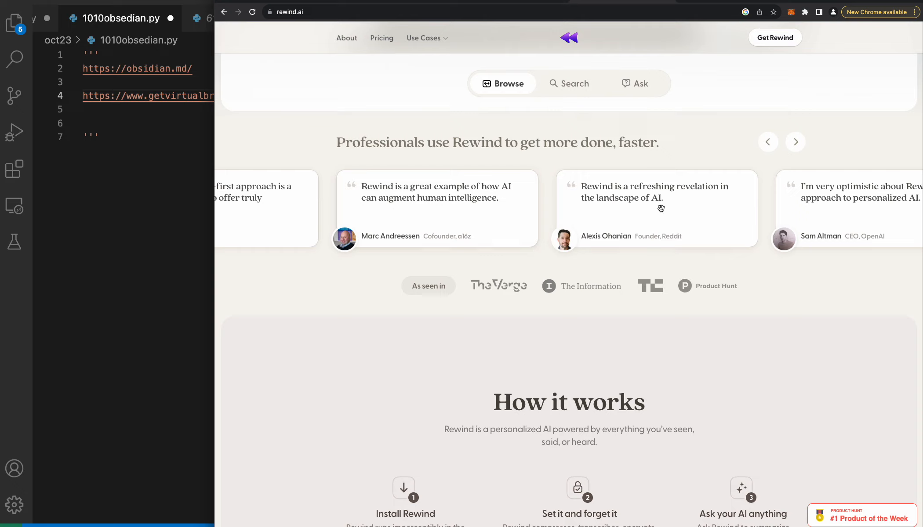
pyautogui.moveTo(715, 195)
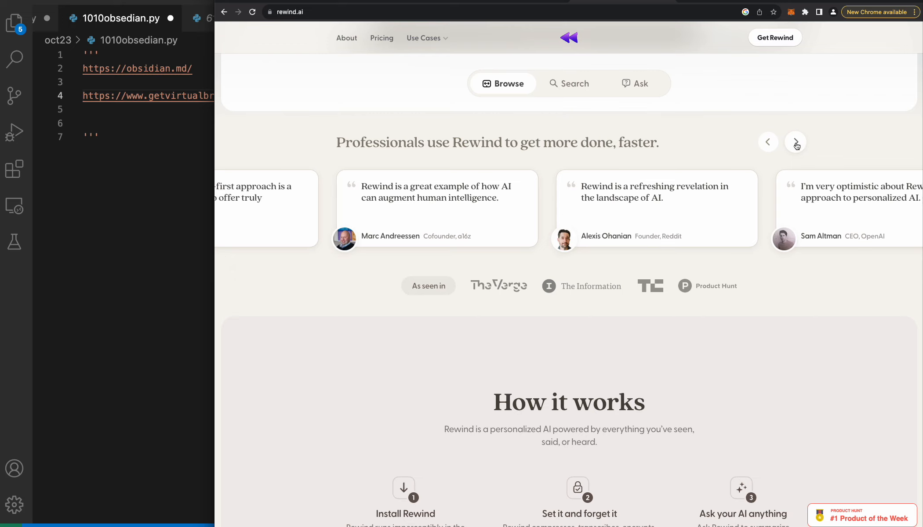
pyautogui.click(795, 141)
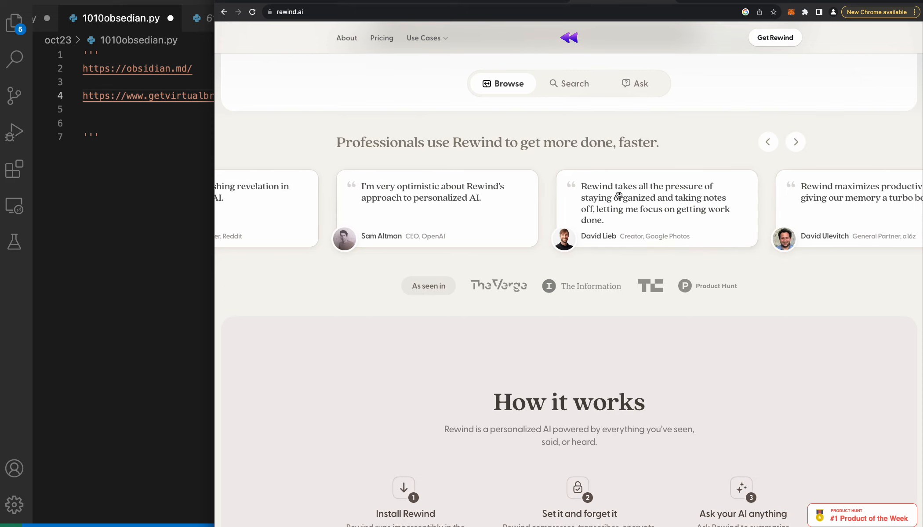
pyautogui.moveTo(592, 215)
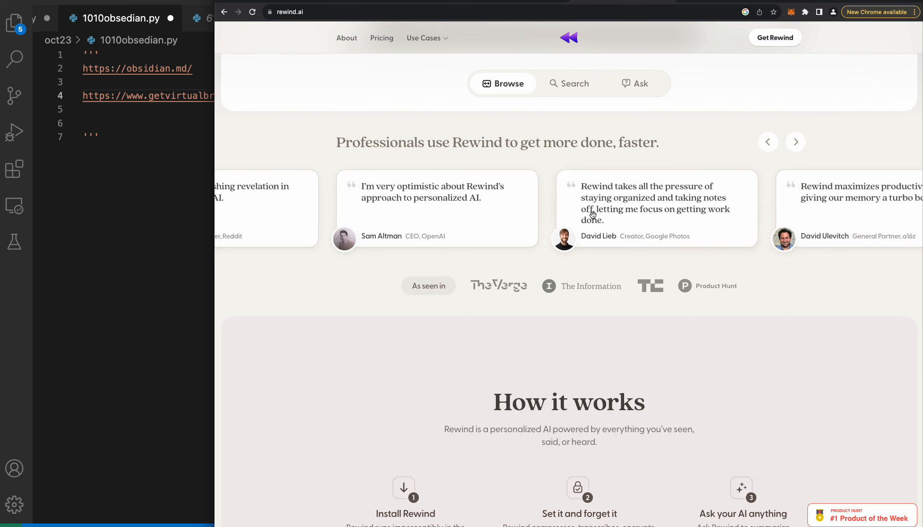
pyautogui.moveTo(665, 218)
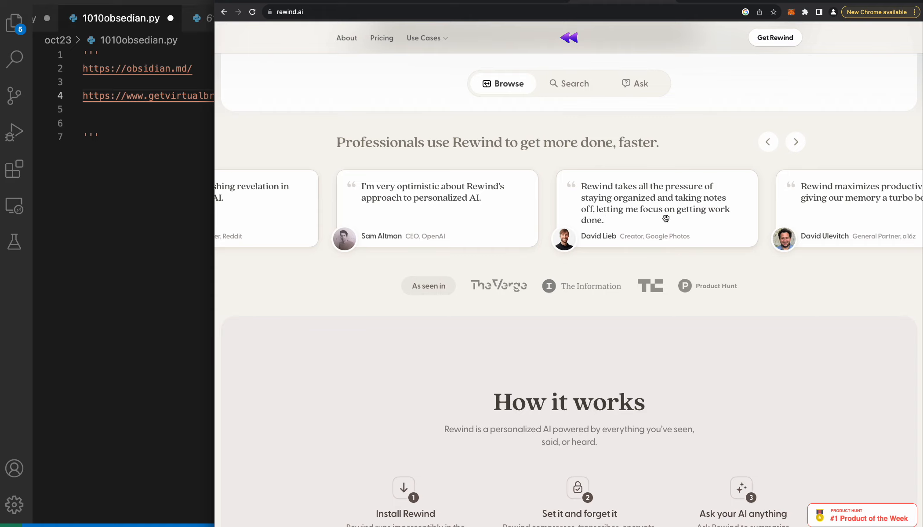
pyautogui.moveTo(743, 192)
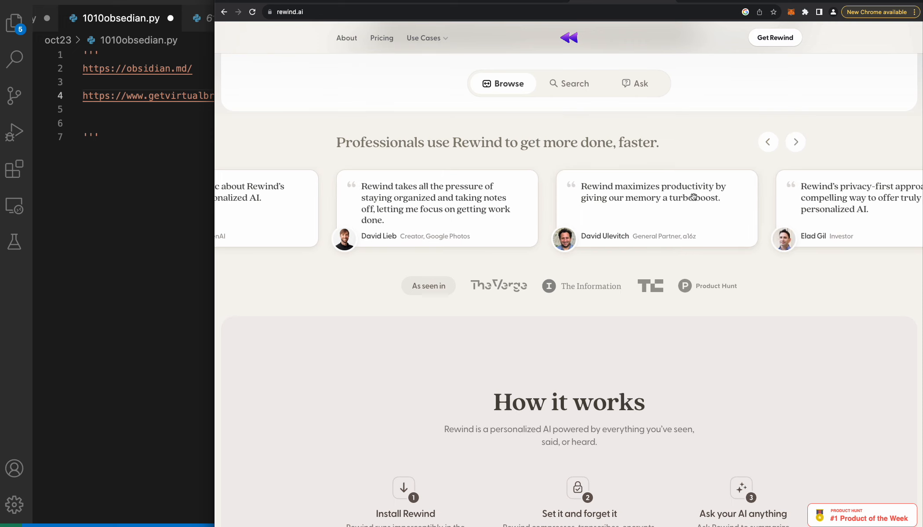
pyautogui.moveTo(587, 210)
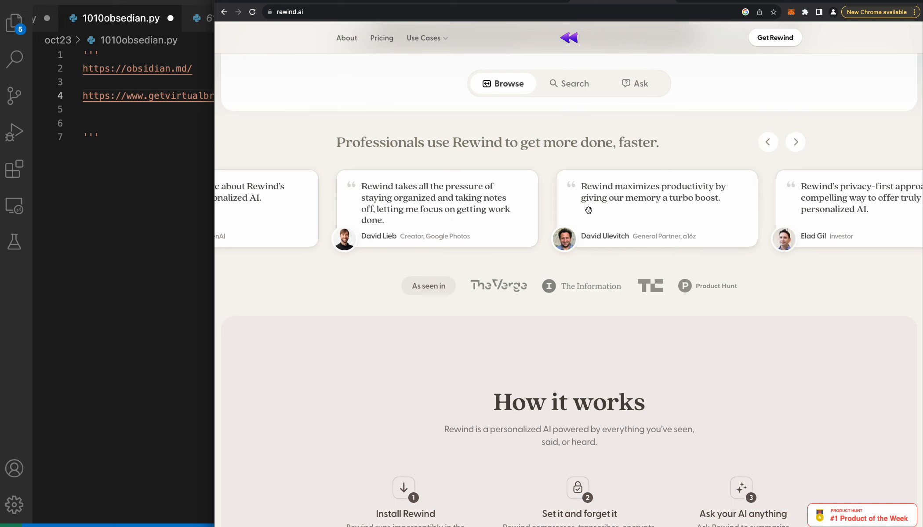
pyautogui.click(795, 141)
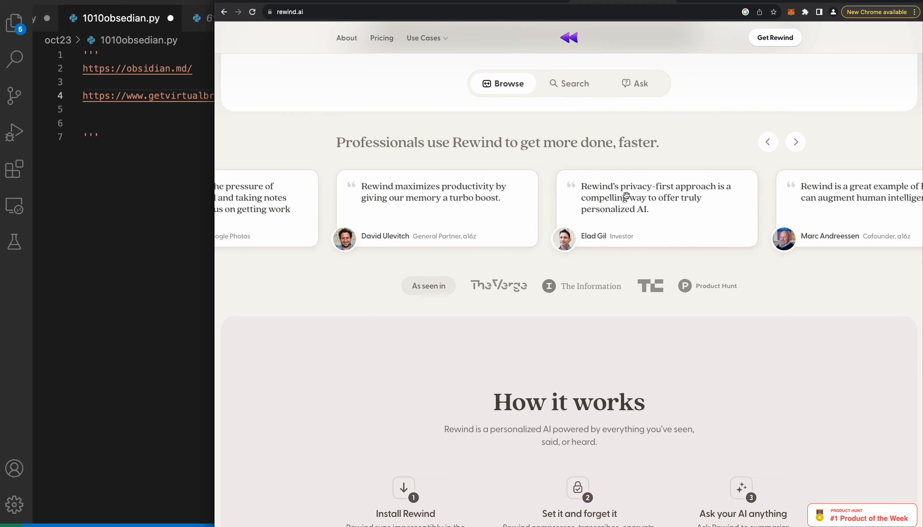
pyautogui.moveTo(660, 209)
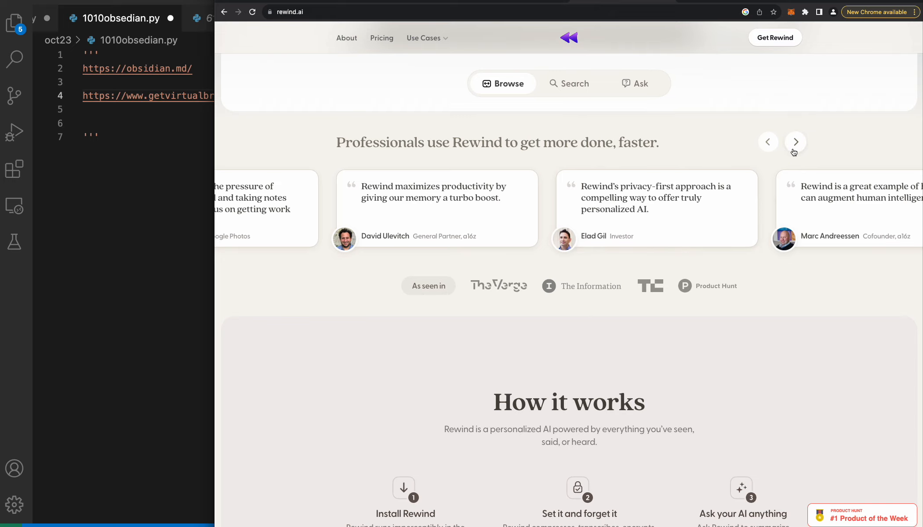
pyautogui.click(795, 141)
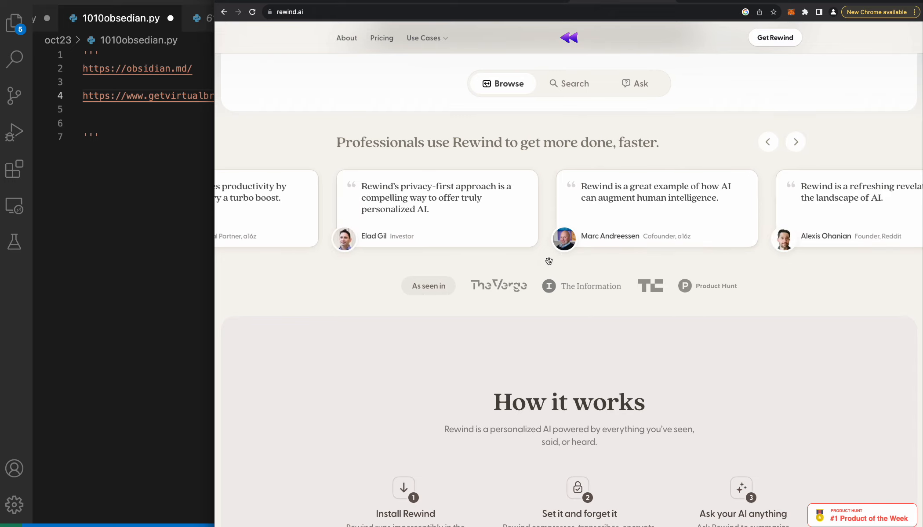
pyautogui.scroll(-3)
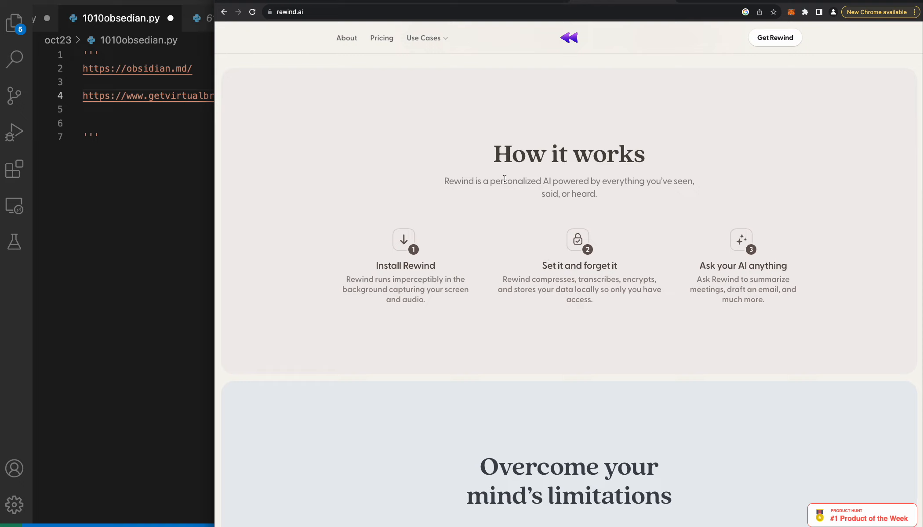
pyautogui.scroll(-3)
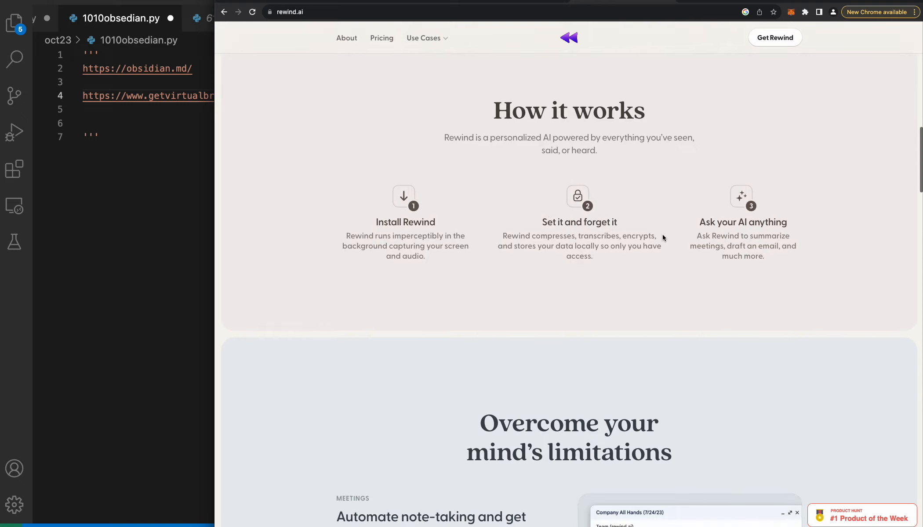
pyautogui.scroll(-3)
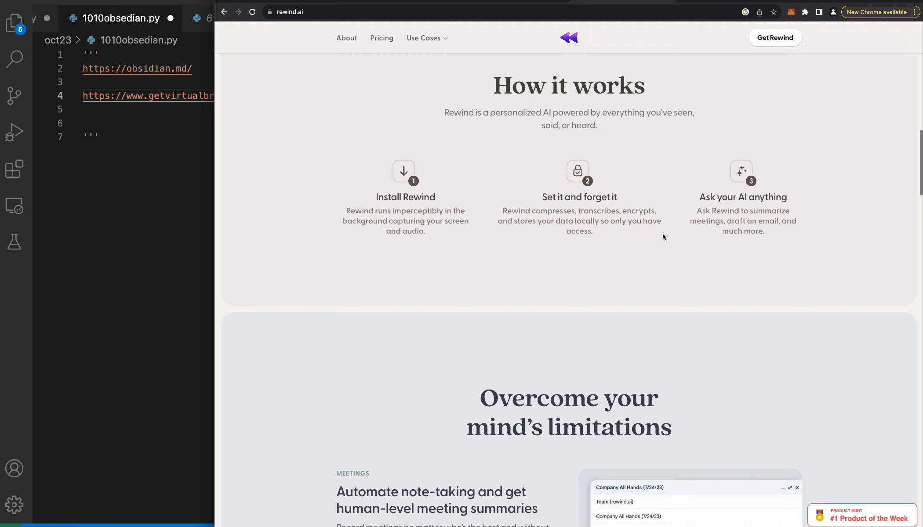
pyautogui.scroll(-3)
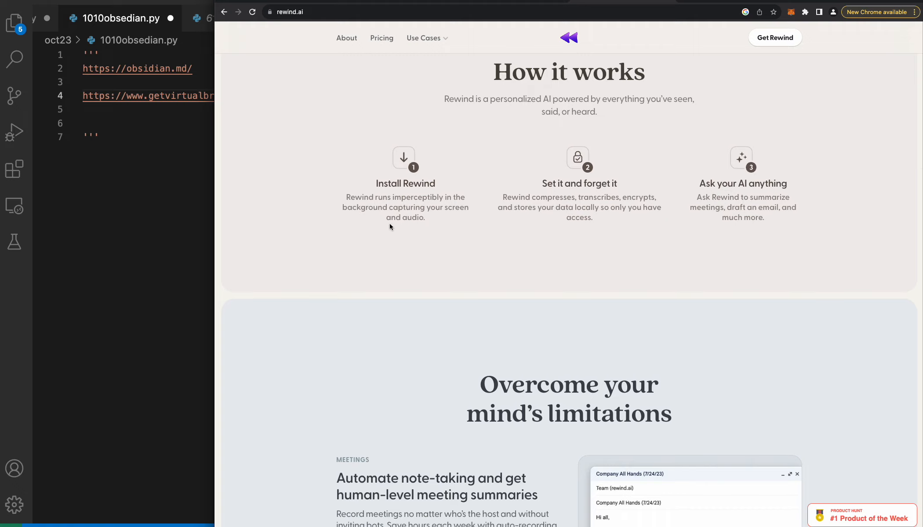
pyautogui.moveTo(358, 208)
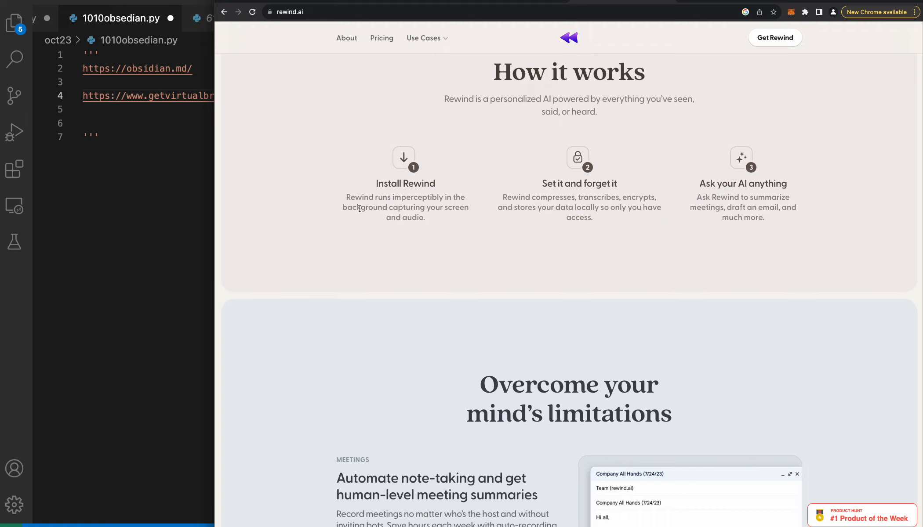
pyautogui.moveTo(561, 201)
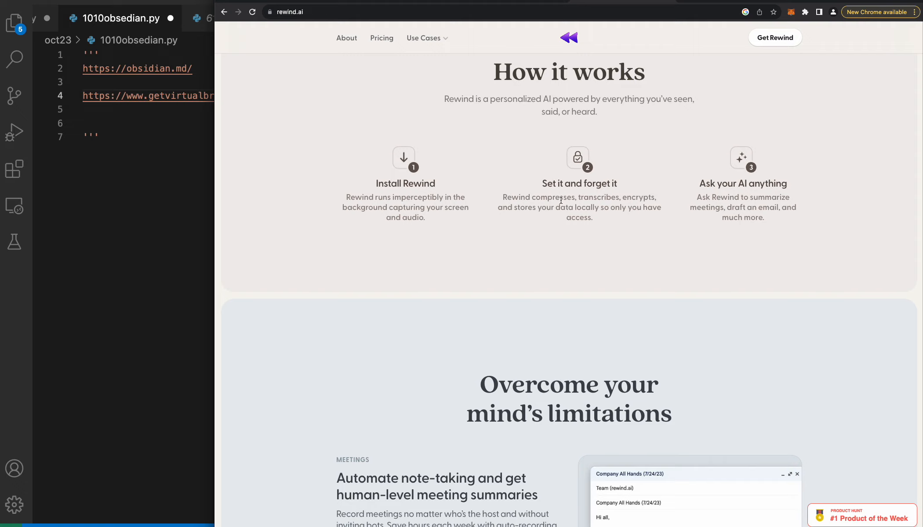
pyautogui.scroll(-3)
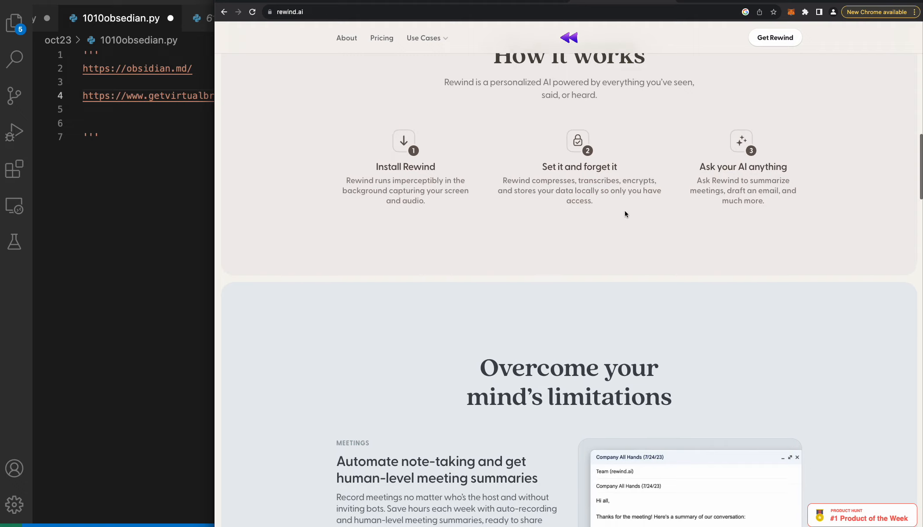
pyautogui.scroll(-3)
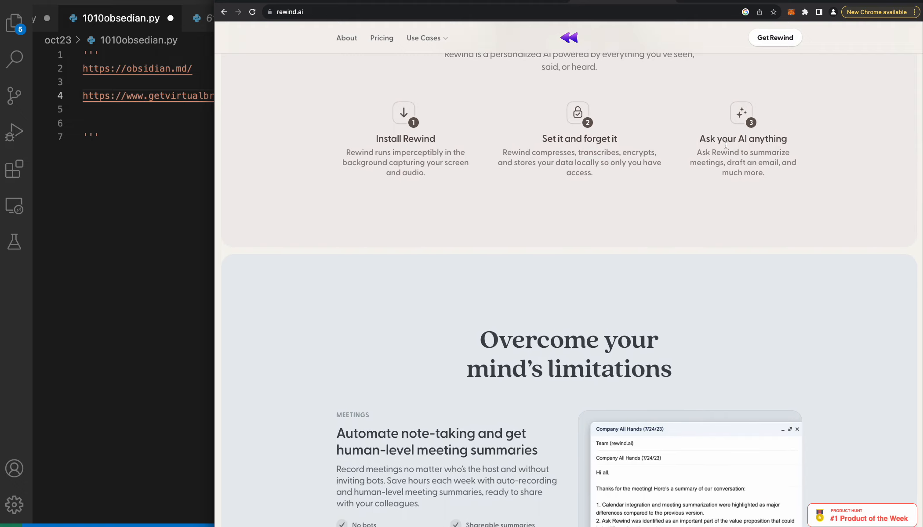
pyautogui.scroll(-3)
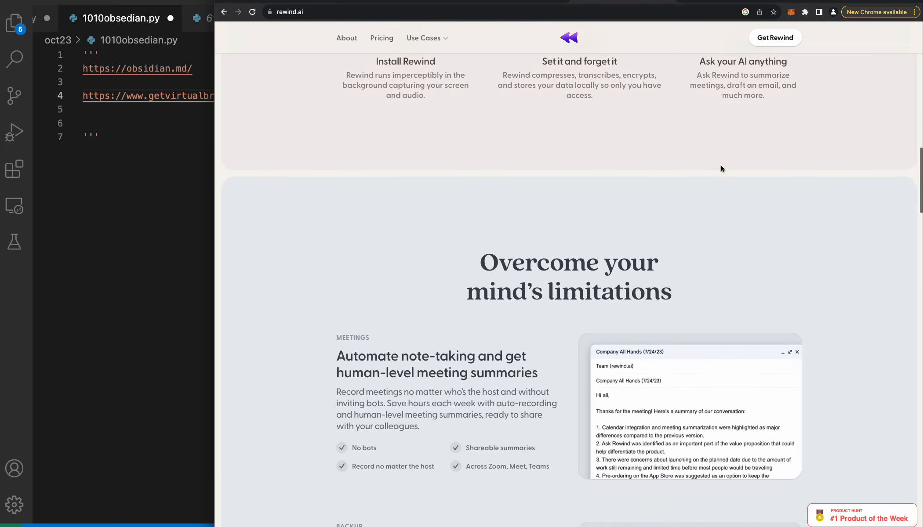
pyautogui.scroll(-3)
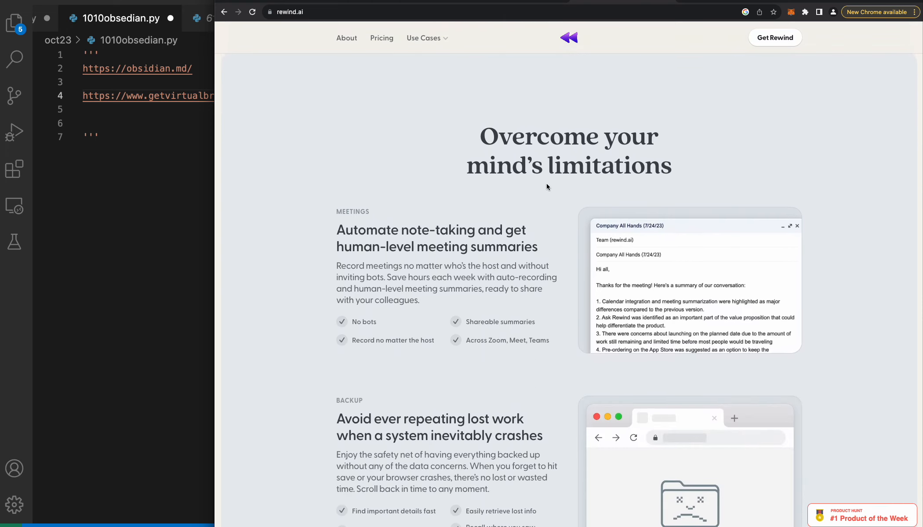
pyautogui.scroll(-3)
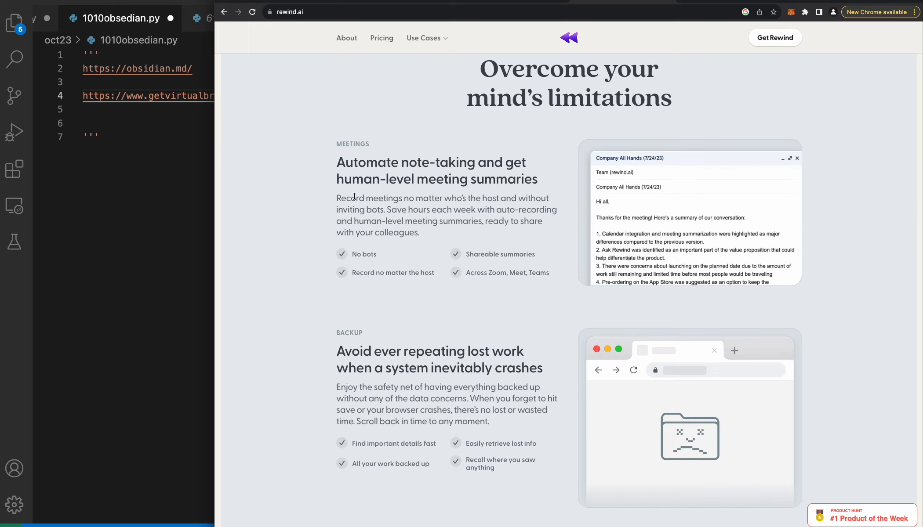
pyautogui.moveTo(335, 212)
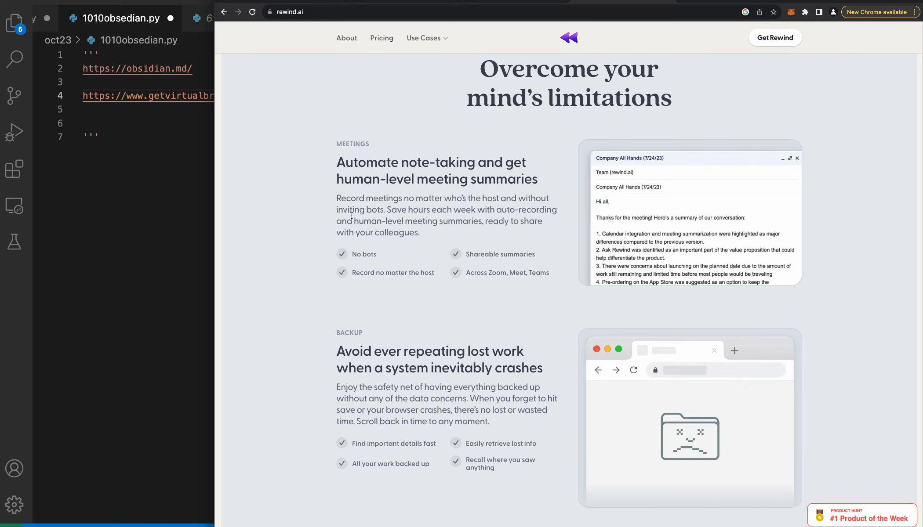
pyautogui.scroll(-3)
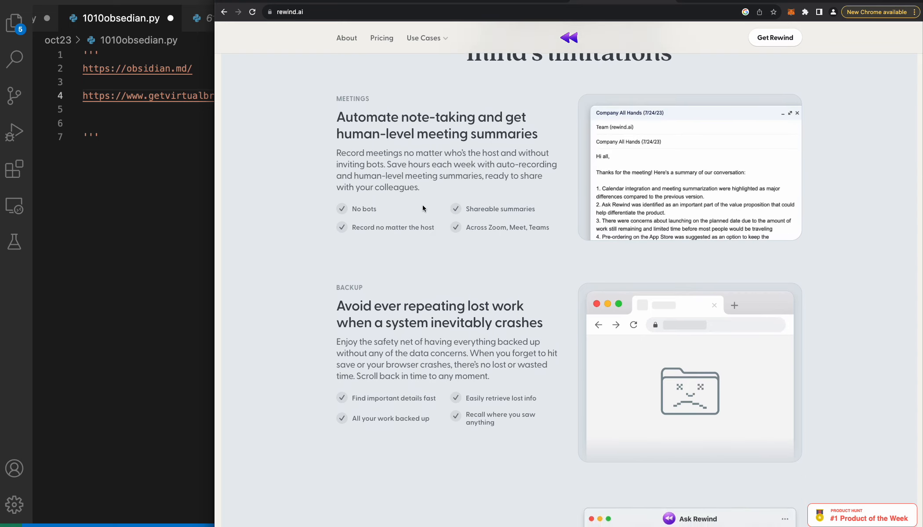
pyautogui.moveTo(422, 208)
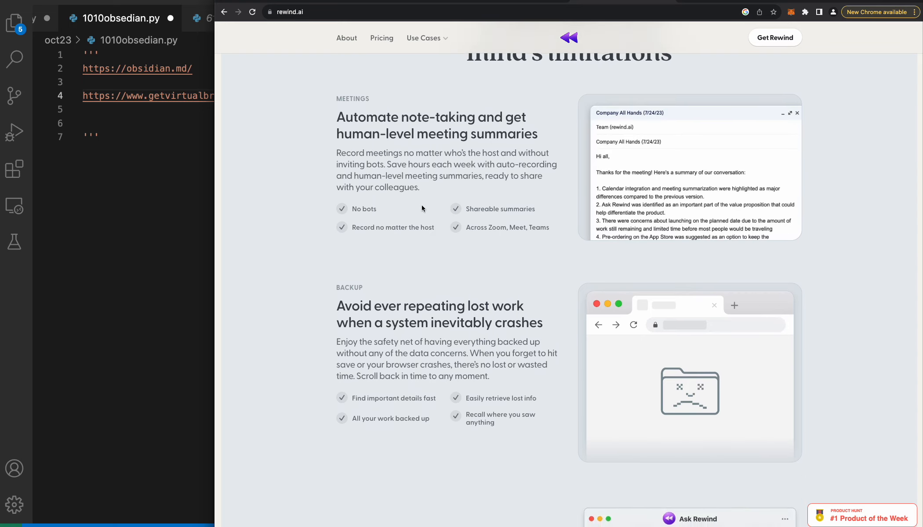
pyautogui.scroll(-3)
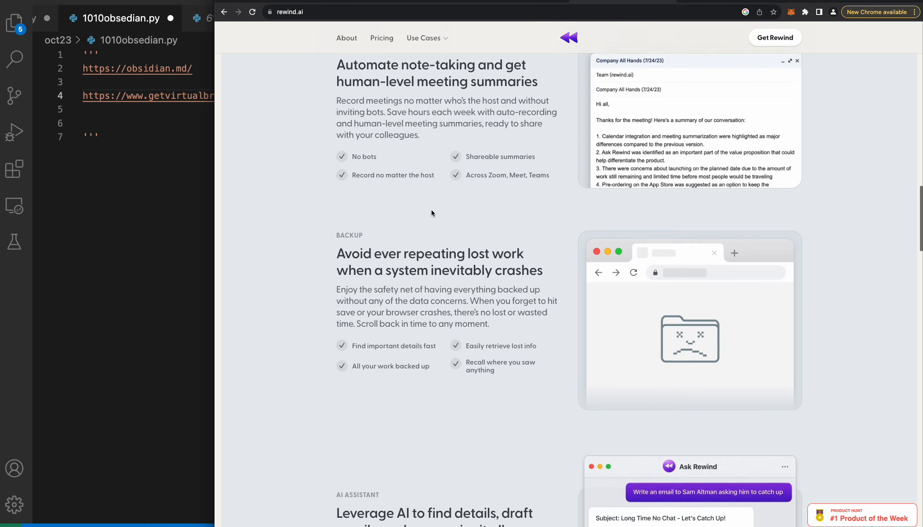
pyautogui.scroll(-3)
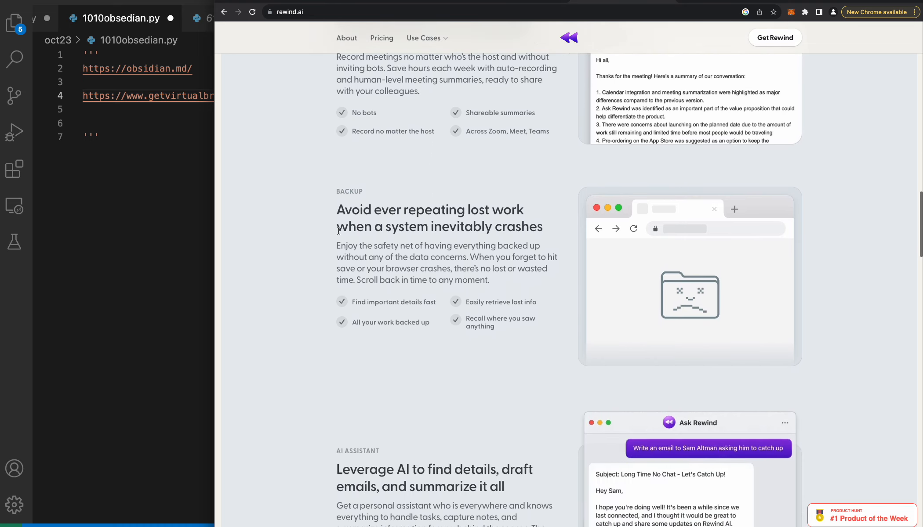
pyautogui.scroll(-3)
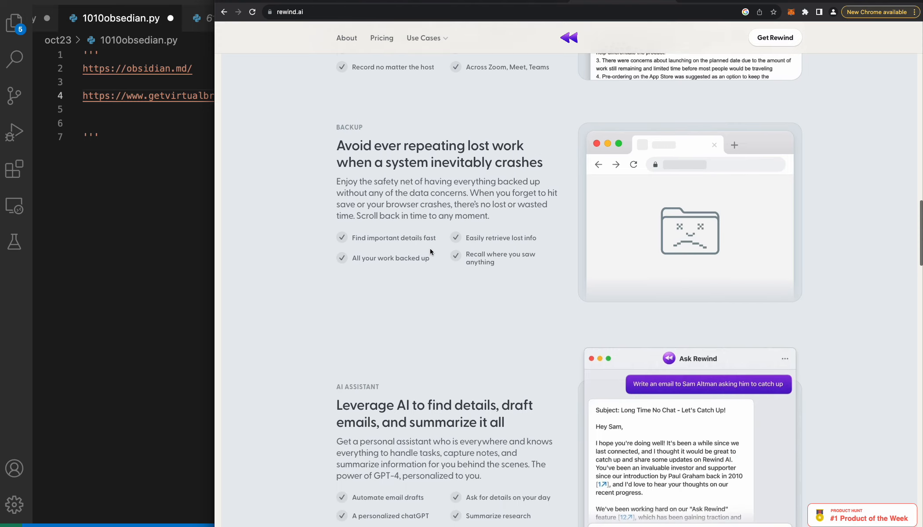
pyautogui.scroll(-3)
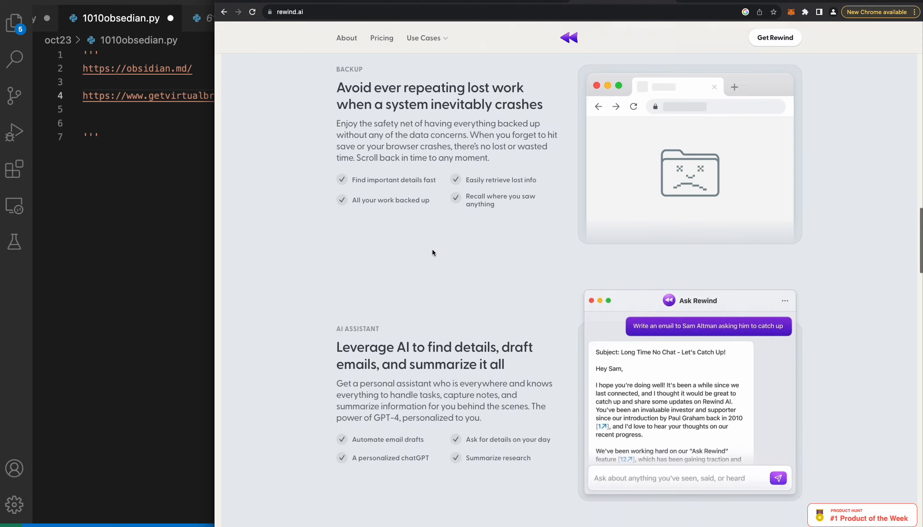
pyautogui.scroll(-3)
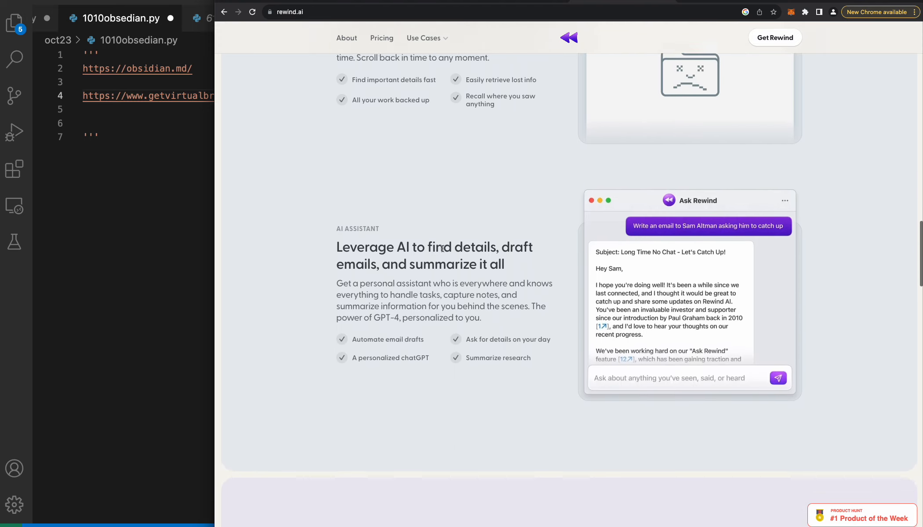
pyautogui.scroll(-3)
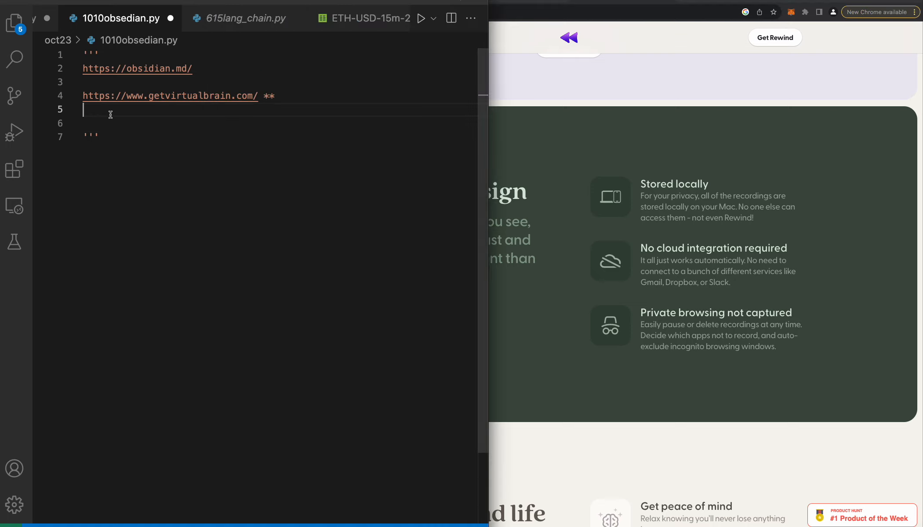
pyautogui.write('https://www.rewind.ai/')
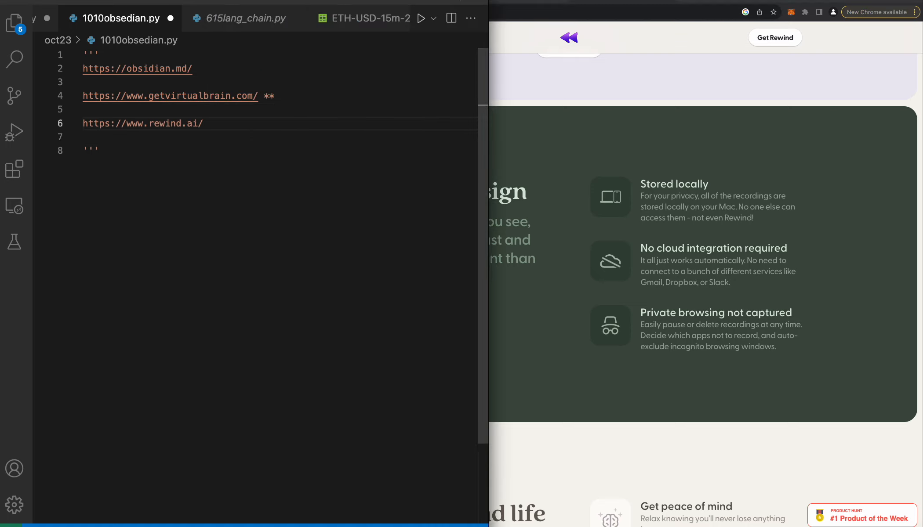
pyautogui.press('enter')
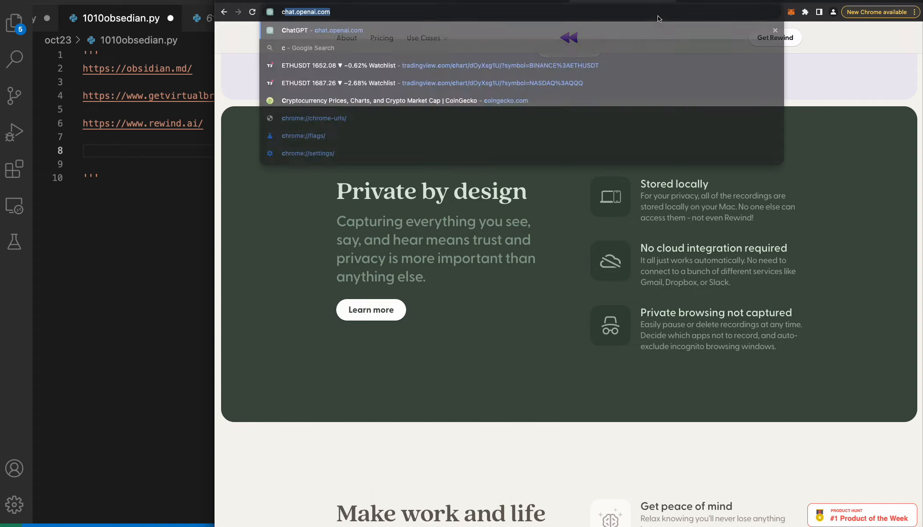
# - Search Google for 'complexity ai', visit complexity.ai briefly, then the Complexity AI sports result
pyautogui.write('complexity')
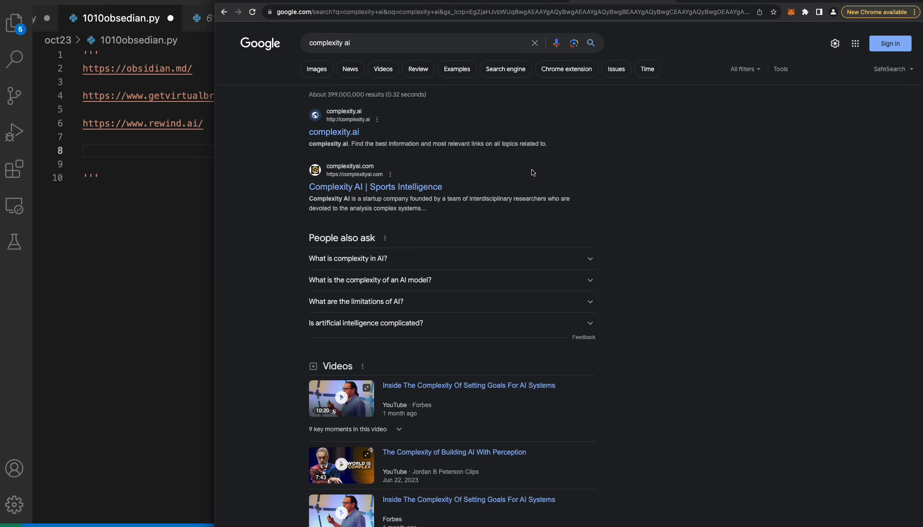
pyautogui.click(334, 132)
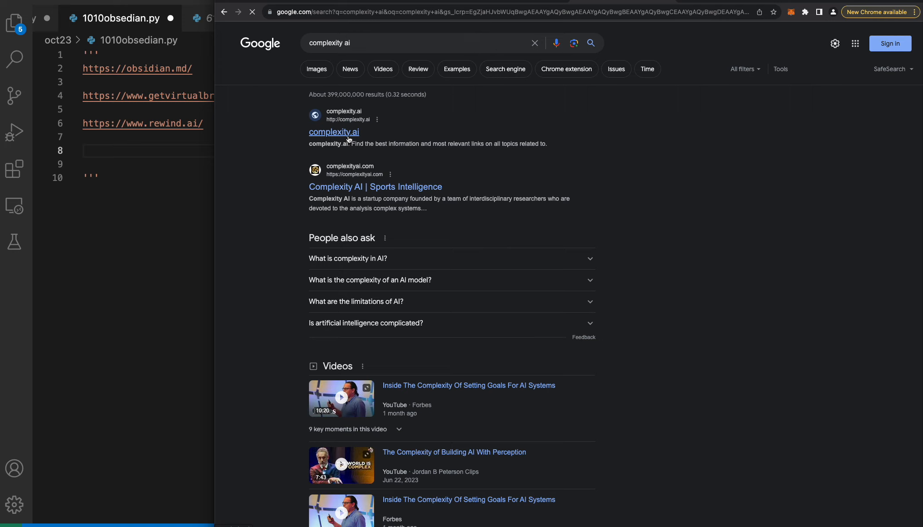
pyautogui.click(334, 132)
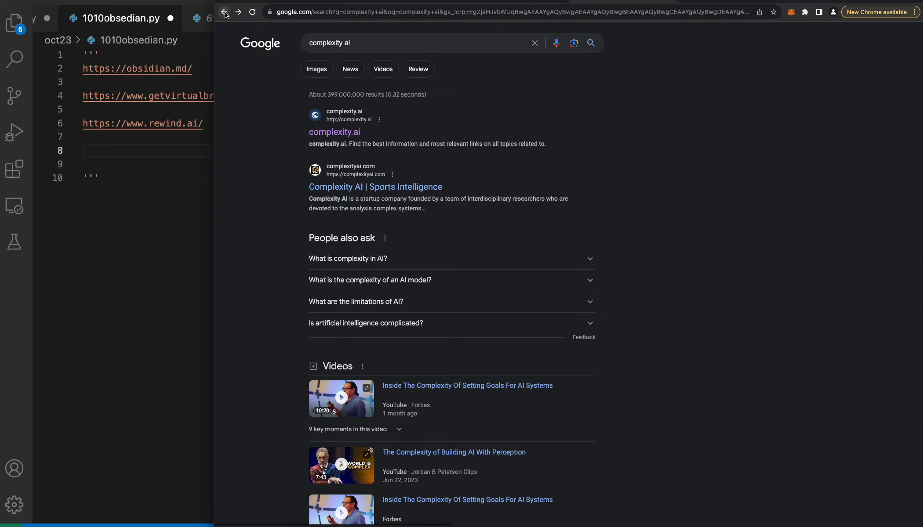
pyautogui.click(375, 186)
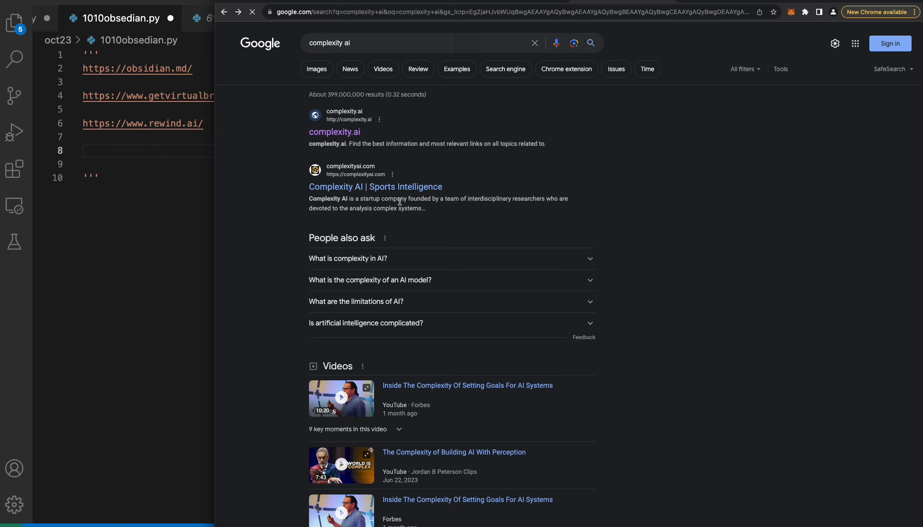
# - Read down the Complexity AI sports site before returning to the results
pyautogui.scroll(-3)
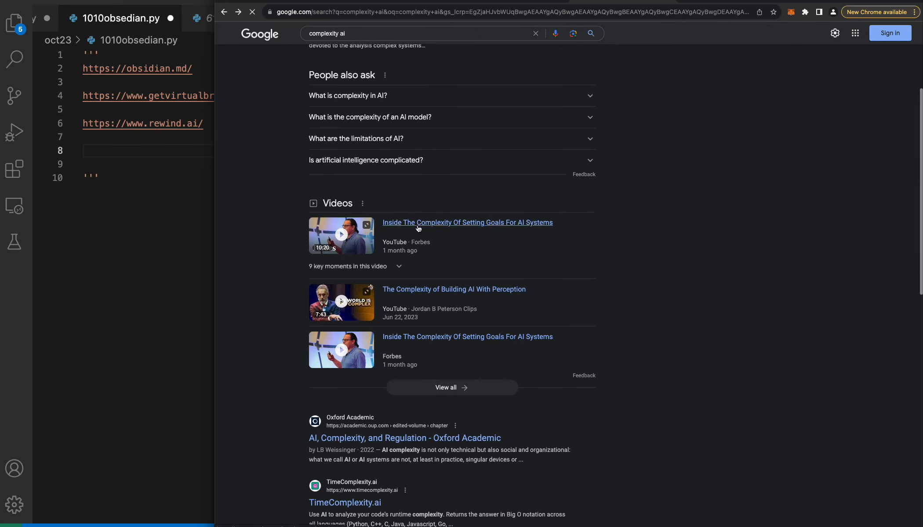
pyautogui.scroll(-3)
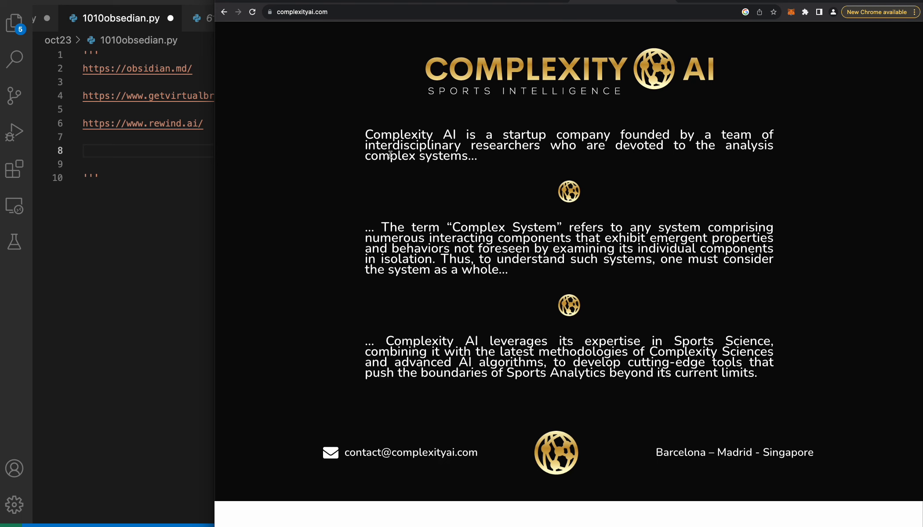
pyautogui.moveTo(382, 176)
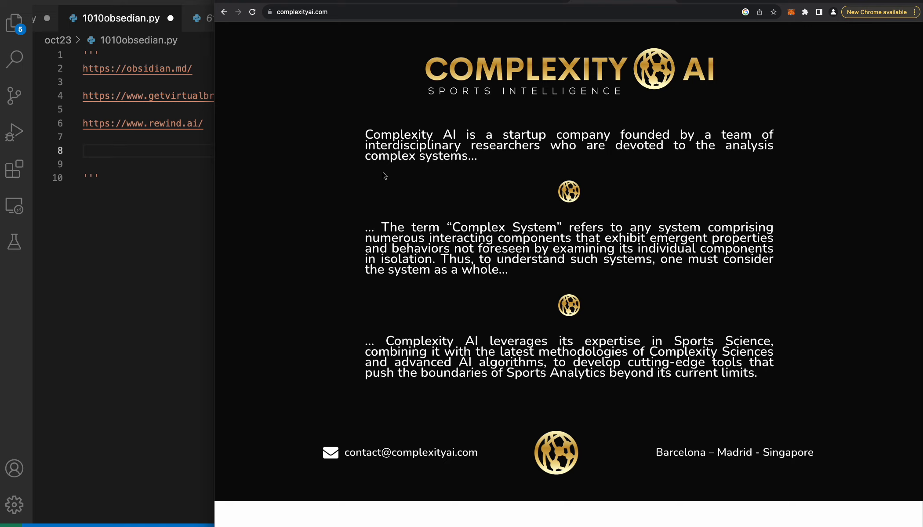
pyautogui.moveTo(395, 268)
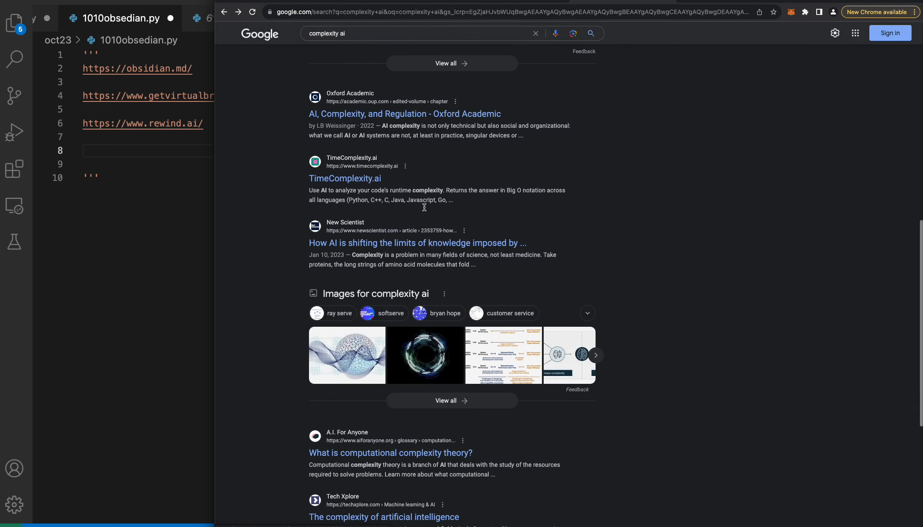
pyautogui.scroll(-3)
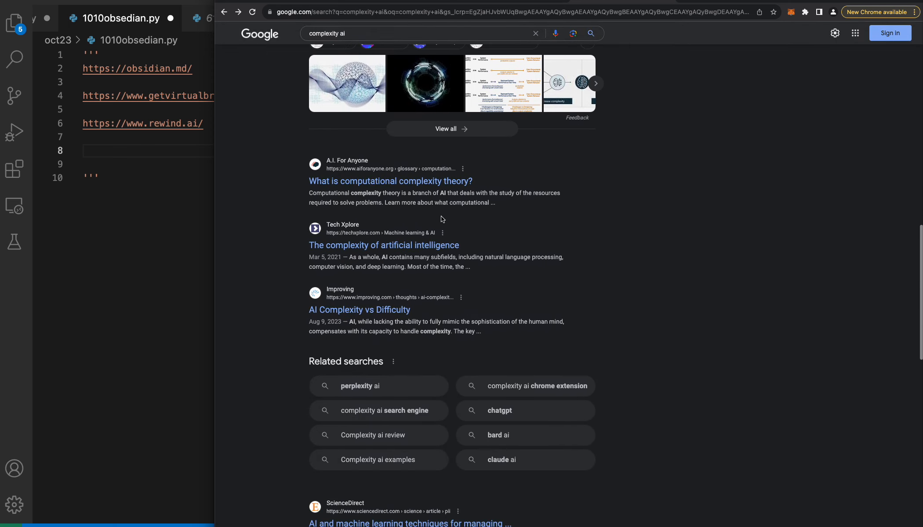
pyautogui.scroll(-3)
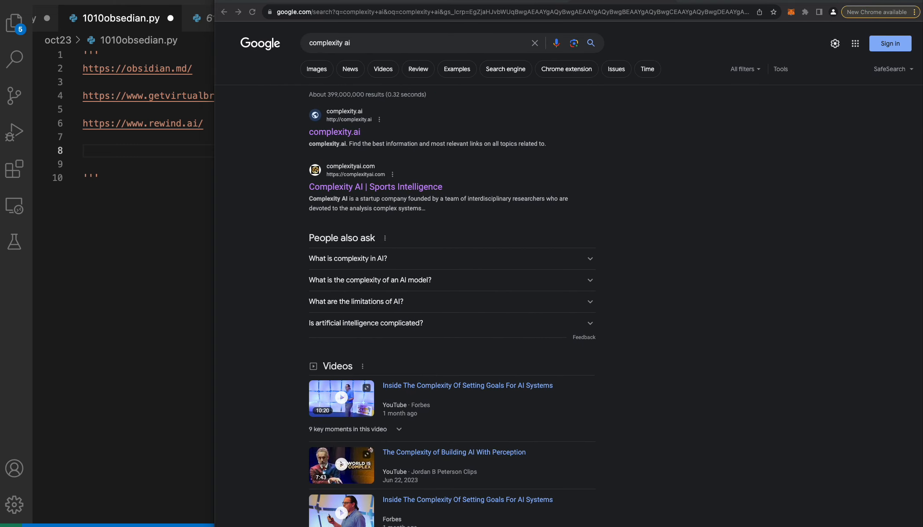
pyautogui.moveTo(573, 43)
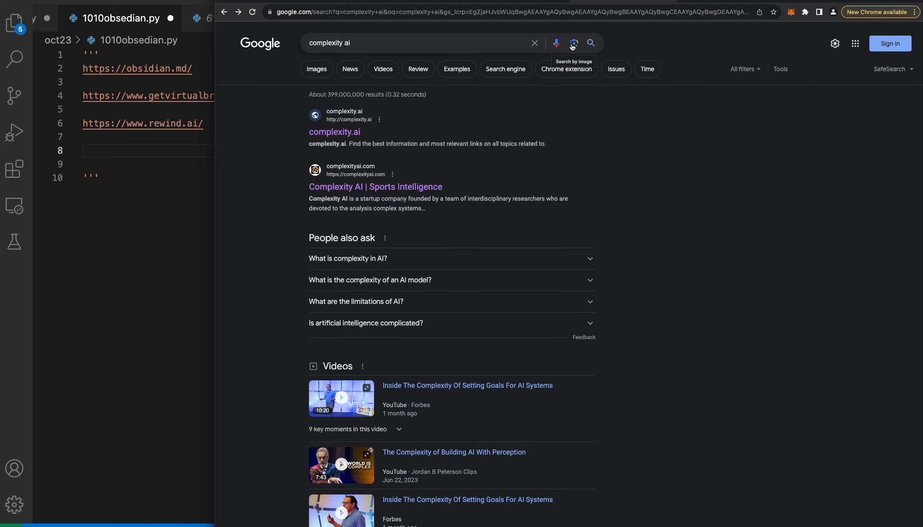
# - Reach the Claude.ai sign-in page, record its URL as the fourth link, then search 'anthropic'
pyautogui.click(412, 42)
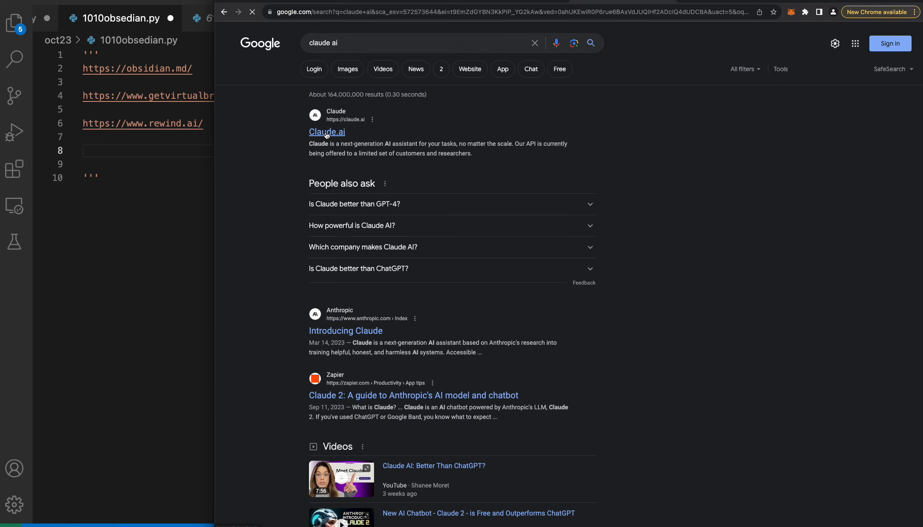
pyautogui.click(327, 132)
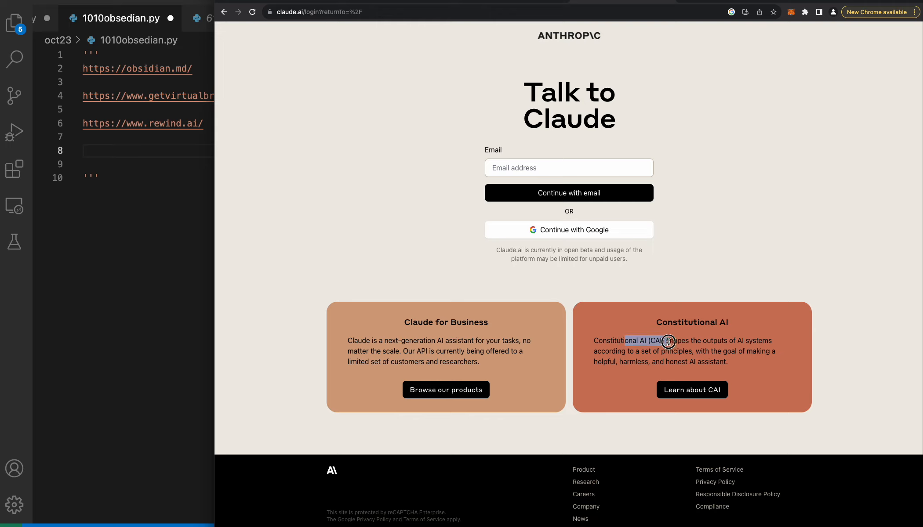
pyautogui.moveTo(630, 194)
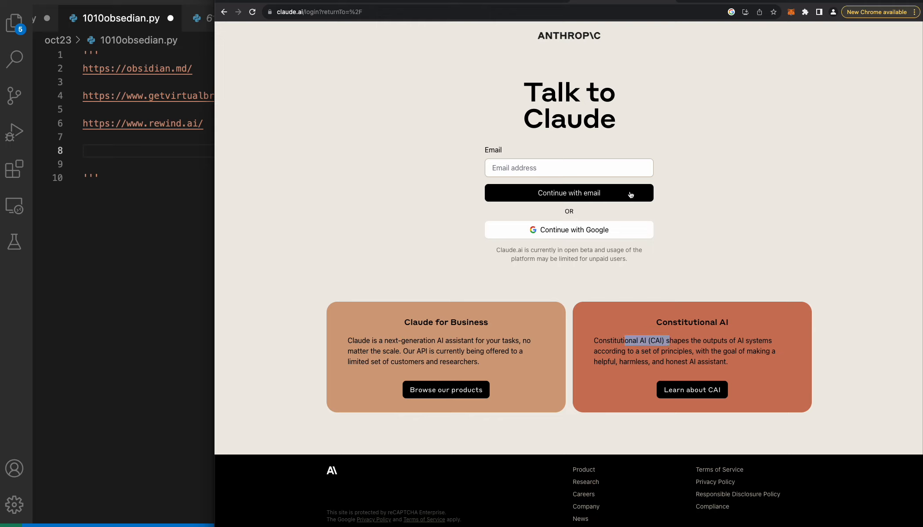
pyautogui.click(316, 12)
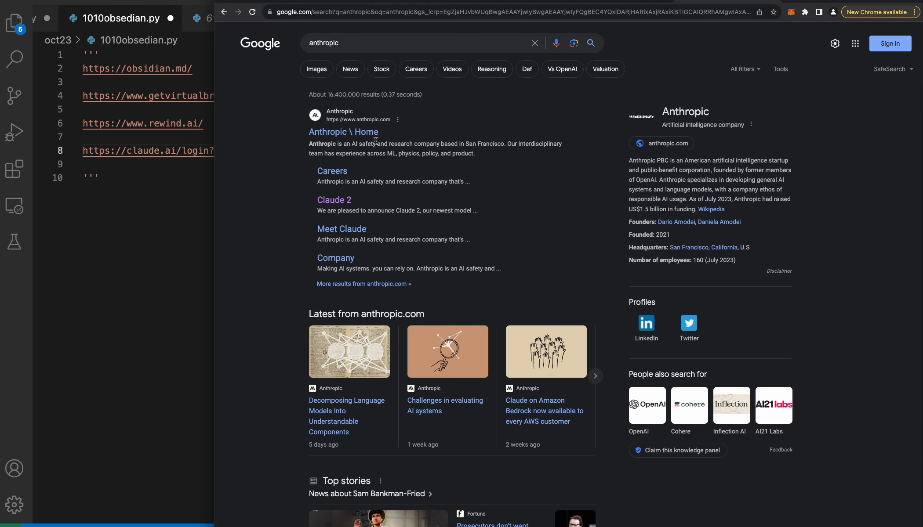
# - Open the Anthropic home result and go to its Product page introducing Claude
pyautogui.click(342, 132)
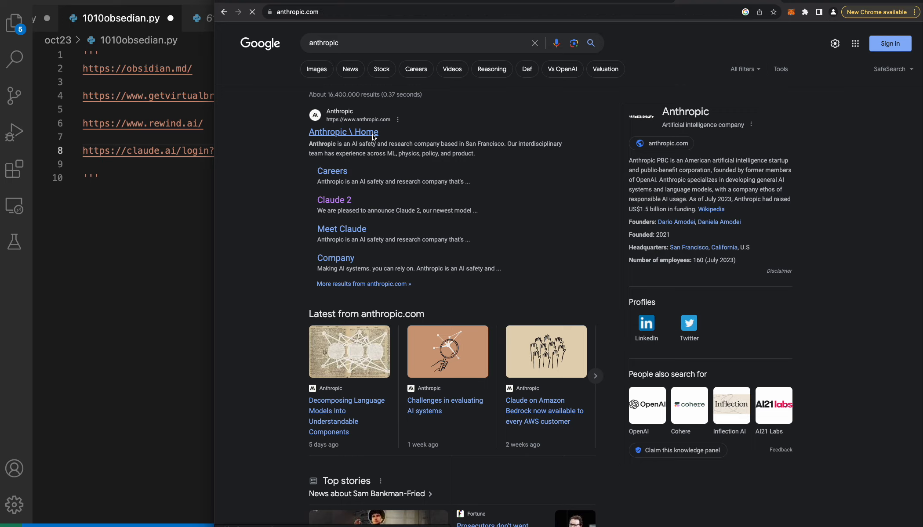
pyautogui.click(342, 132)
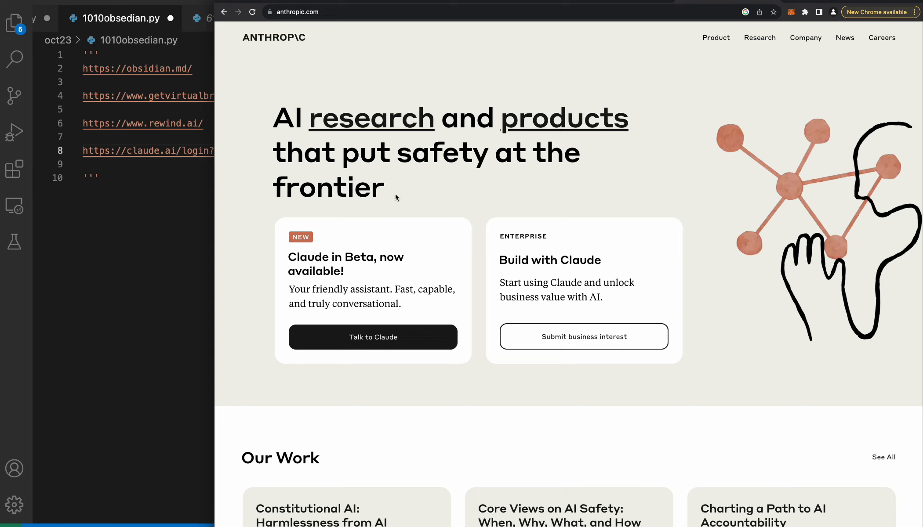
pyautogui.scroll(-3)
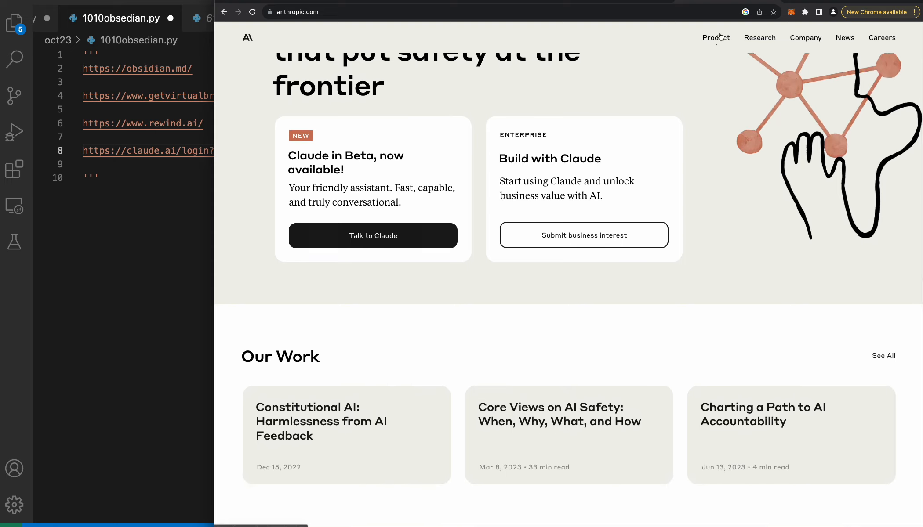
pyautogui.click(715, 38)
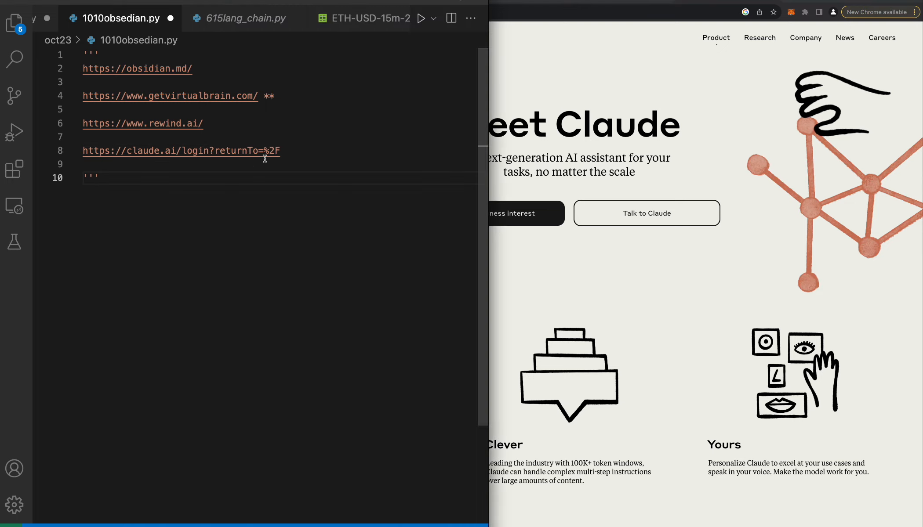
# - Select the four addresses and widen the VS Code editor so every link shows in full
pyautogui.moveTo(83, 68); pyautogui.dragTo(282, 150)
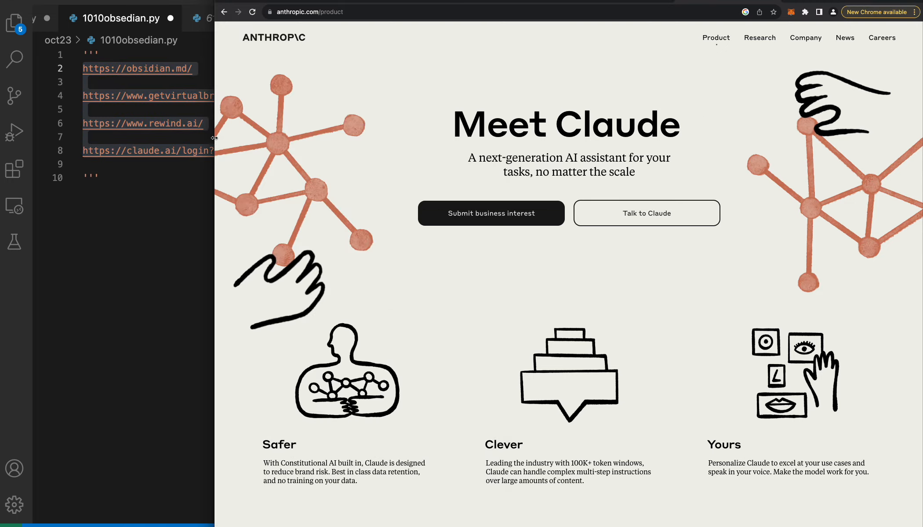
pyautogui.moveTo(215, 138); pyautogui.dragTo(386, 124)
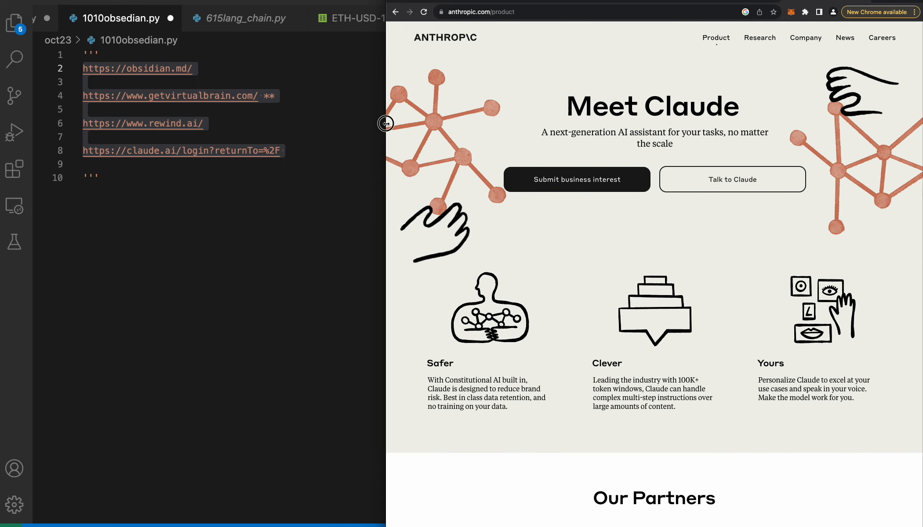